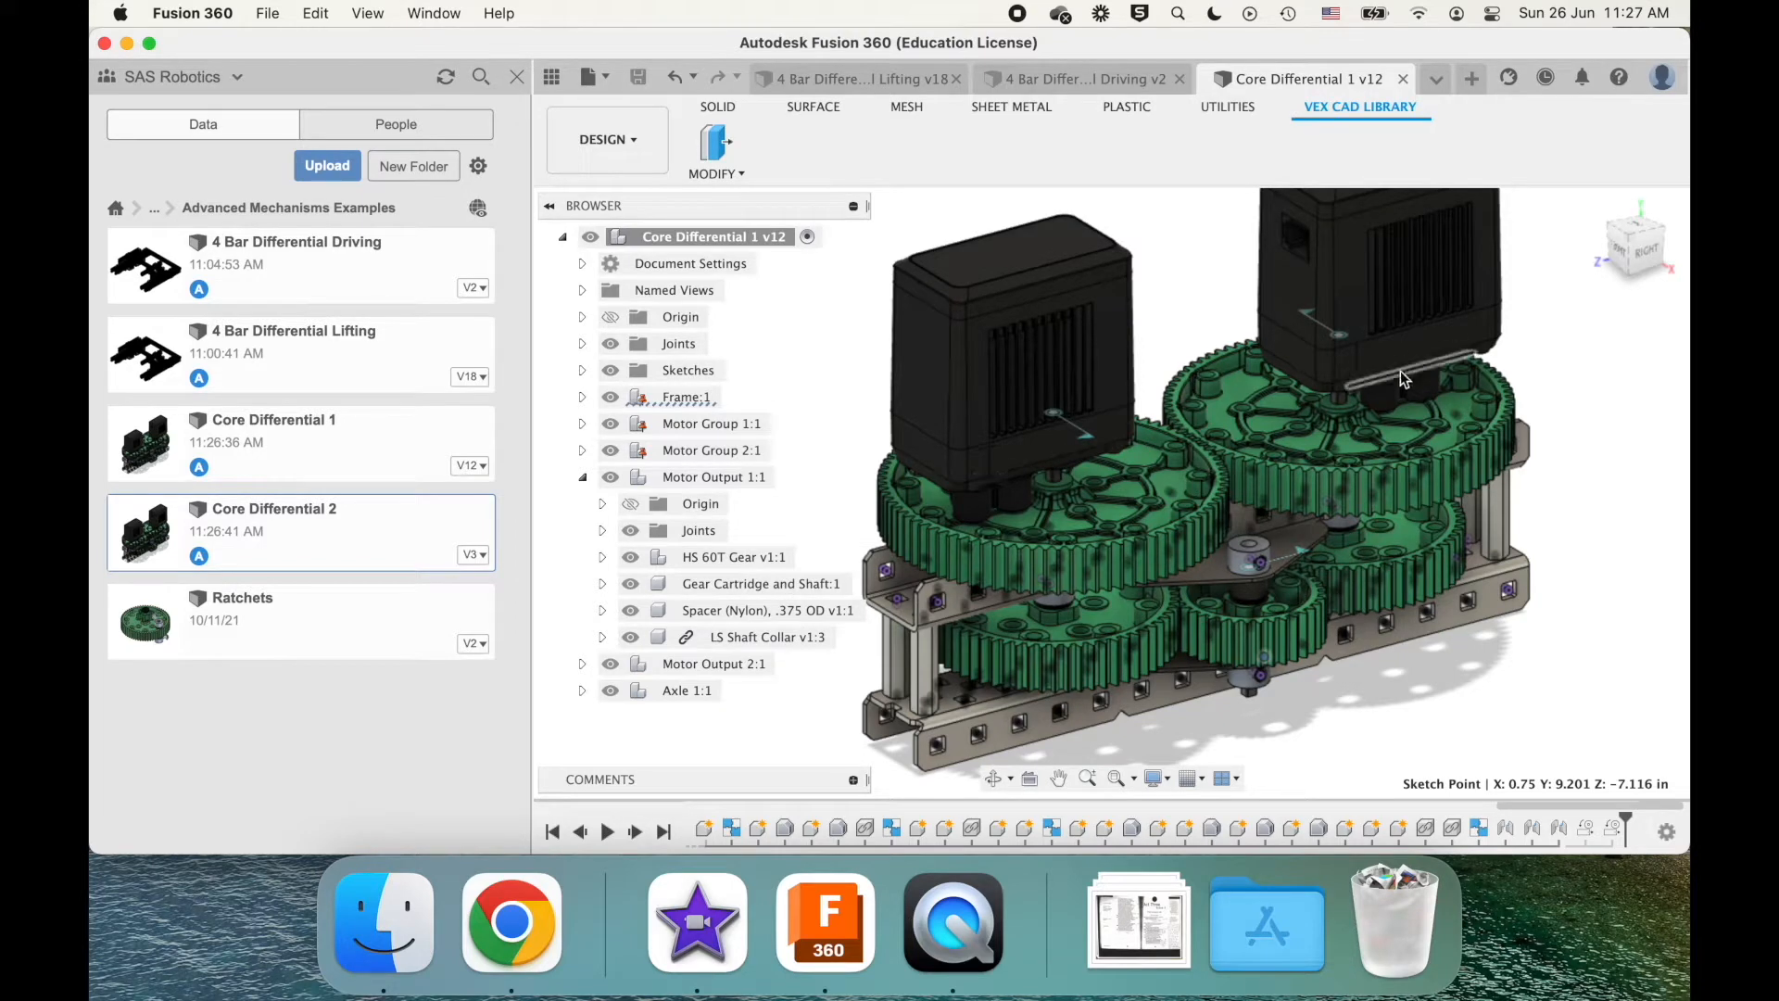
mouse_move(1415, 714)
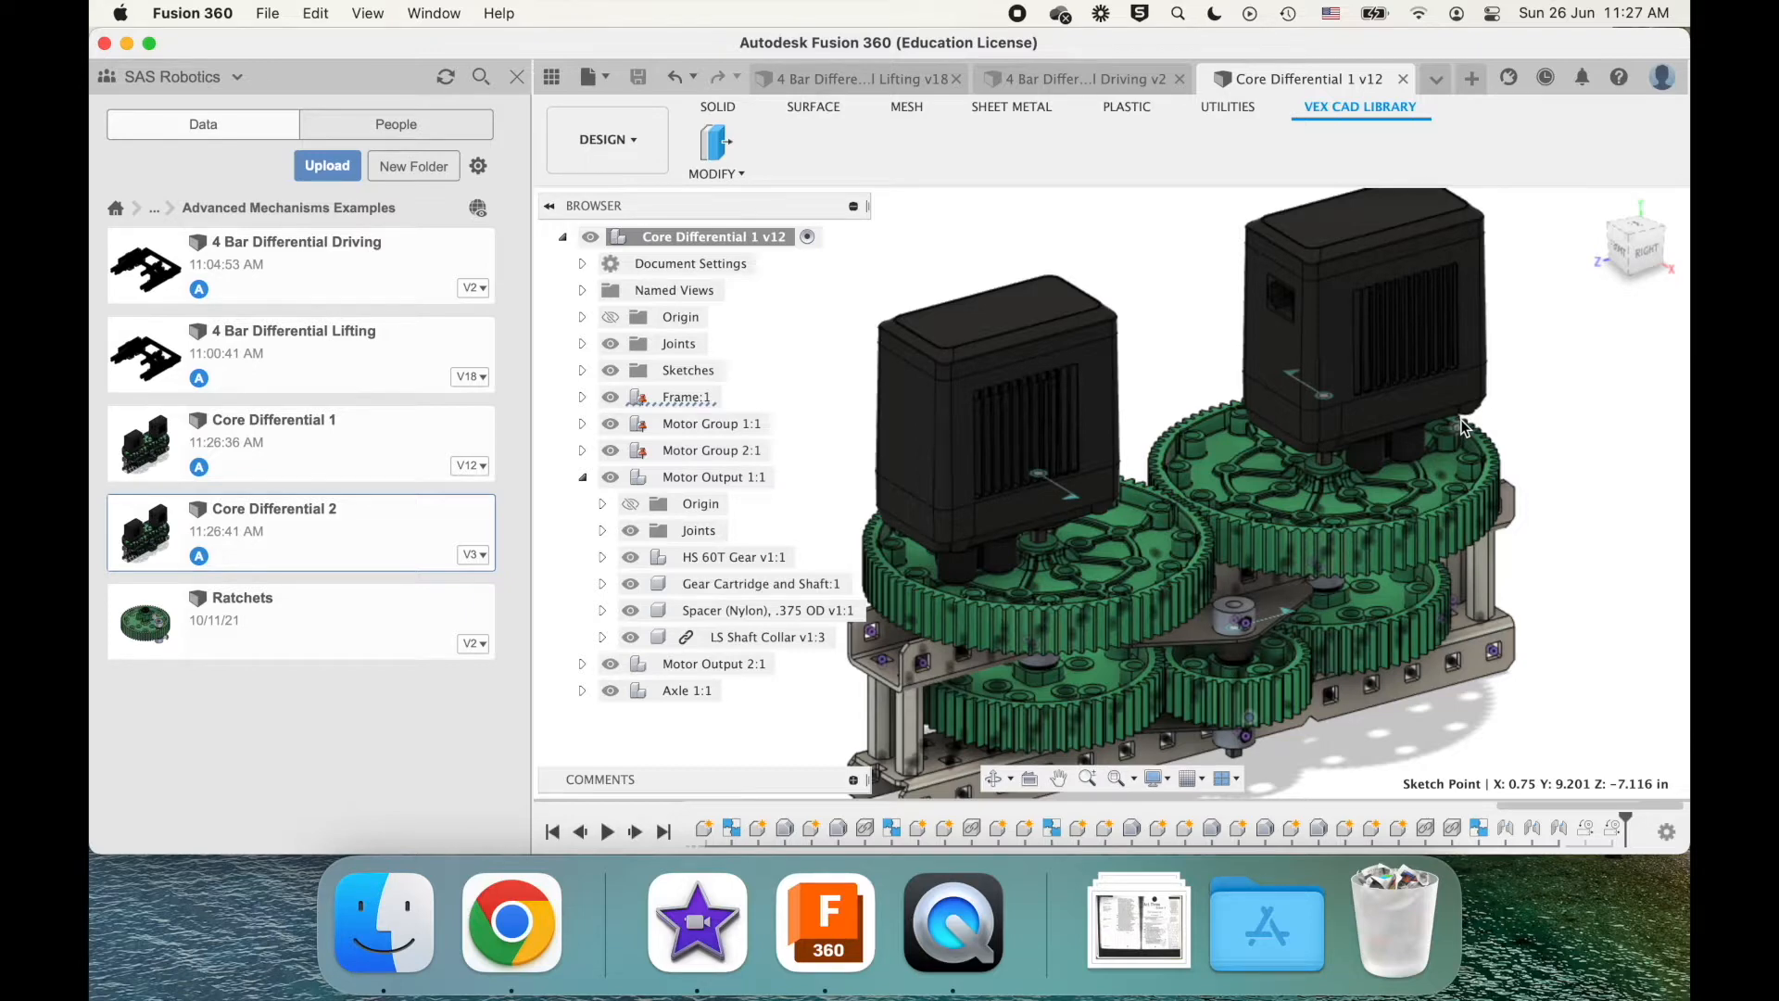
mouse_move(1204, 367)
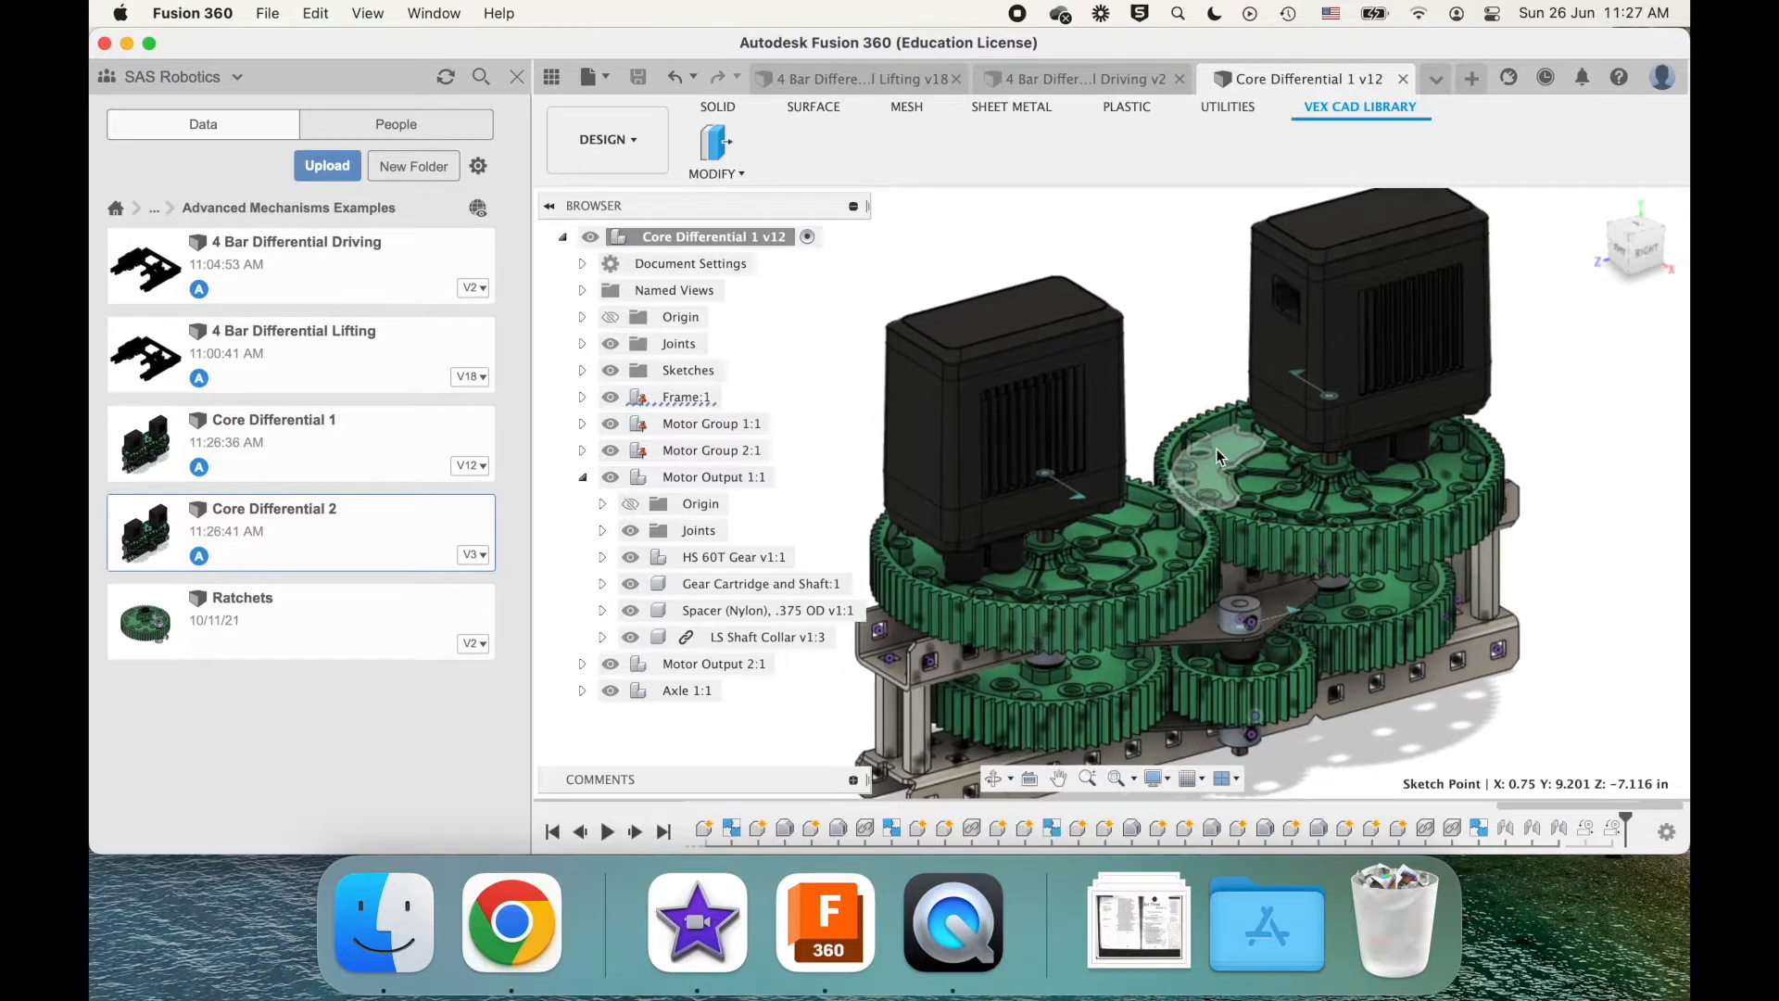
- Drive the Core Differential 1 motor joint to about 145, 80, then 270 degrees
drag(1217, 457, 1176, 485)
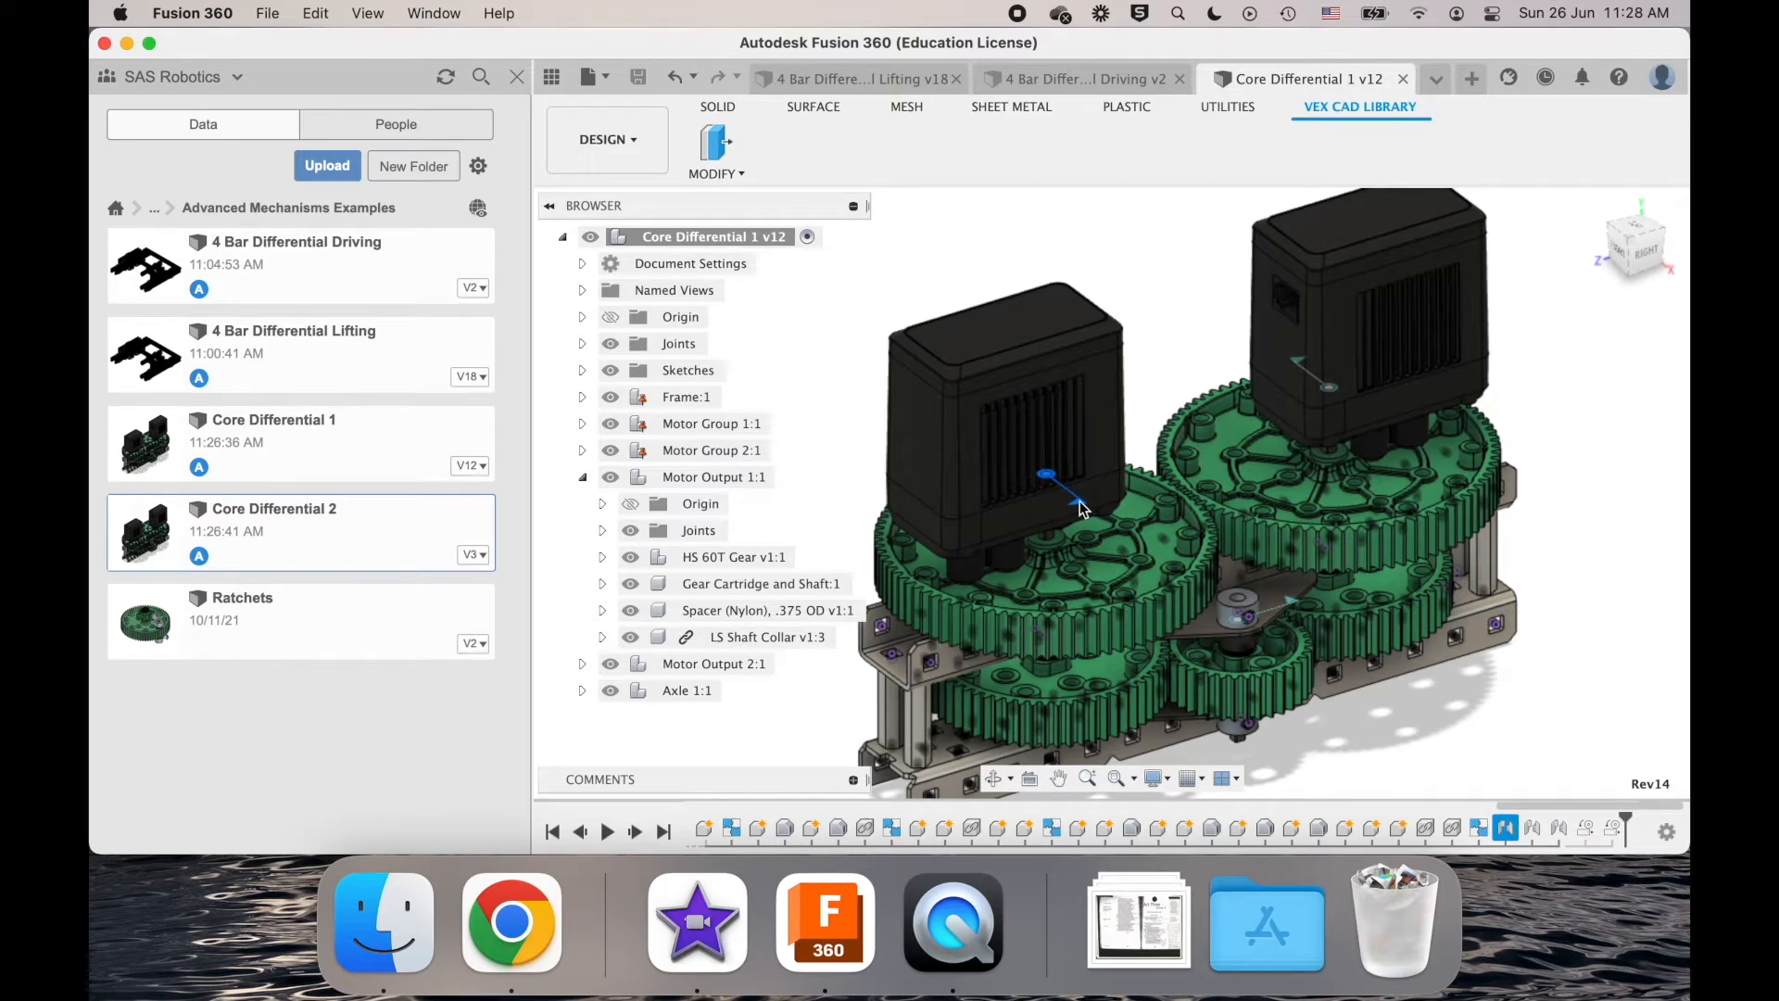
right_click(1045, 474)
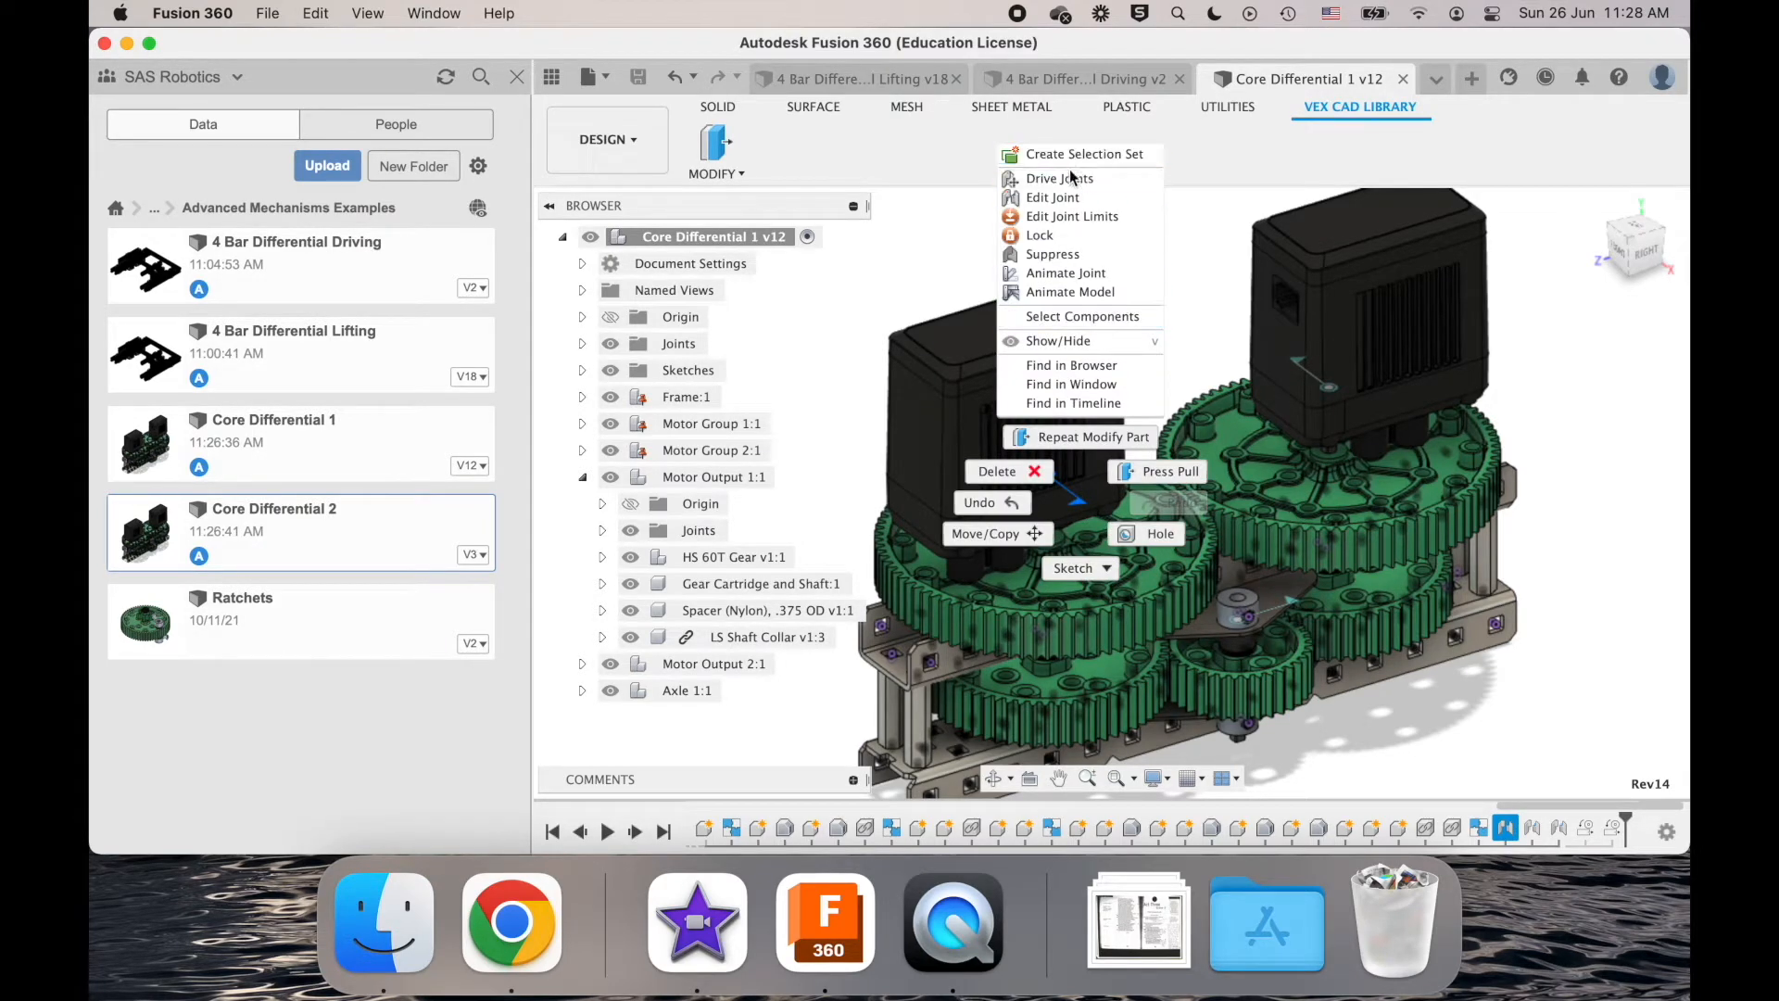
click(1058, 178)
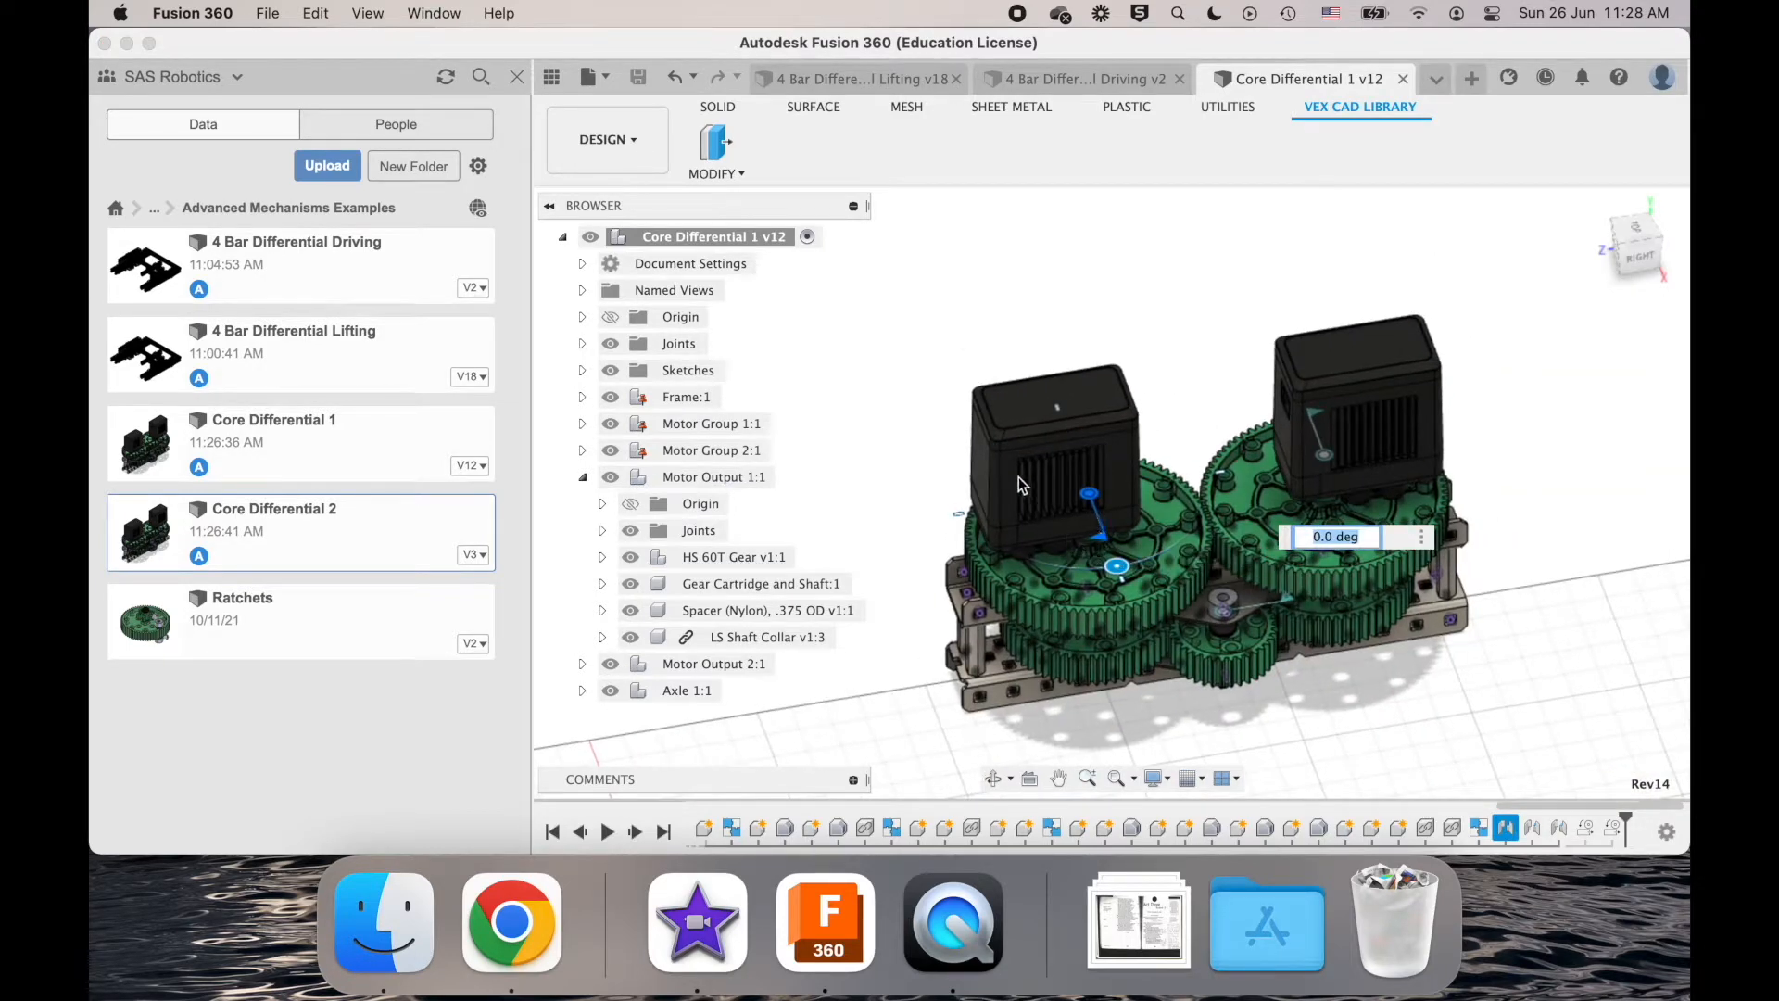
mouse_move(1330, 453)
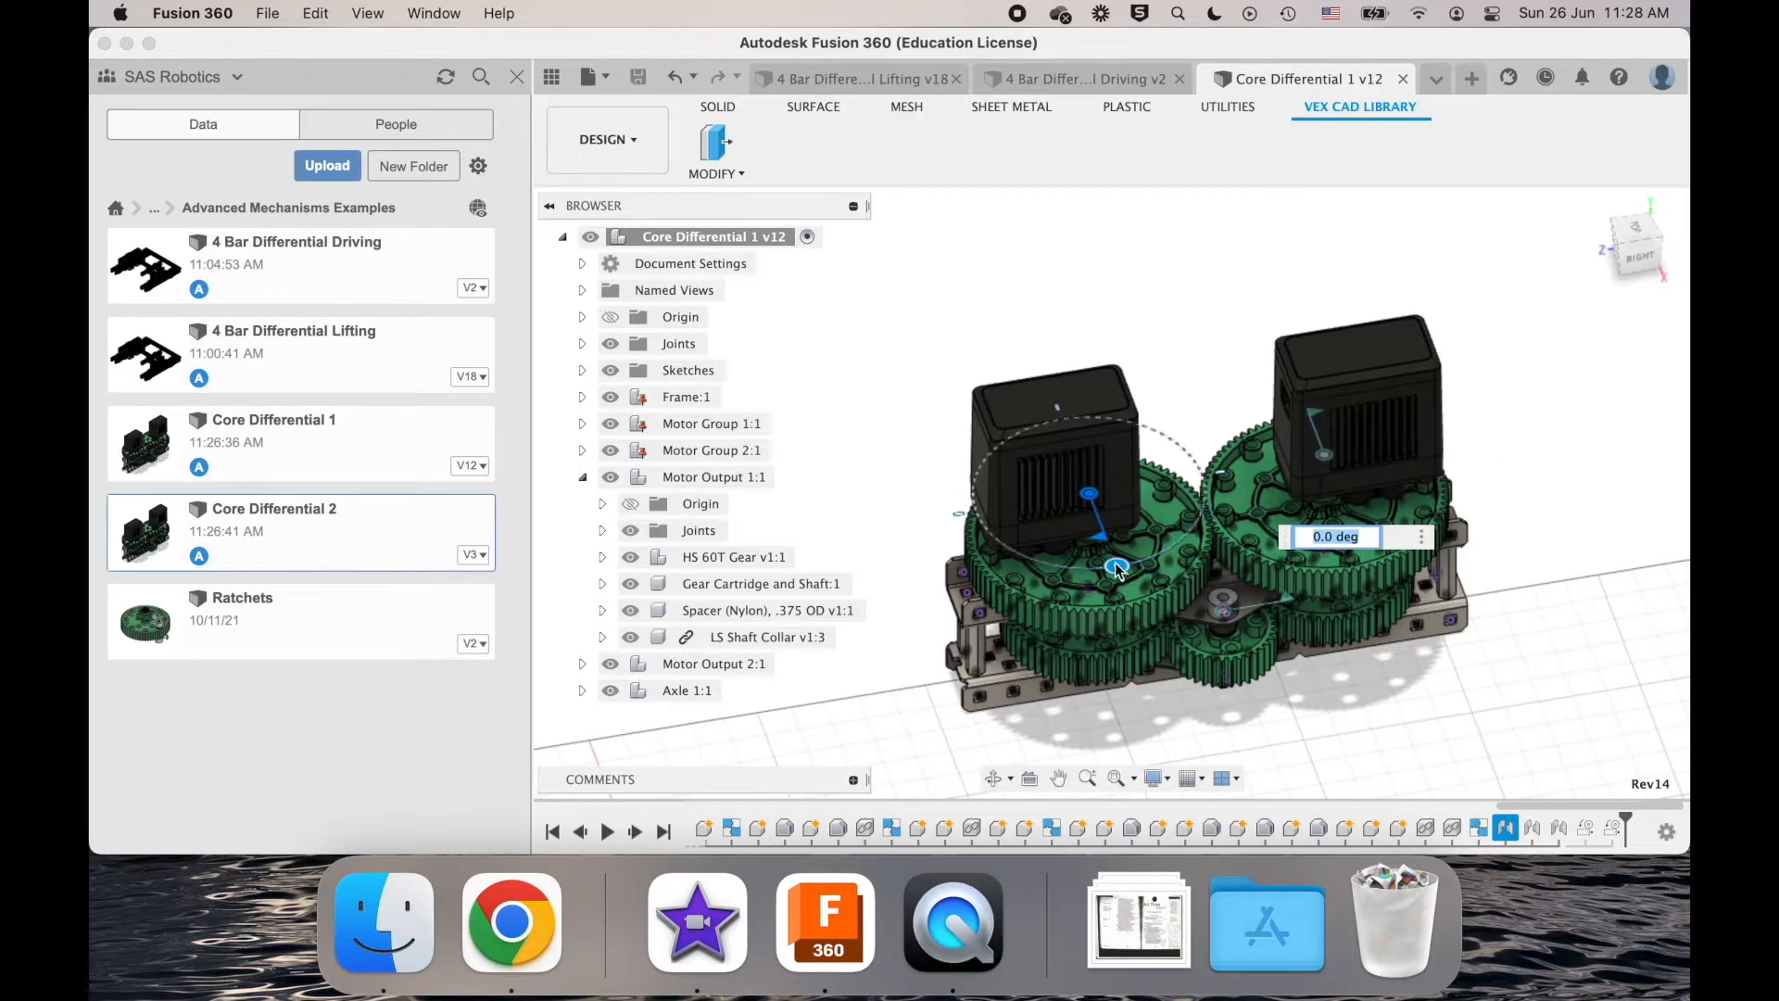
drag(1117, 567, 1055, 470)
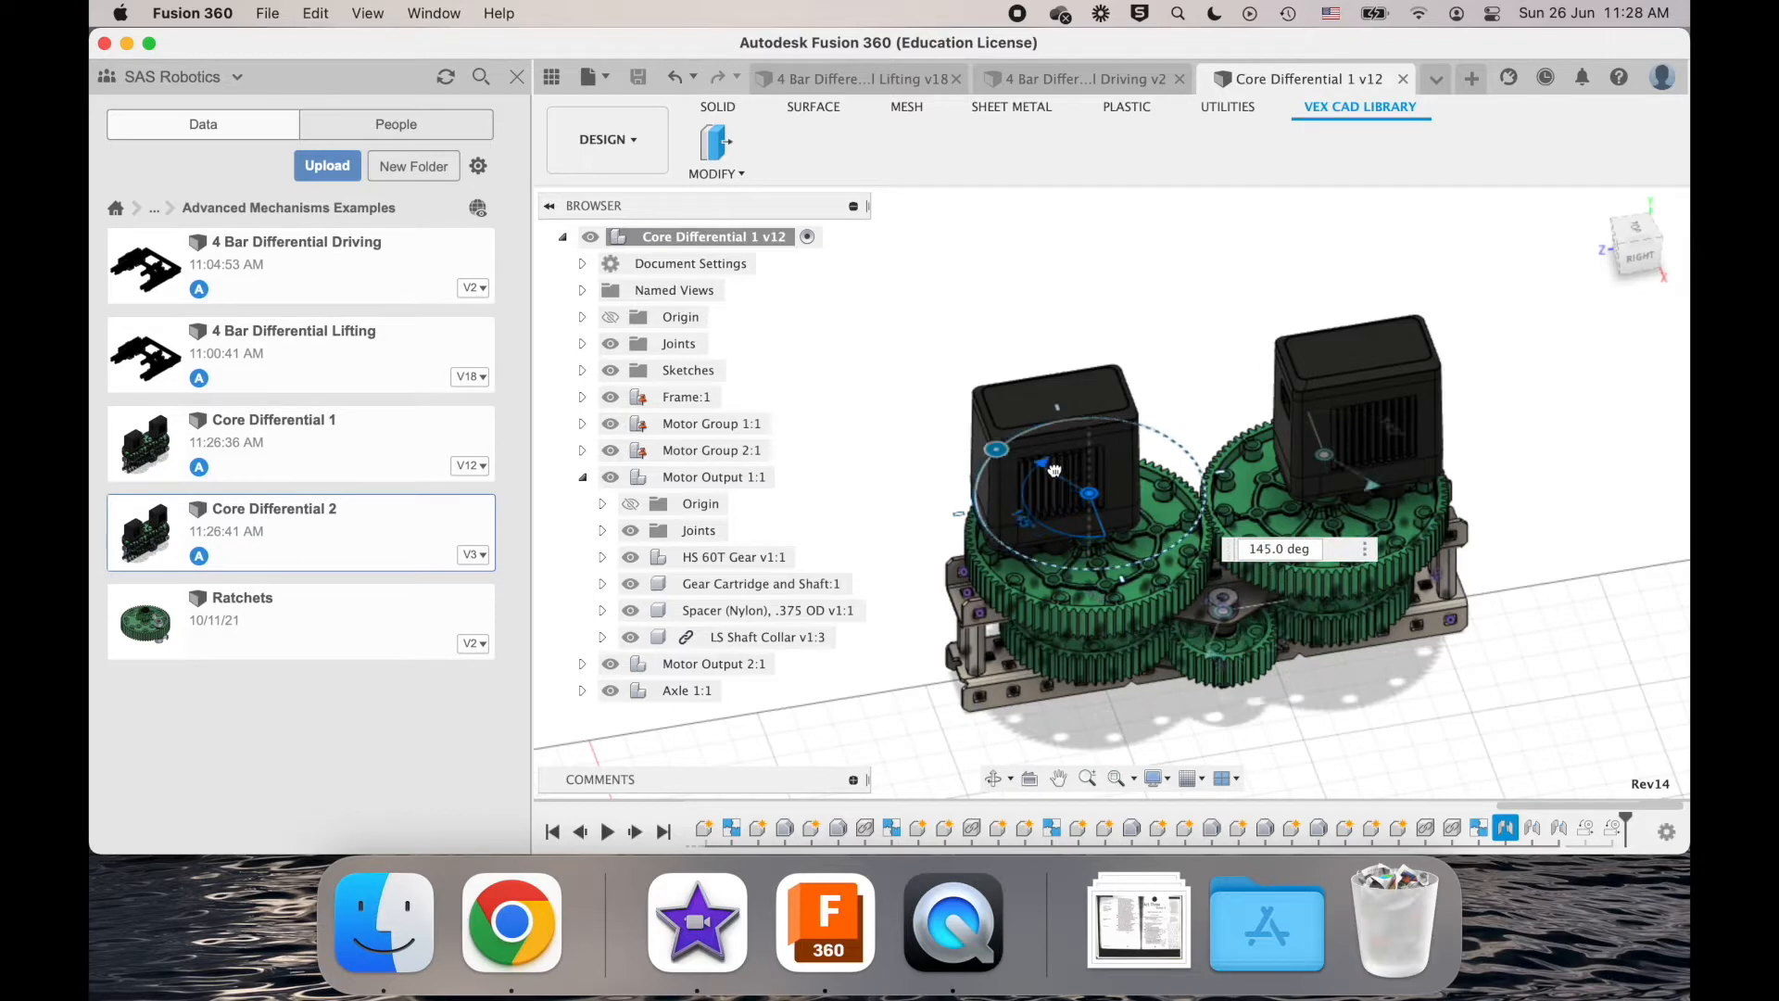
drag(1051, 469, 999, 519)
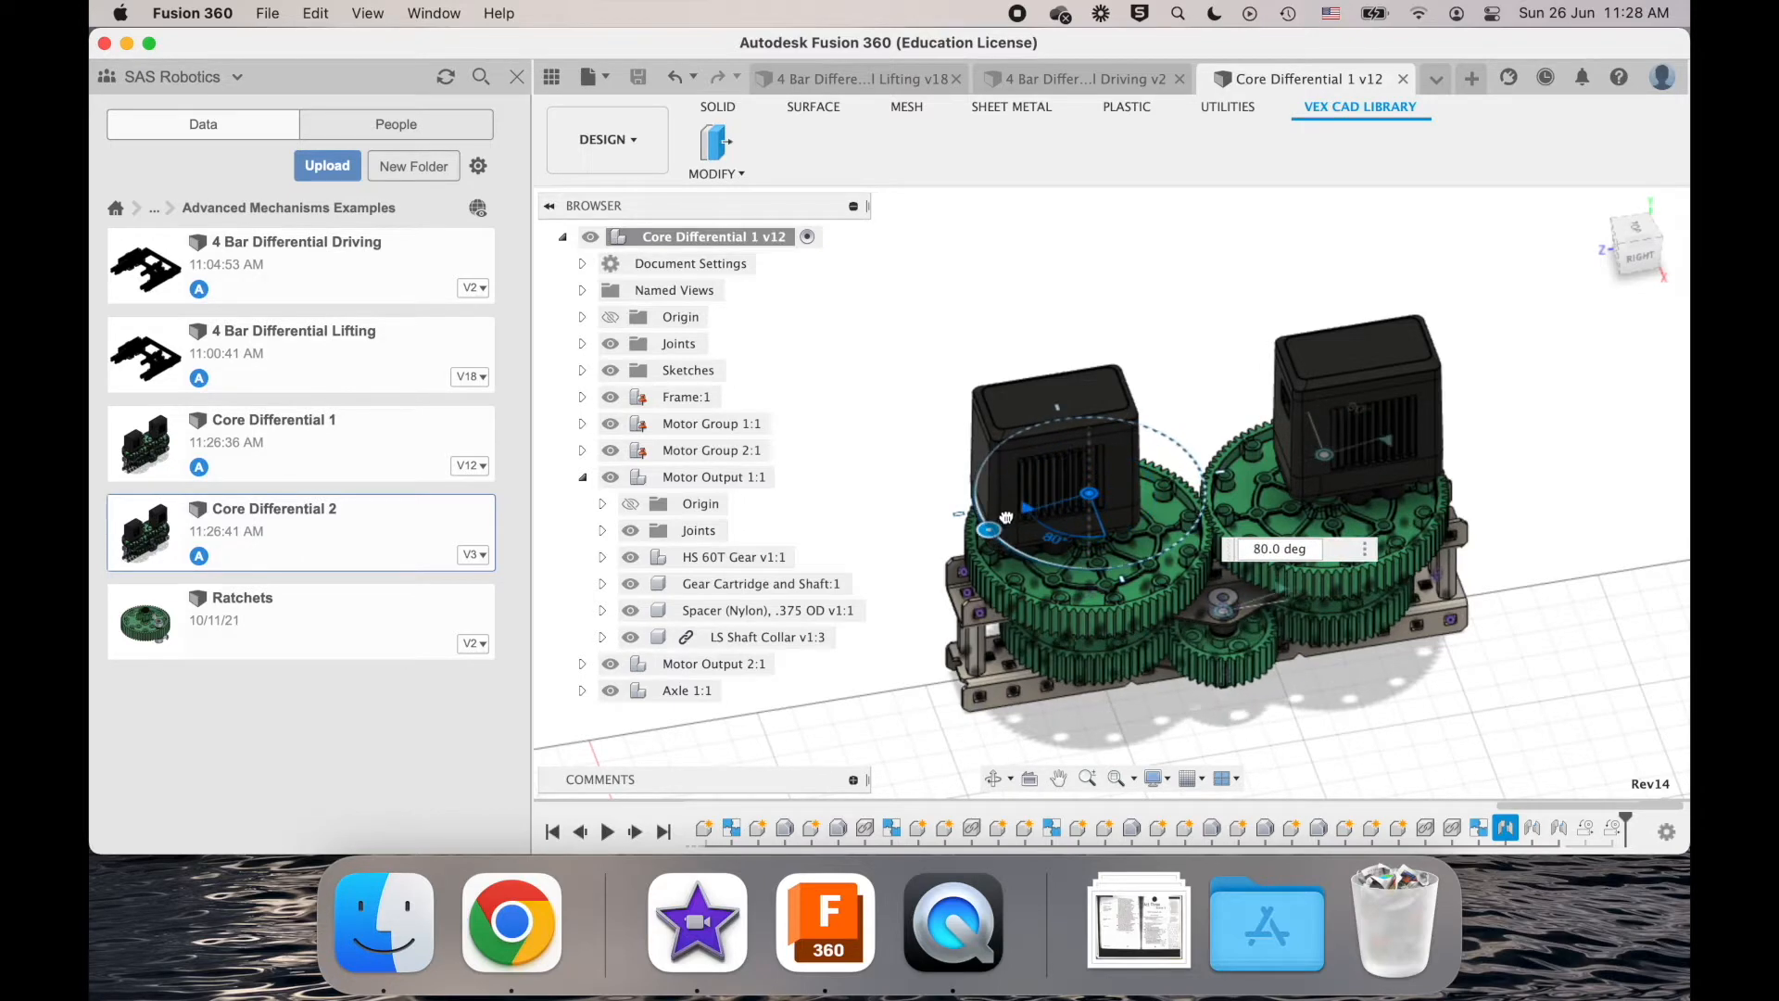
drag(1004, 522, 1044, 570)
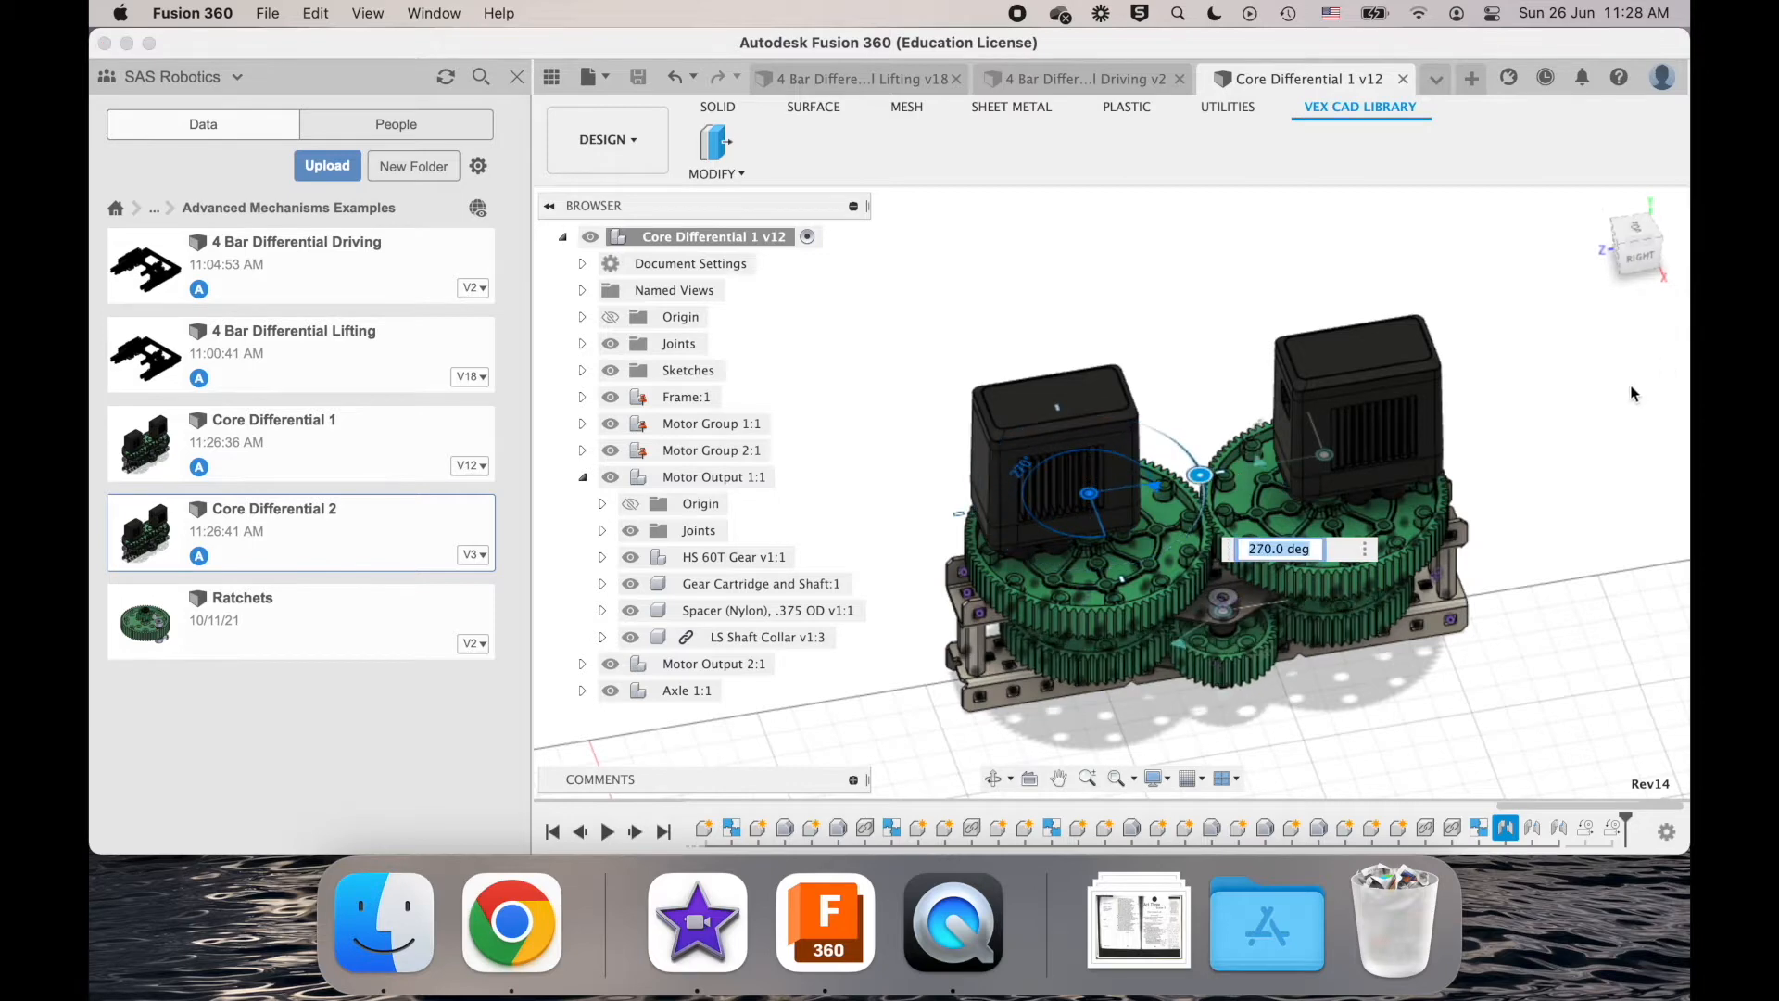
mouse_move(1492, 468)
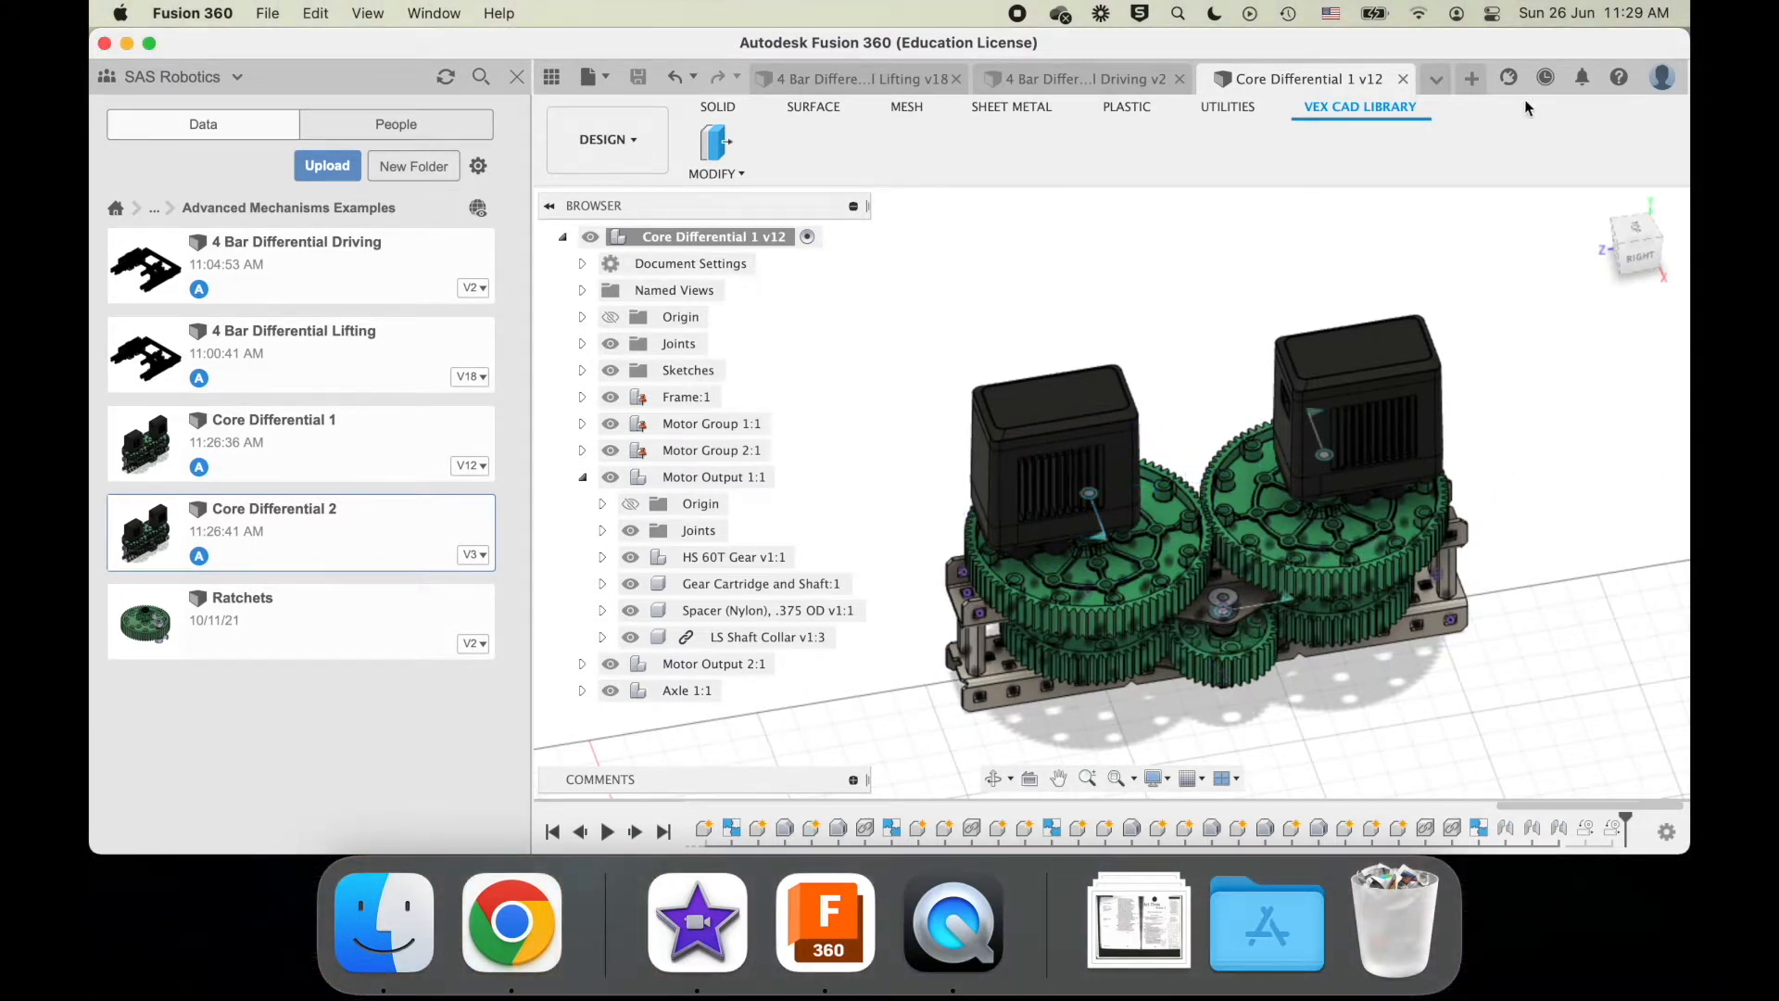
- Switch to Core Differential 2 and drive its motor joint to check the rotation
click(1435, 77)
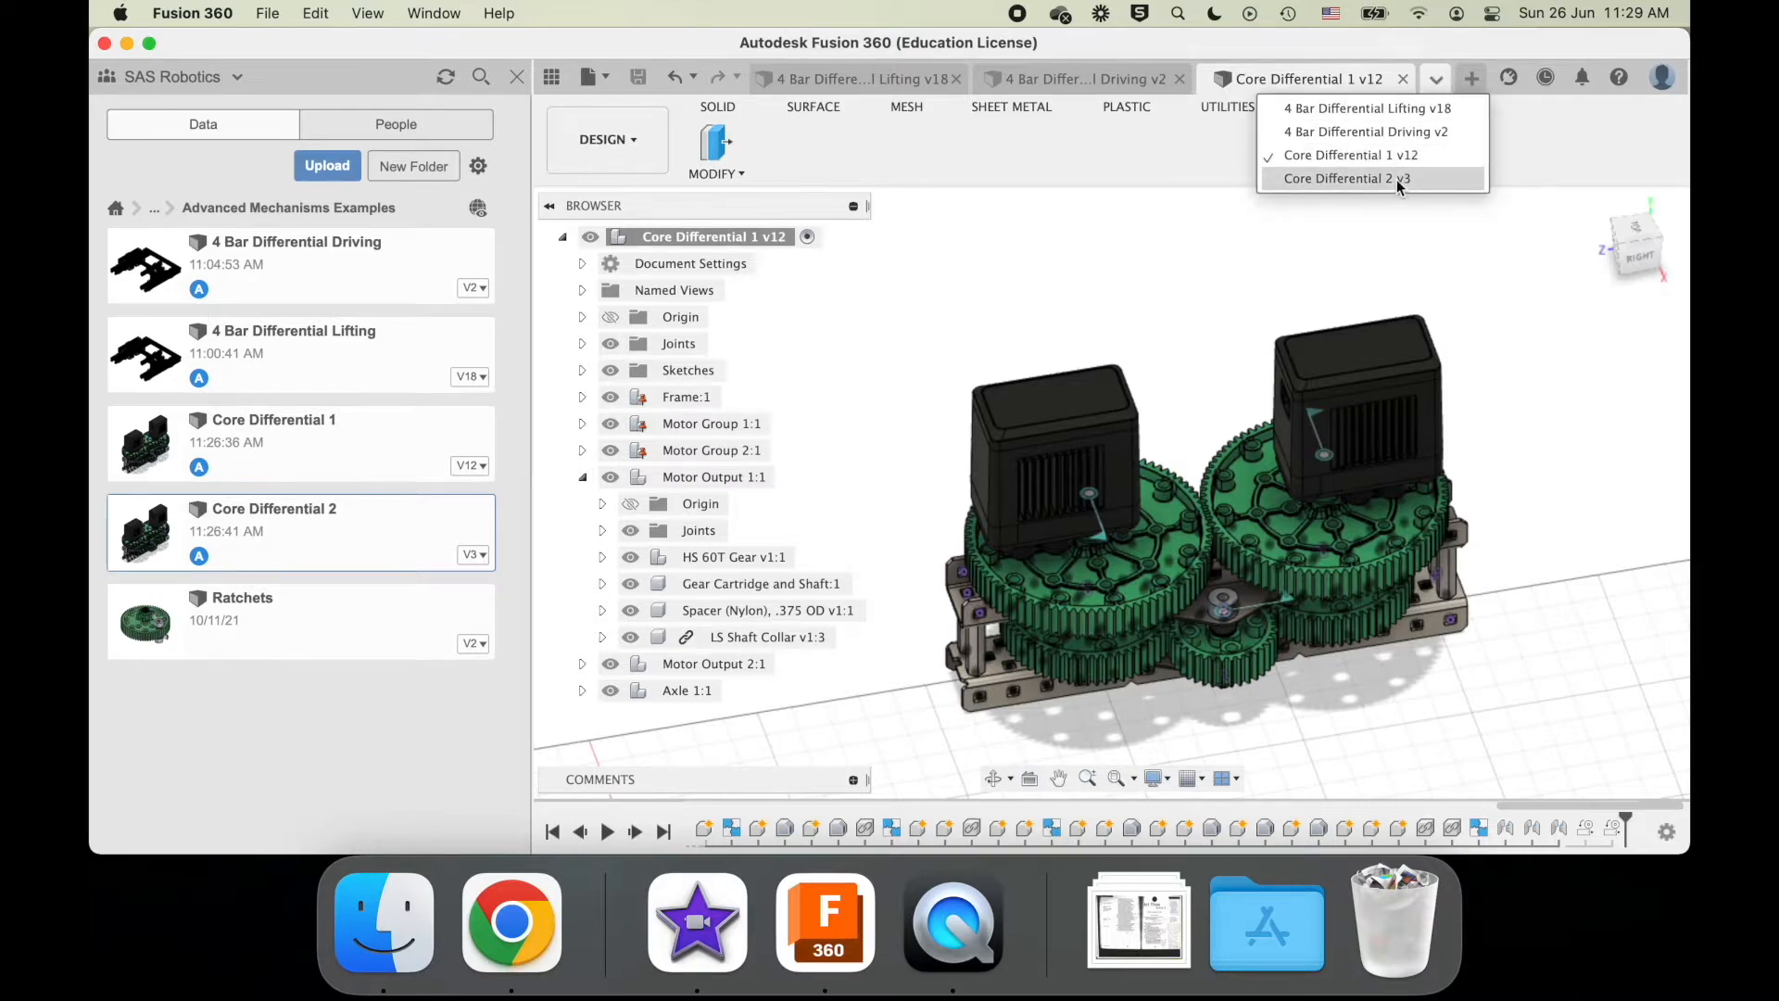
click(1356, 179)
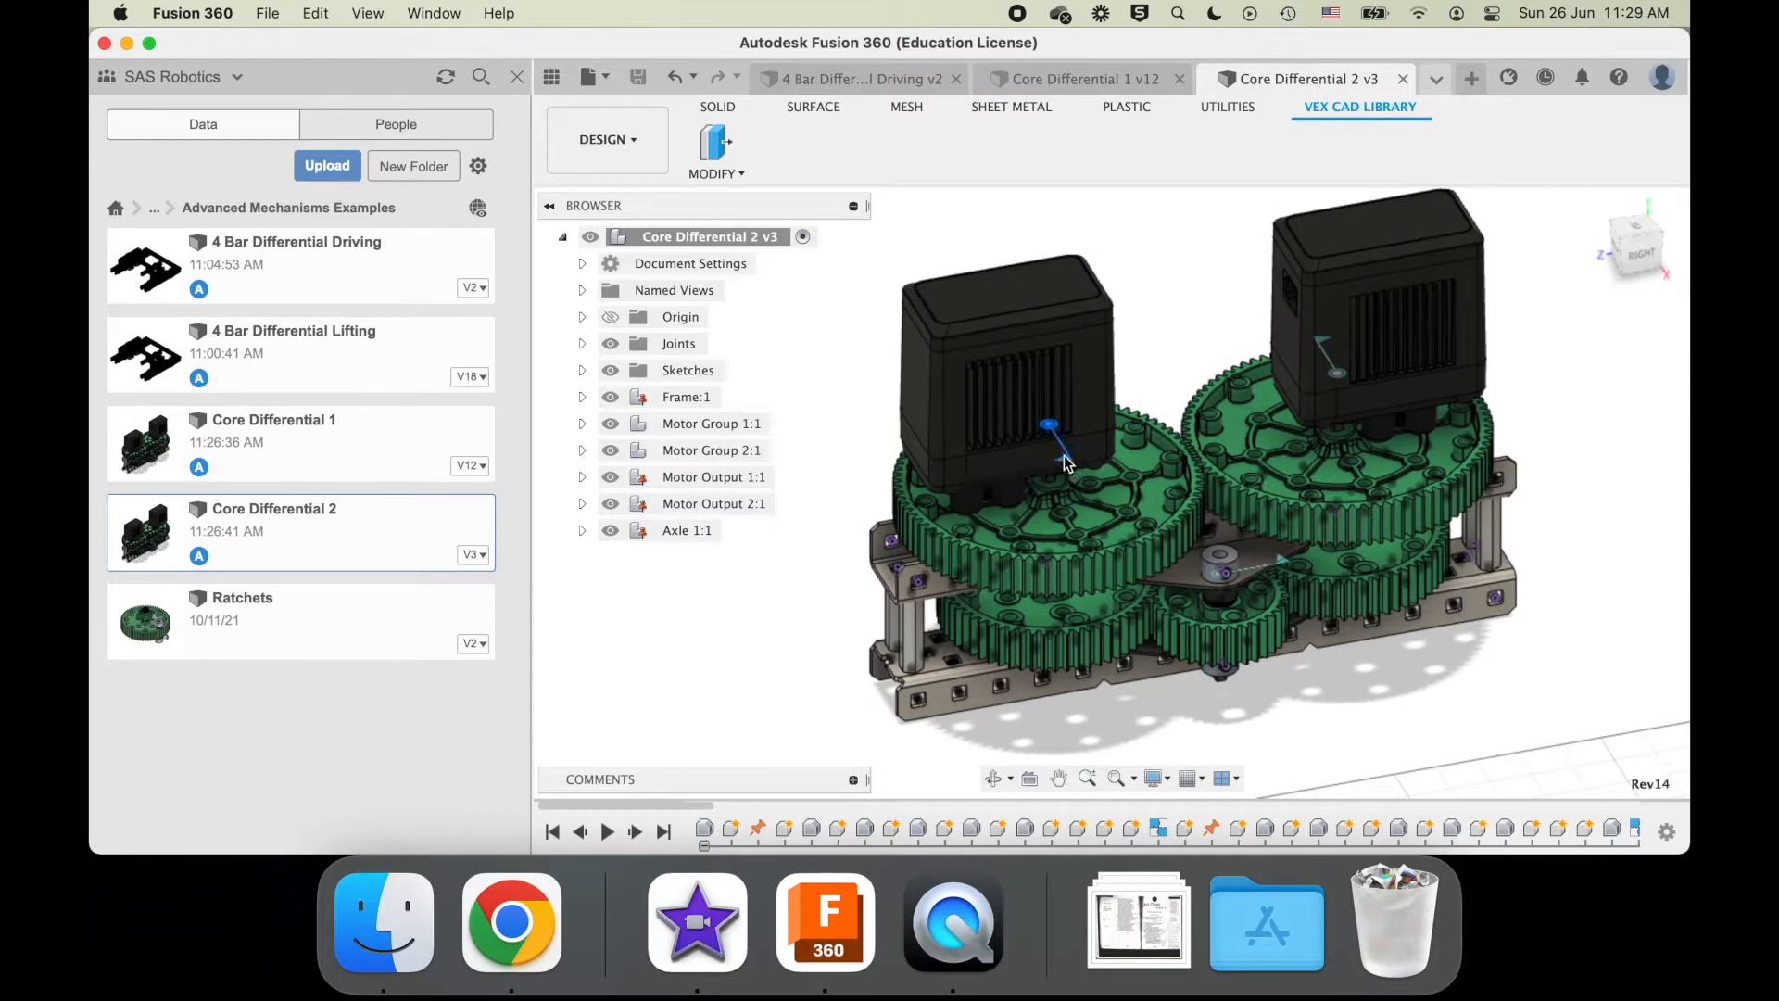
right_click(1065, 463)
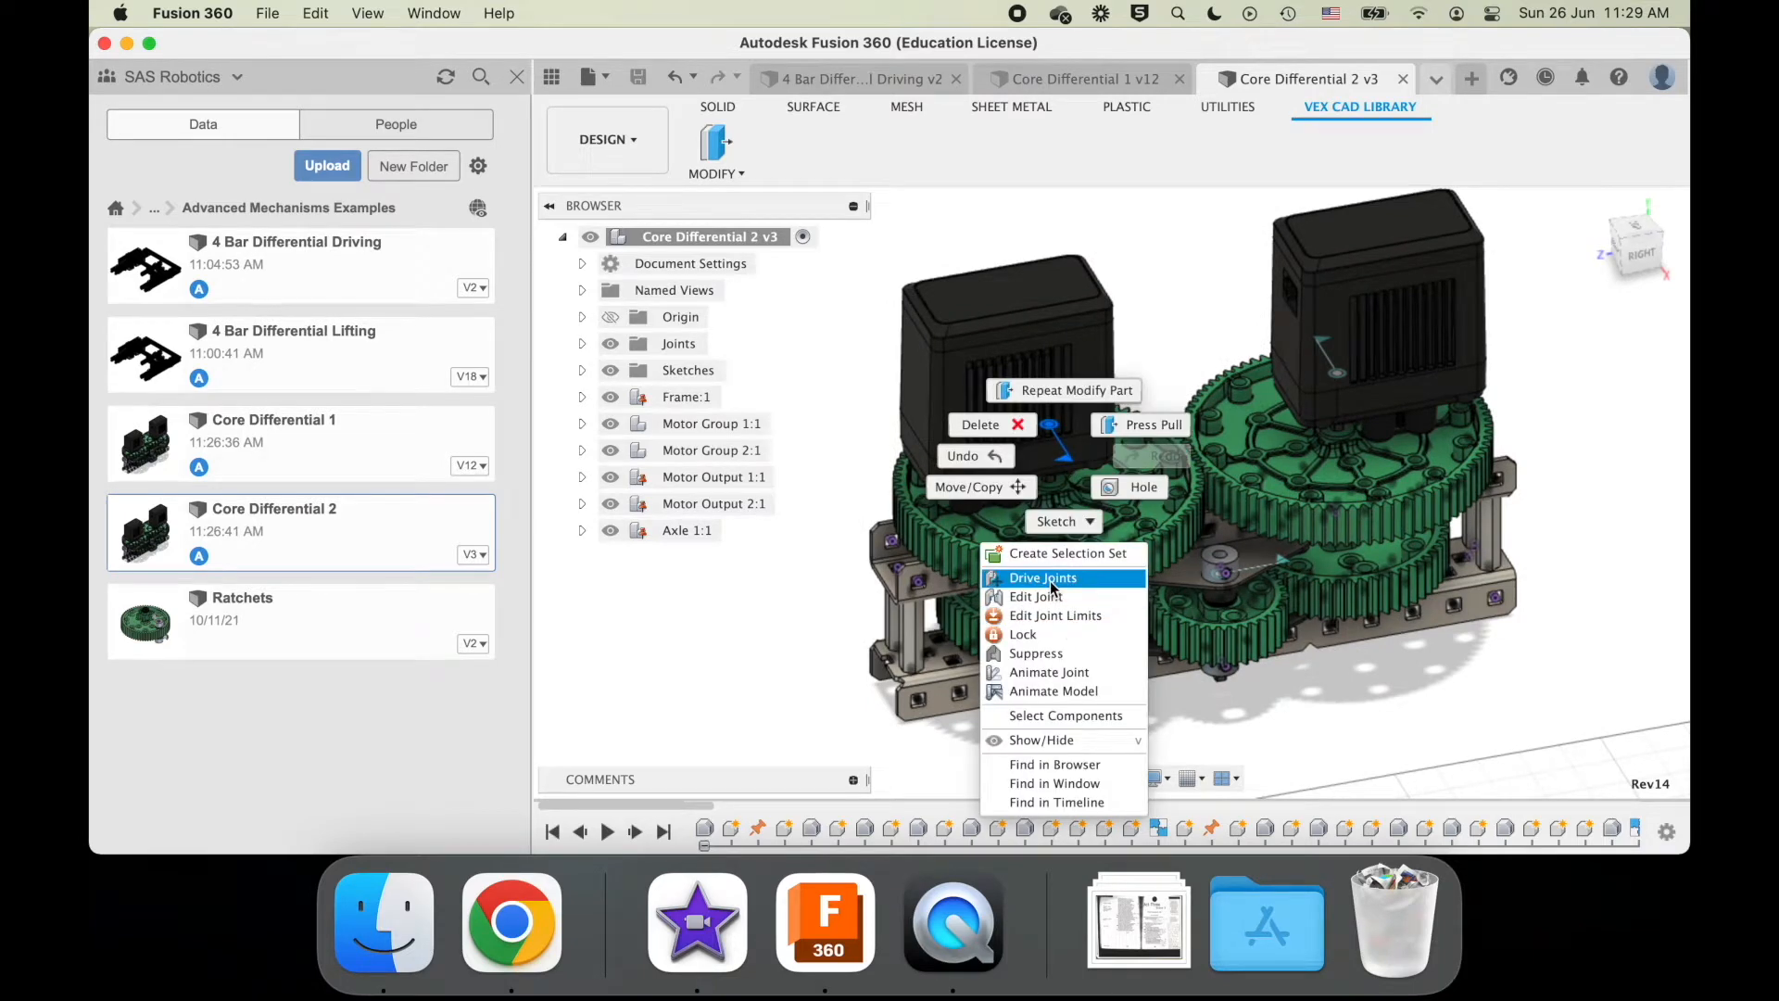
click(1041, 577)
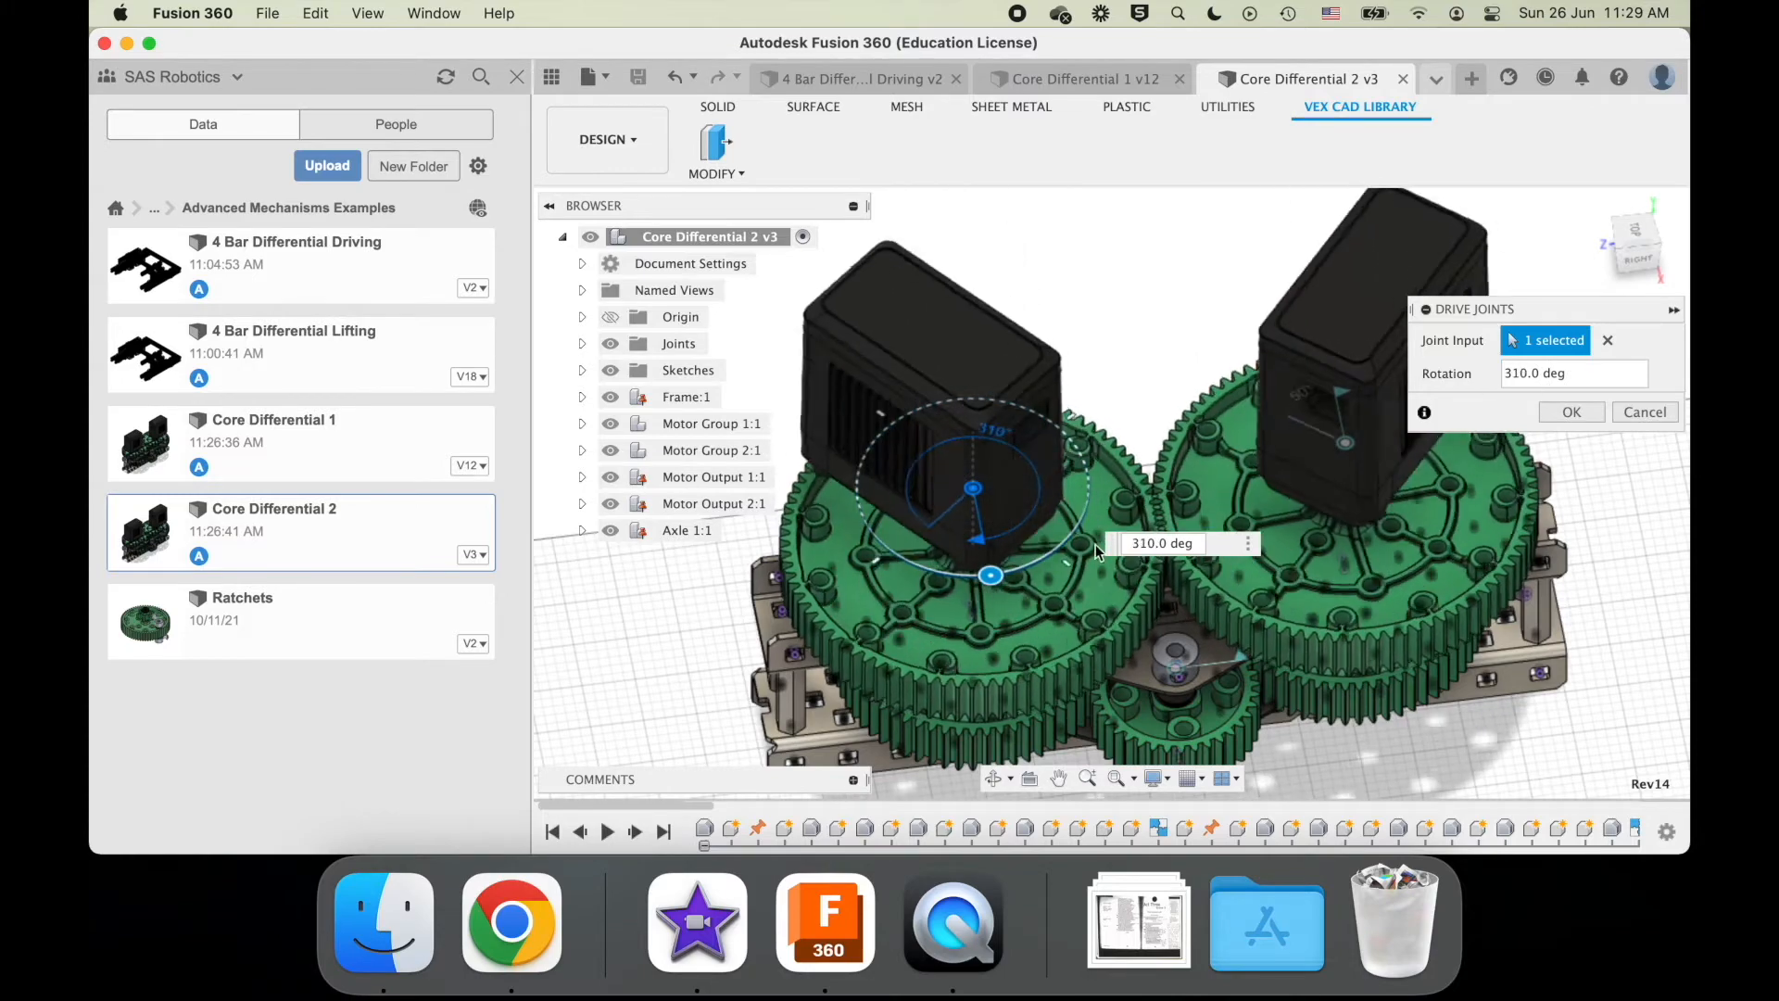
click(1572, 411)
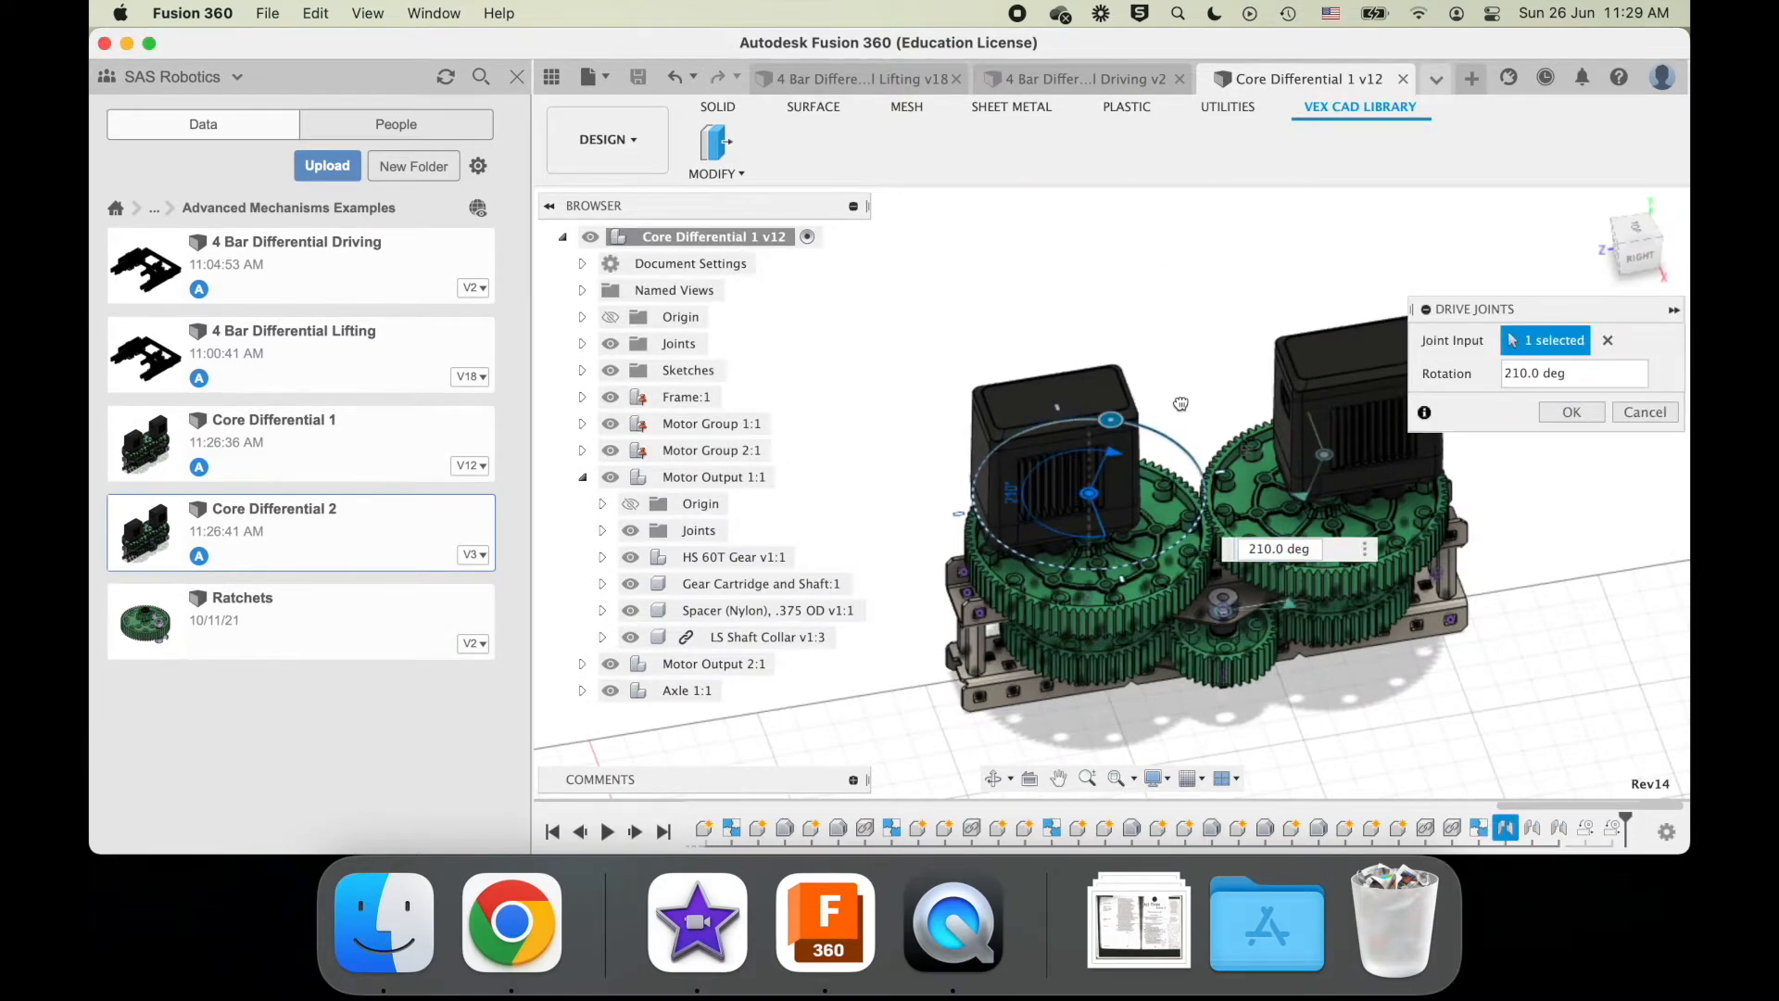
click(1572, 411)
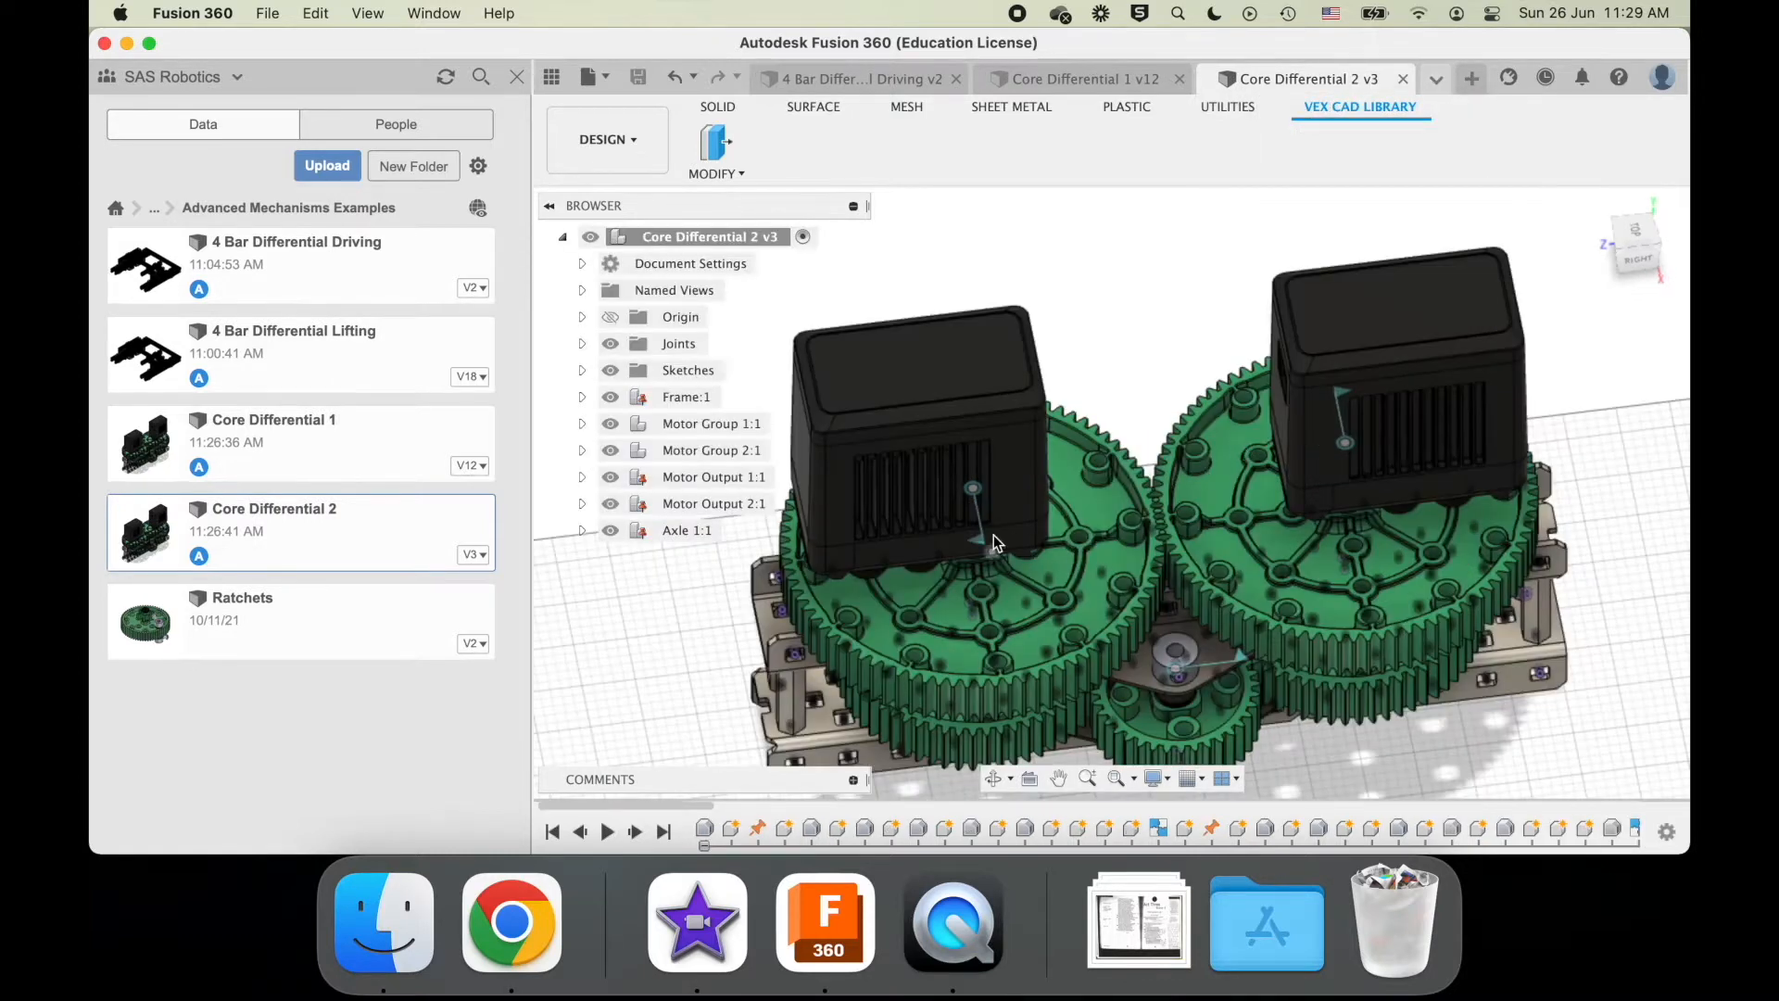
- Drive the Core Differential 2 motor joint once more and finish the command
right_click(999, 542)
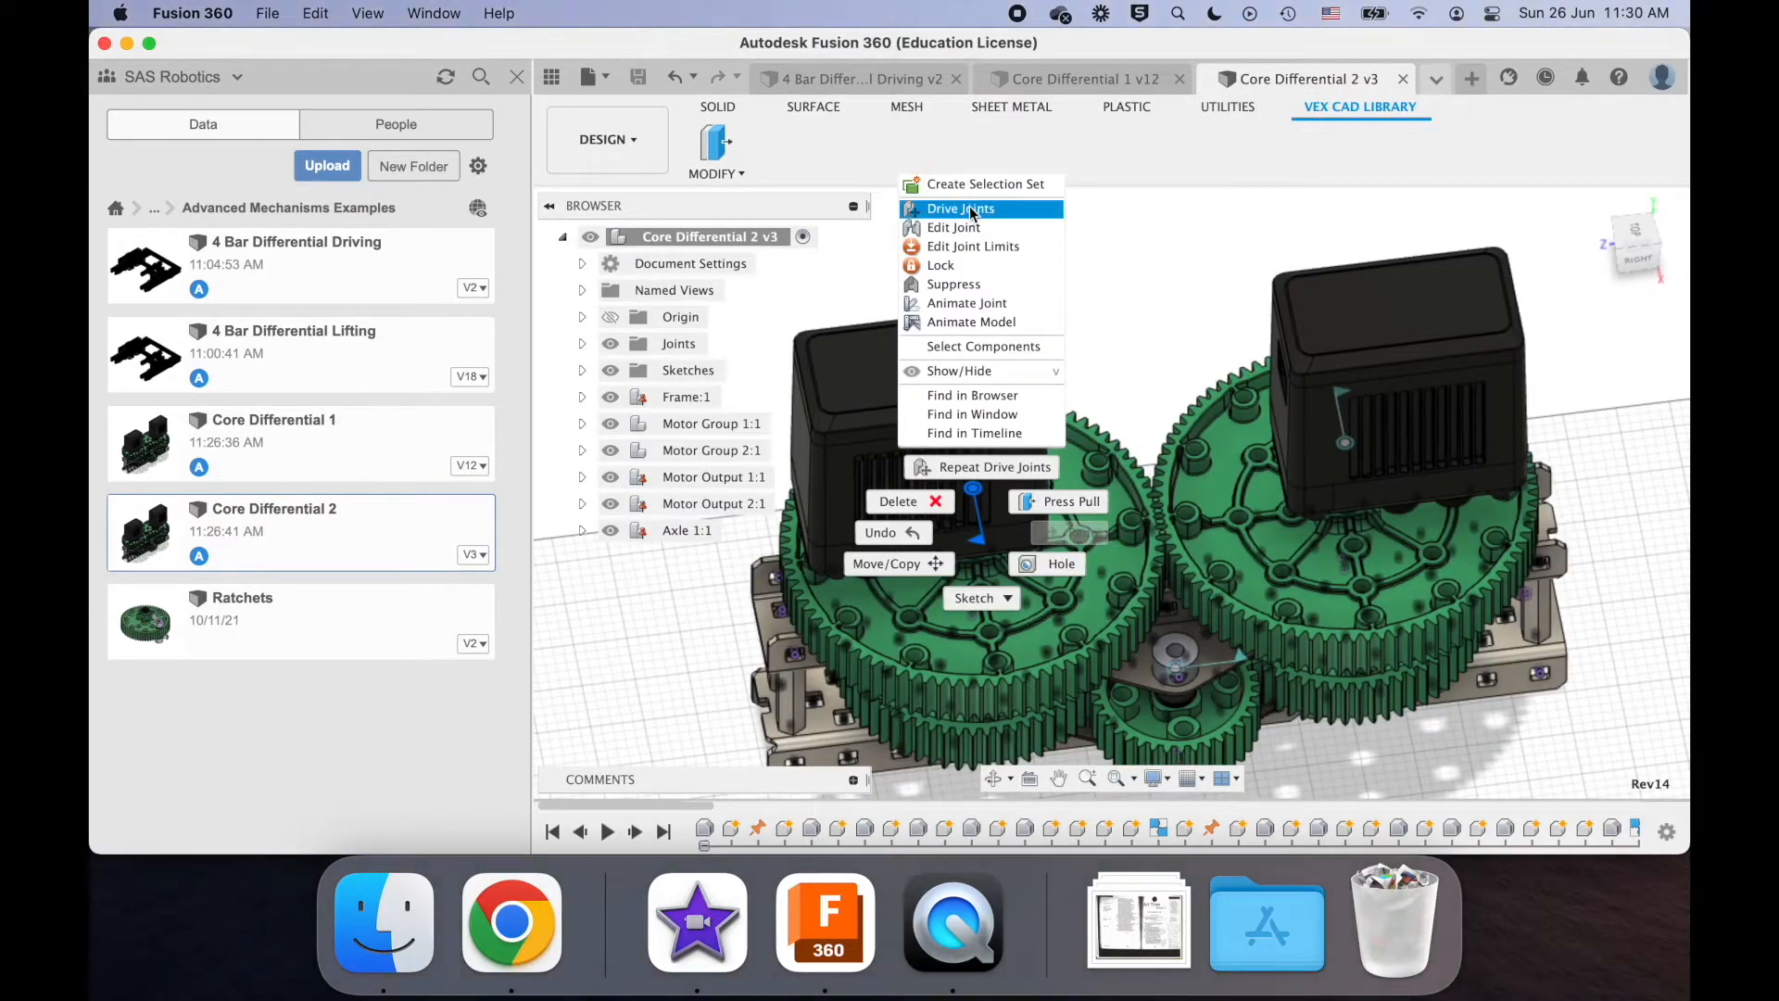
click(960, 208)
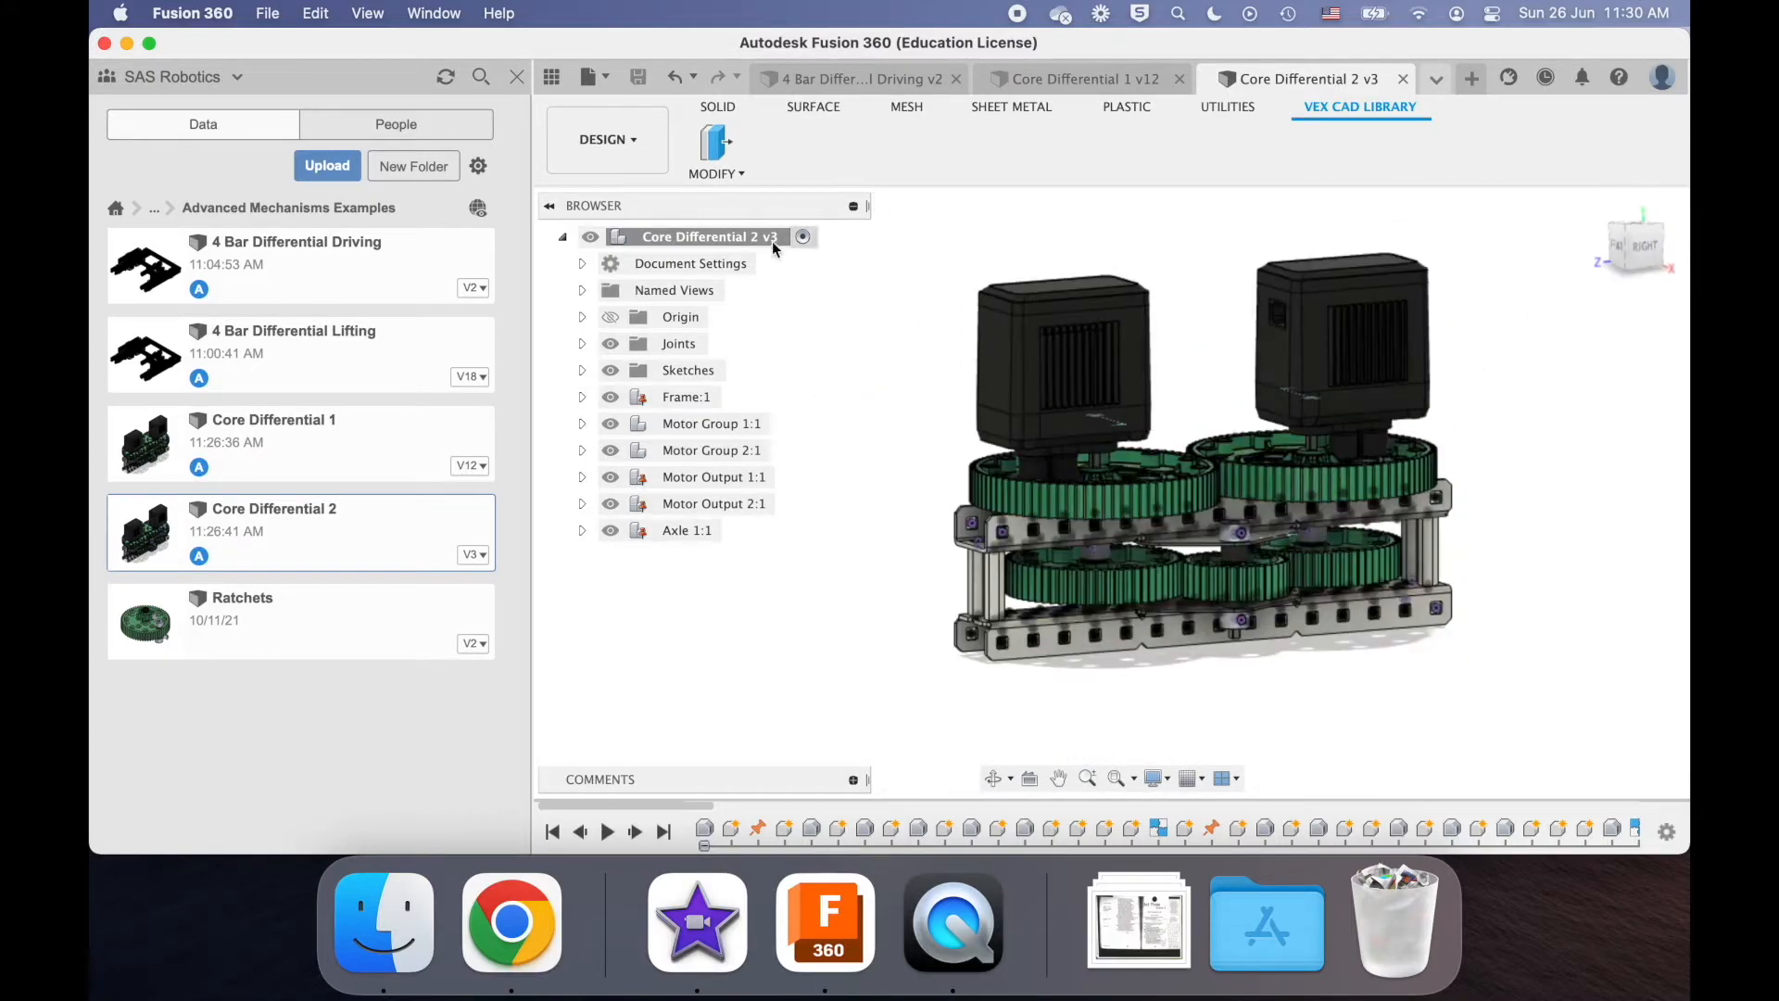
- Move the six copied components -7.50 in along Y to stack a second differential
click(686, 397)
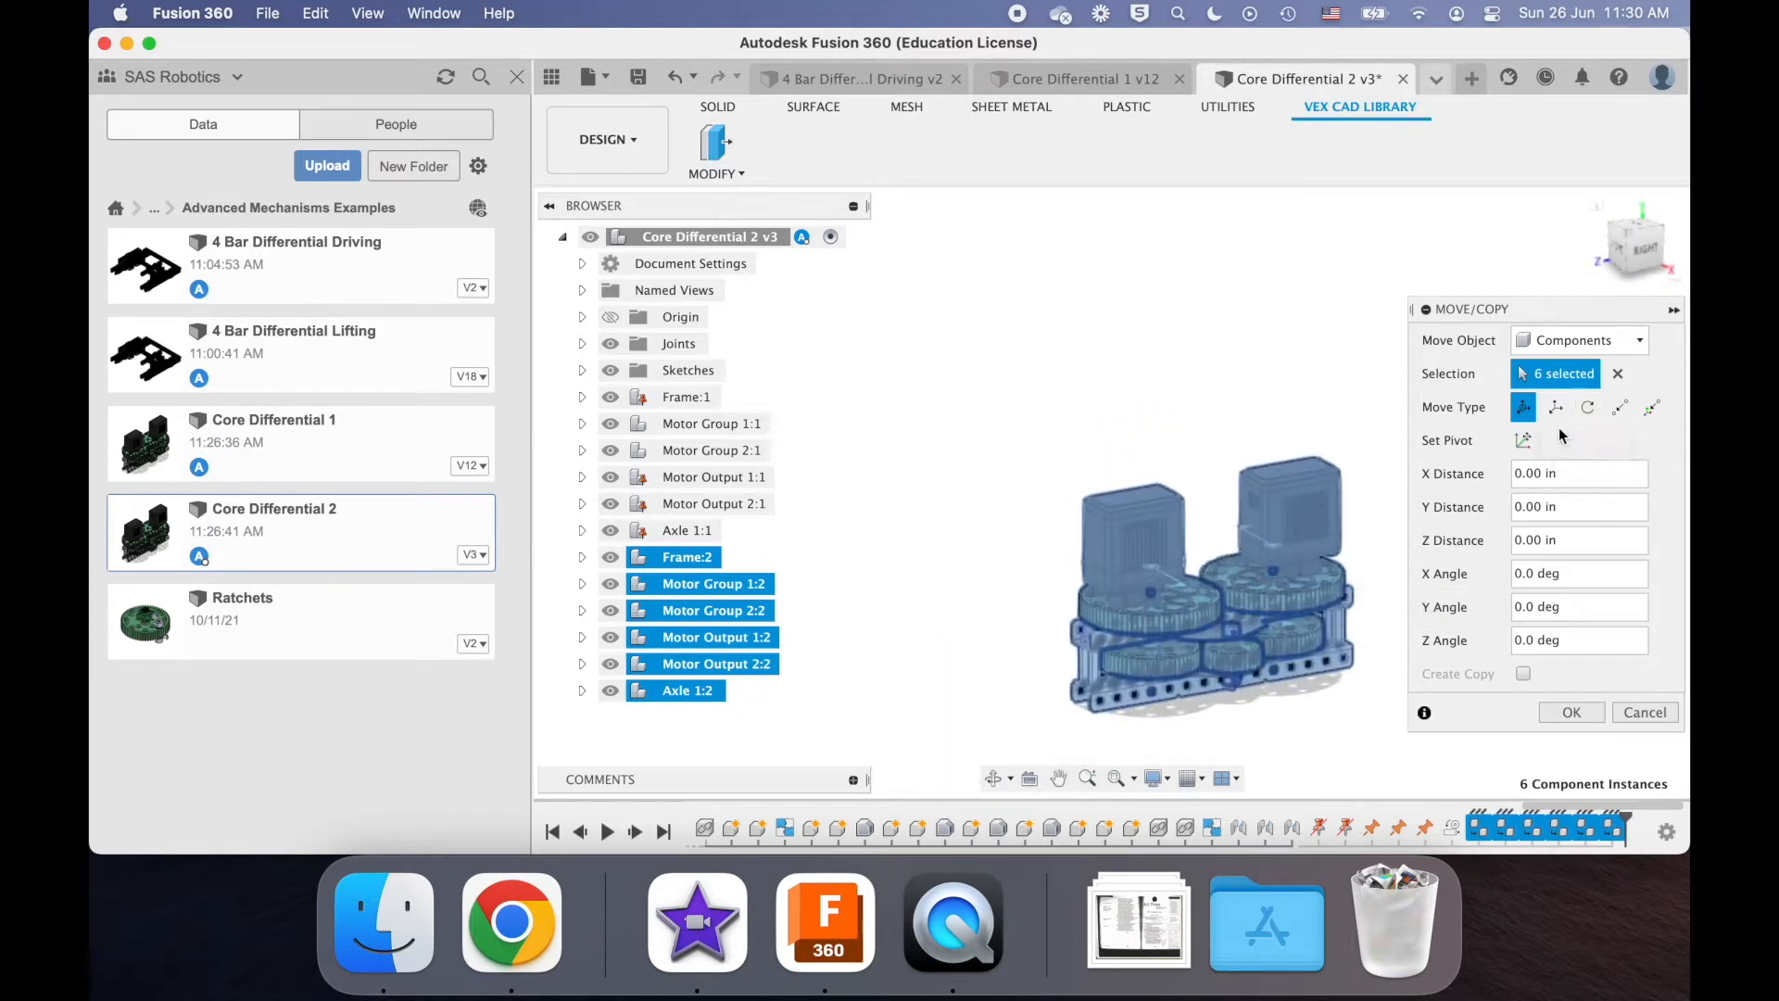
click(1523, 441)
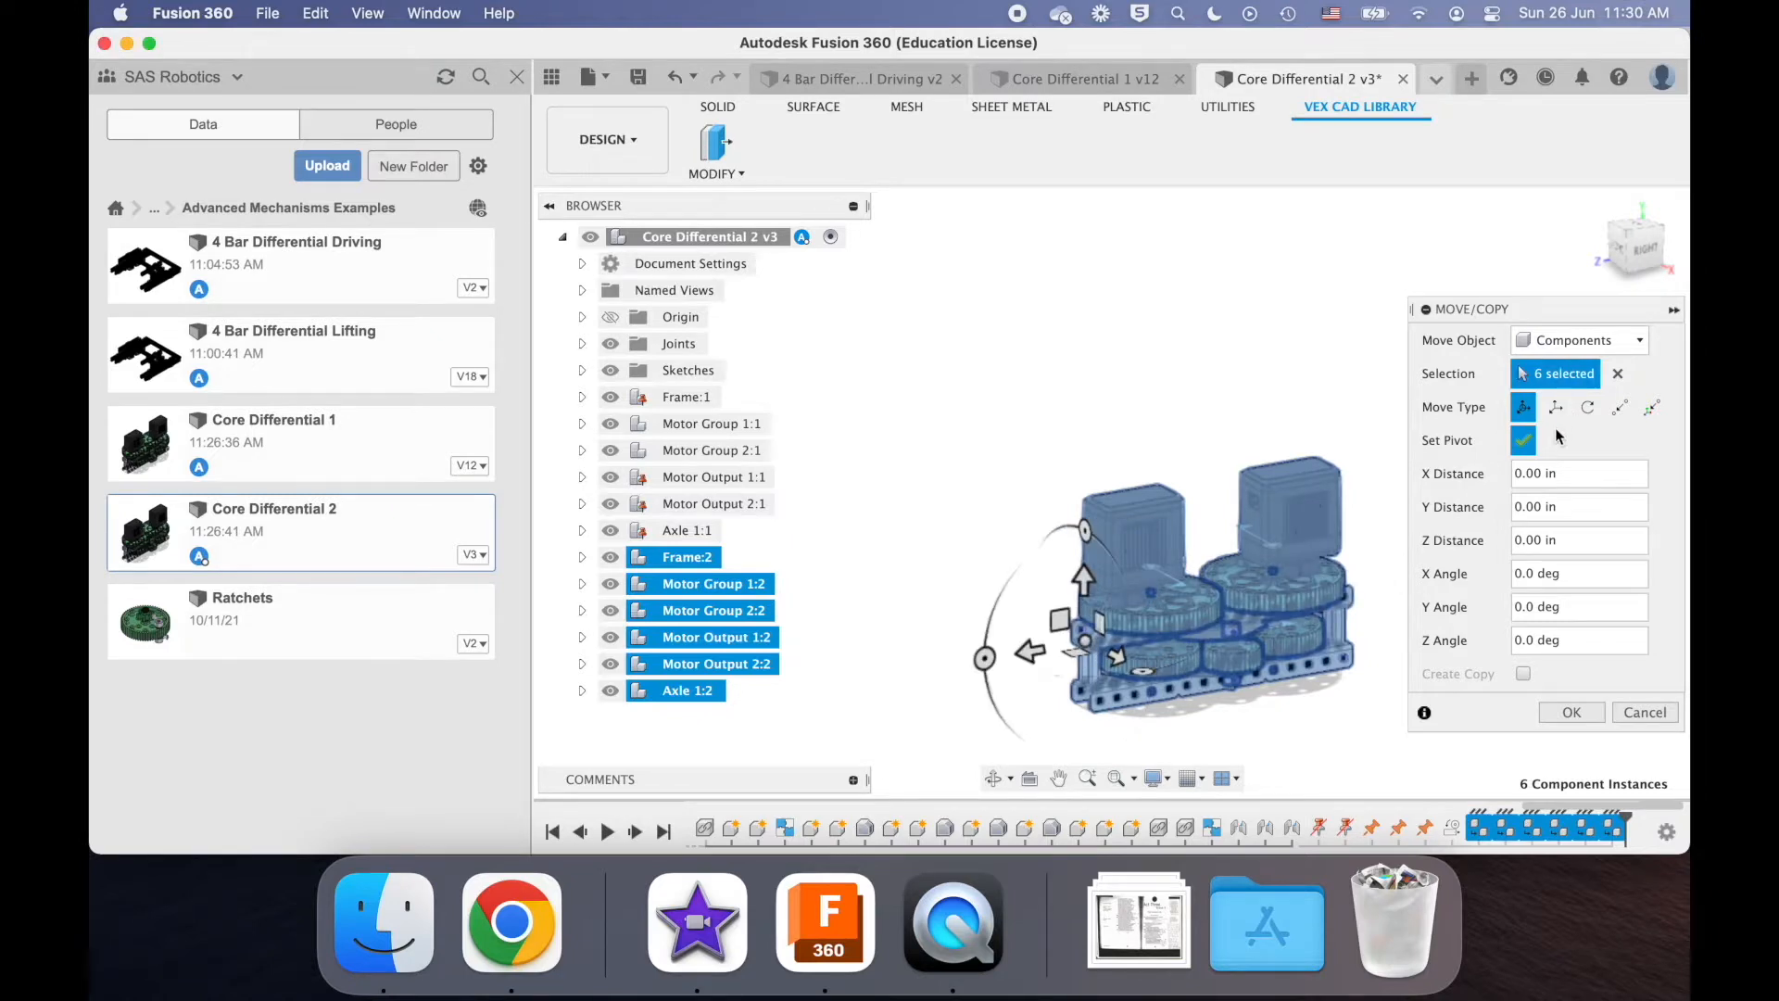
click(1522, 440)
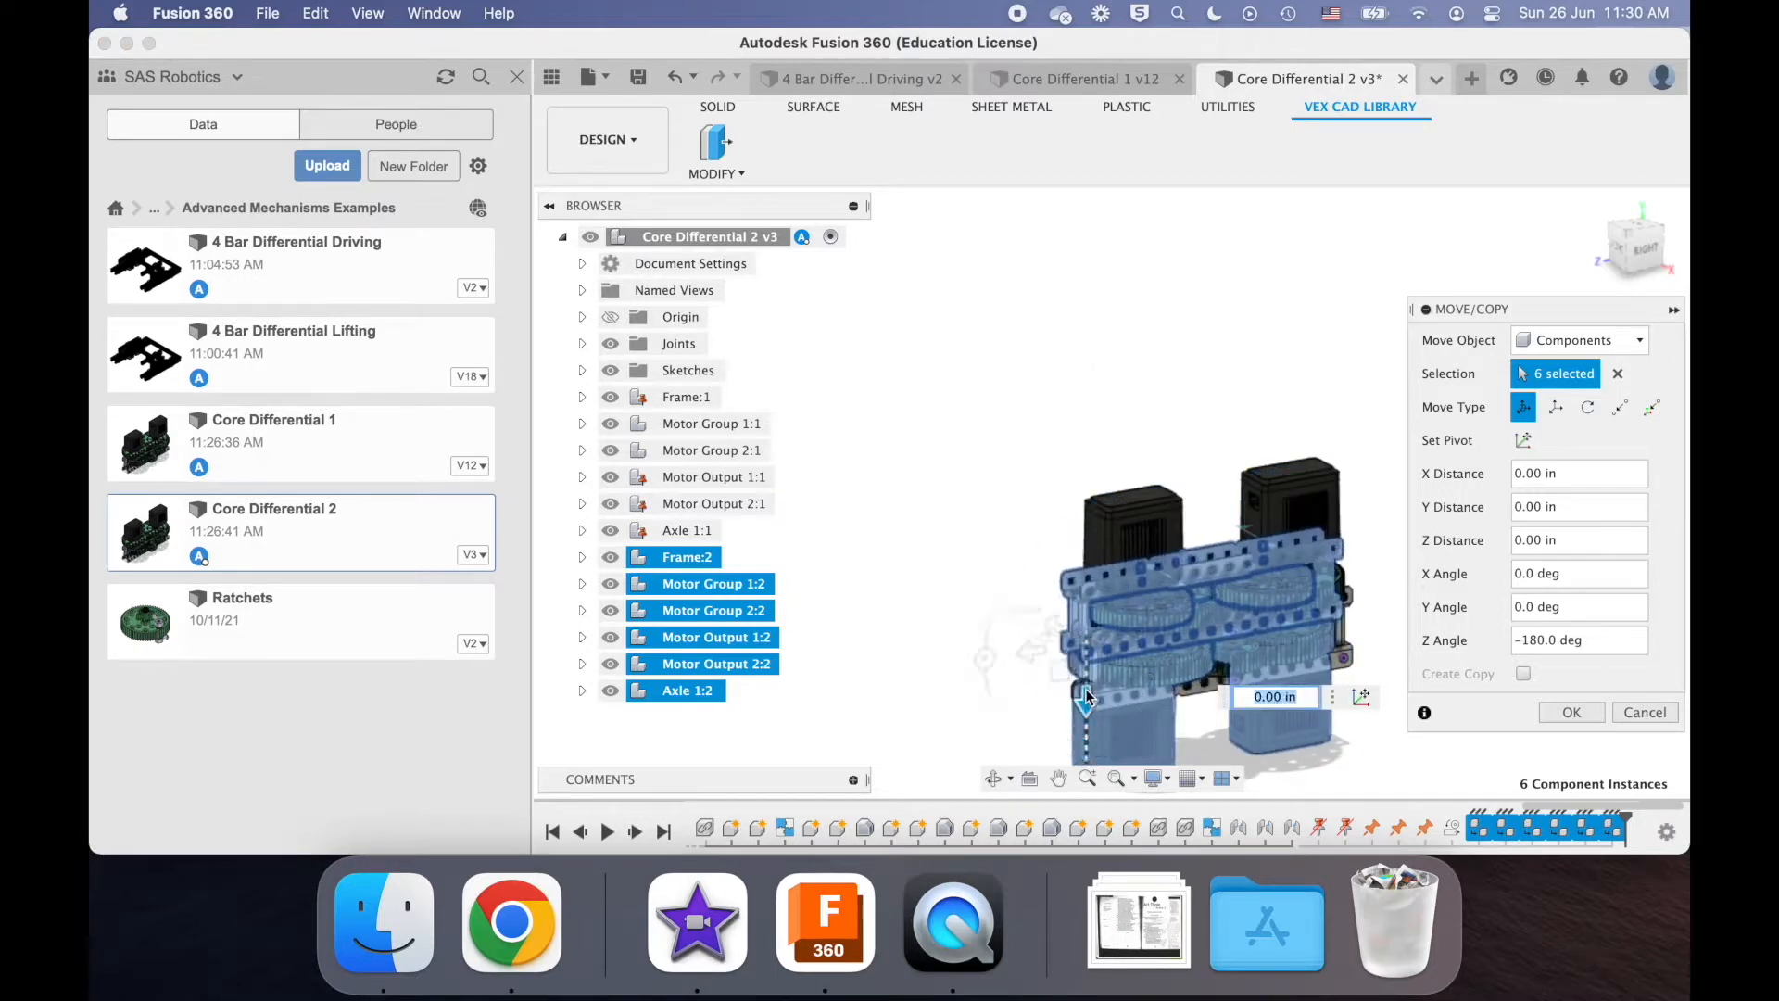
drag(1083, 698, 1106, 419)
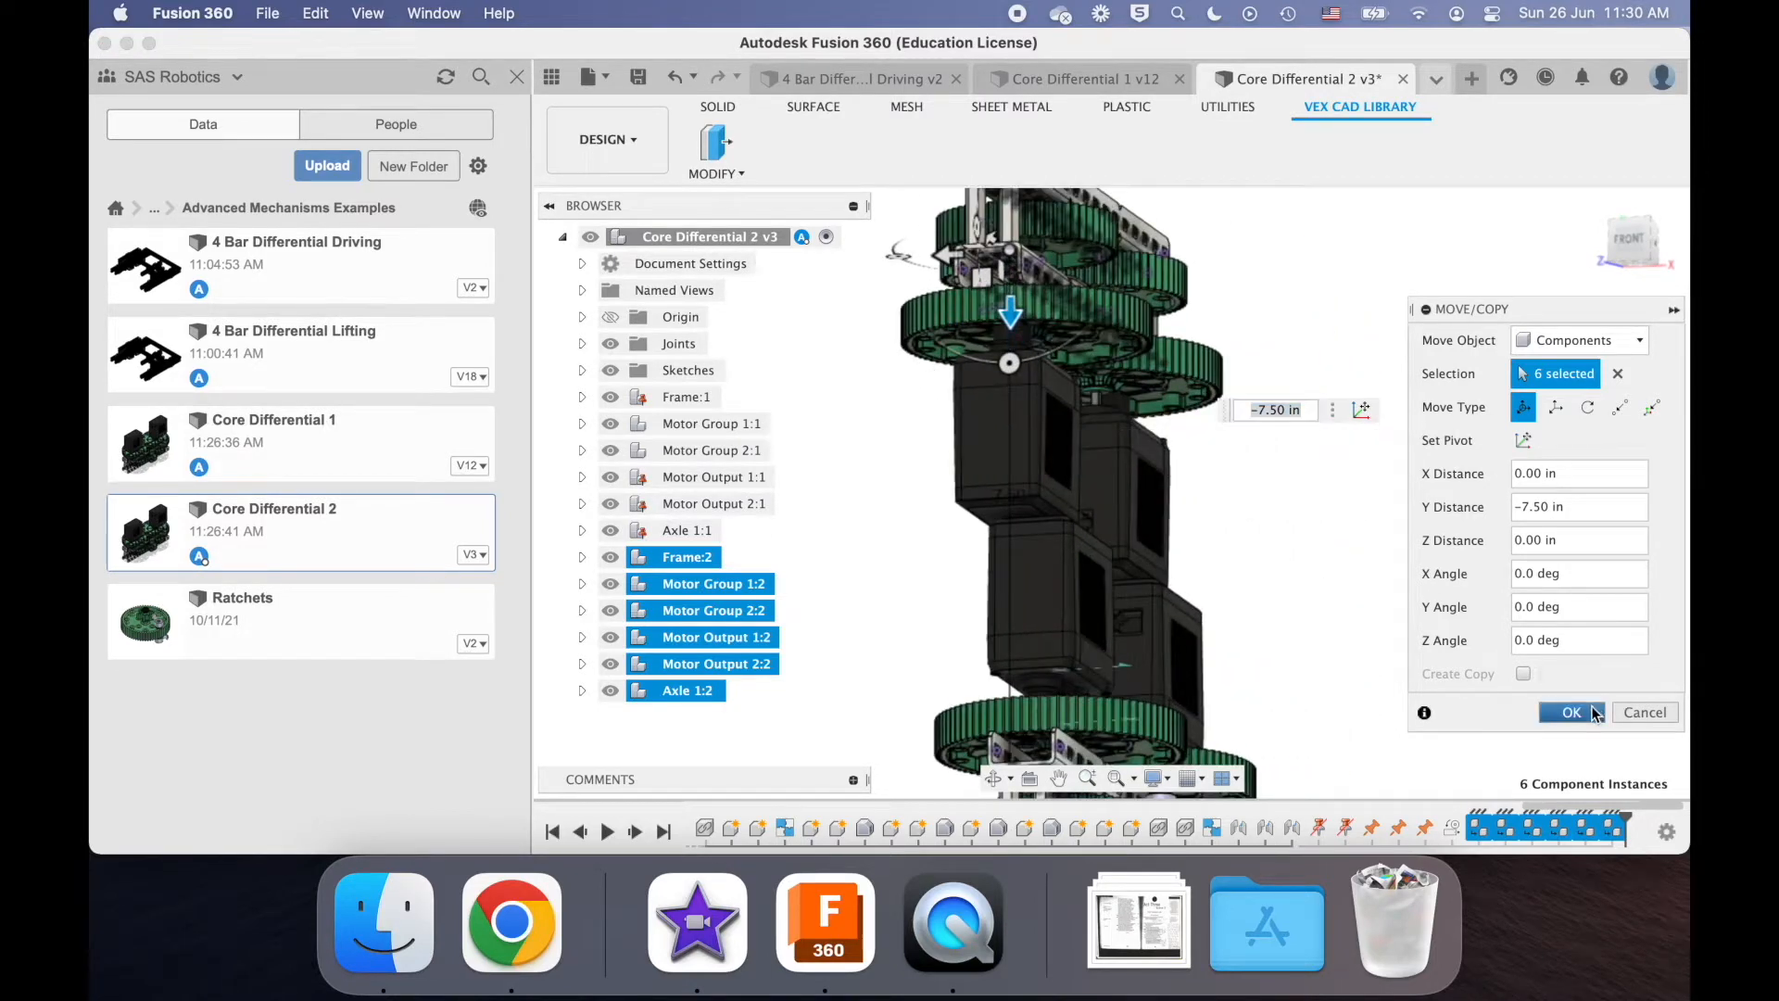
click(1570, 712)
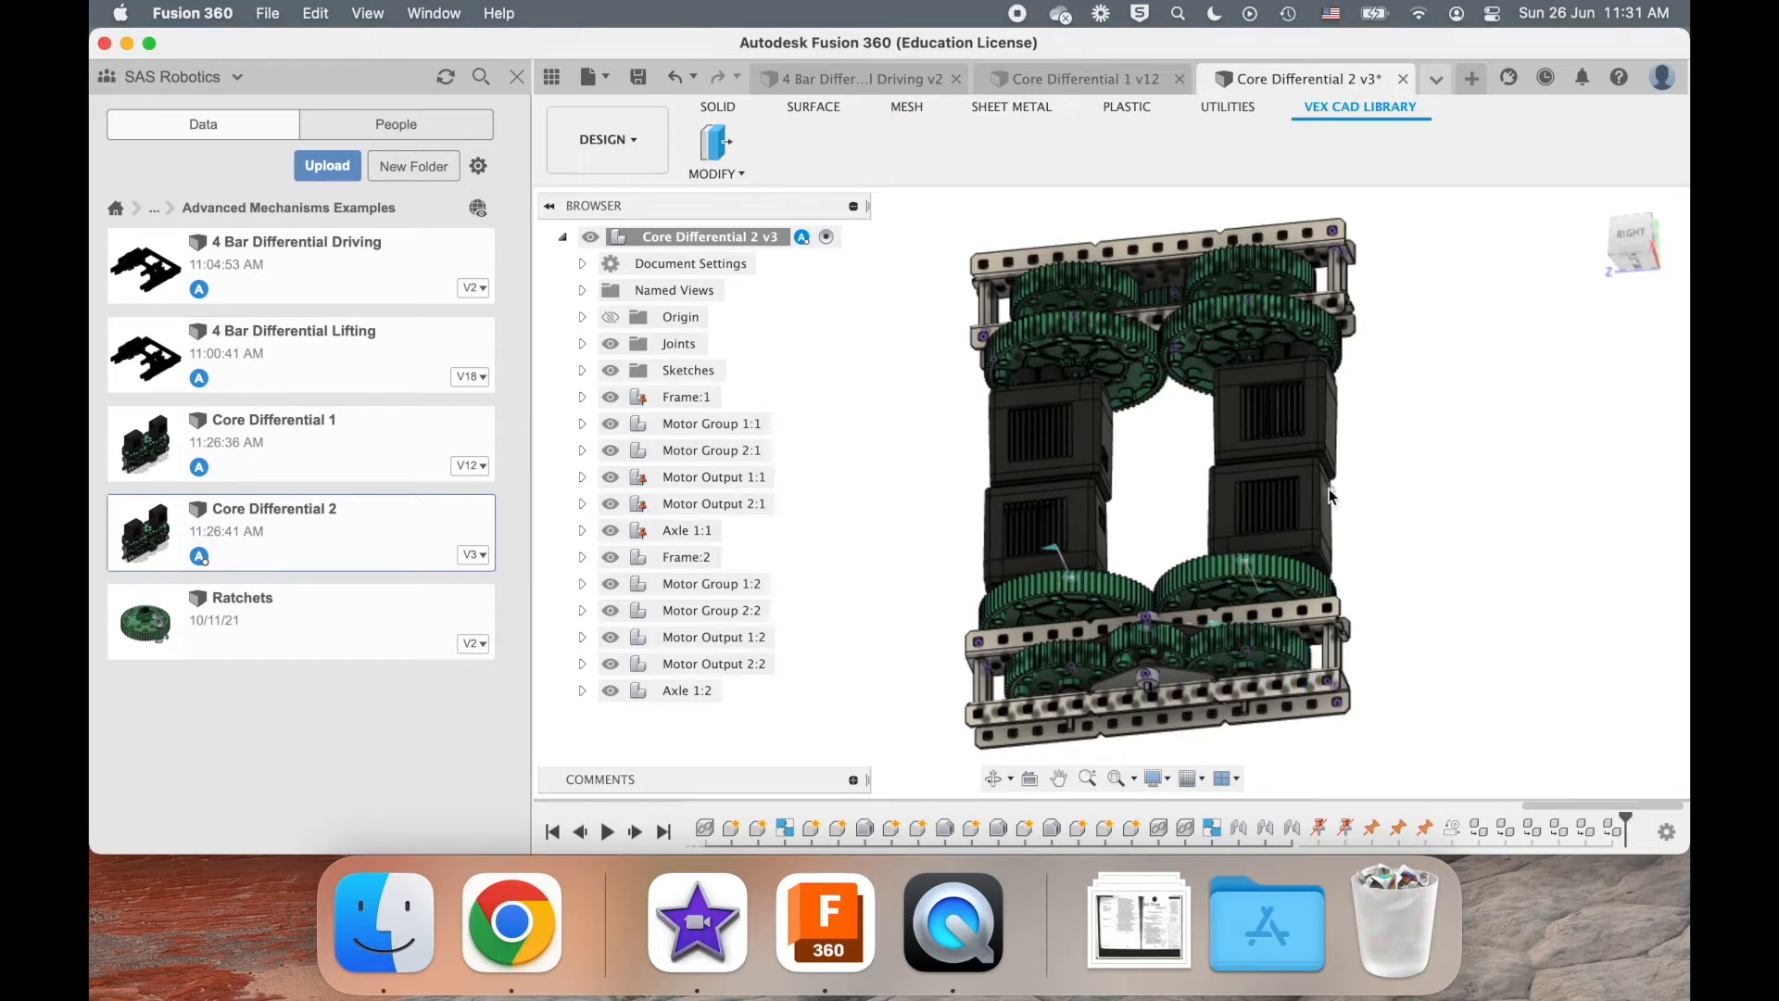
mouse_move(1059, 340)
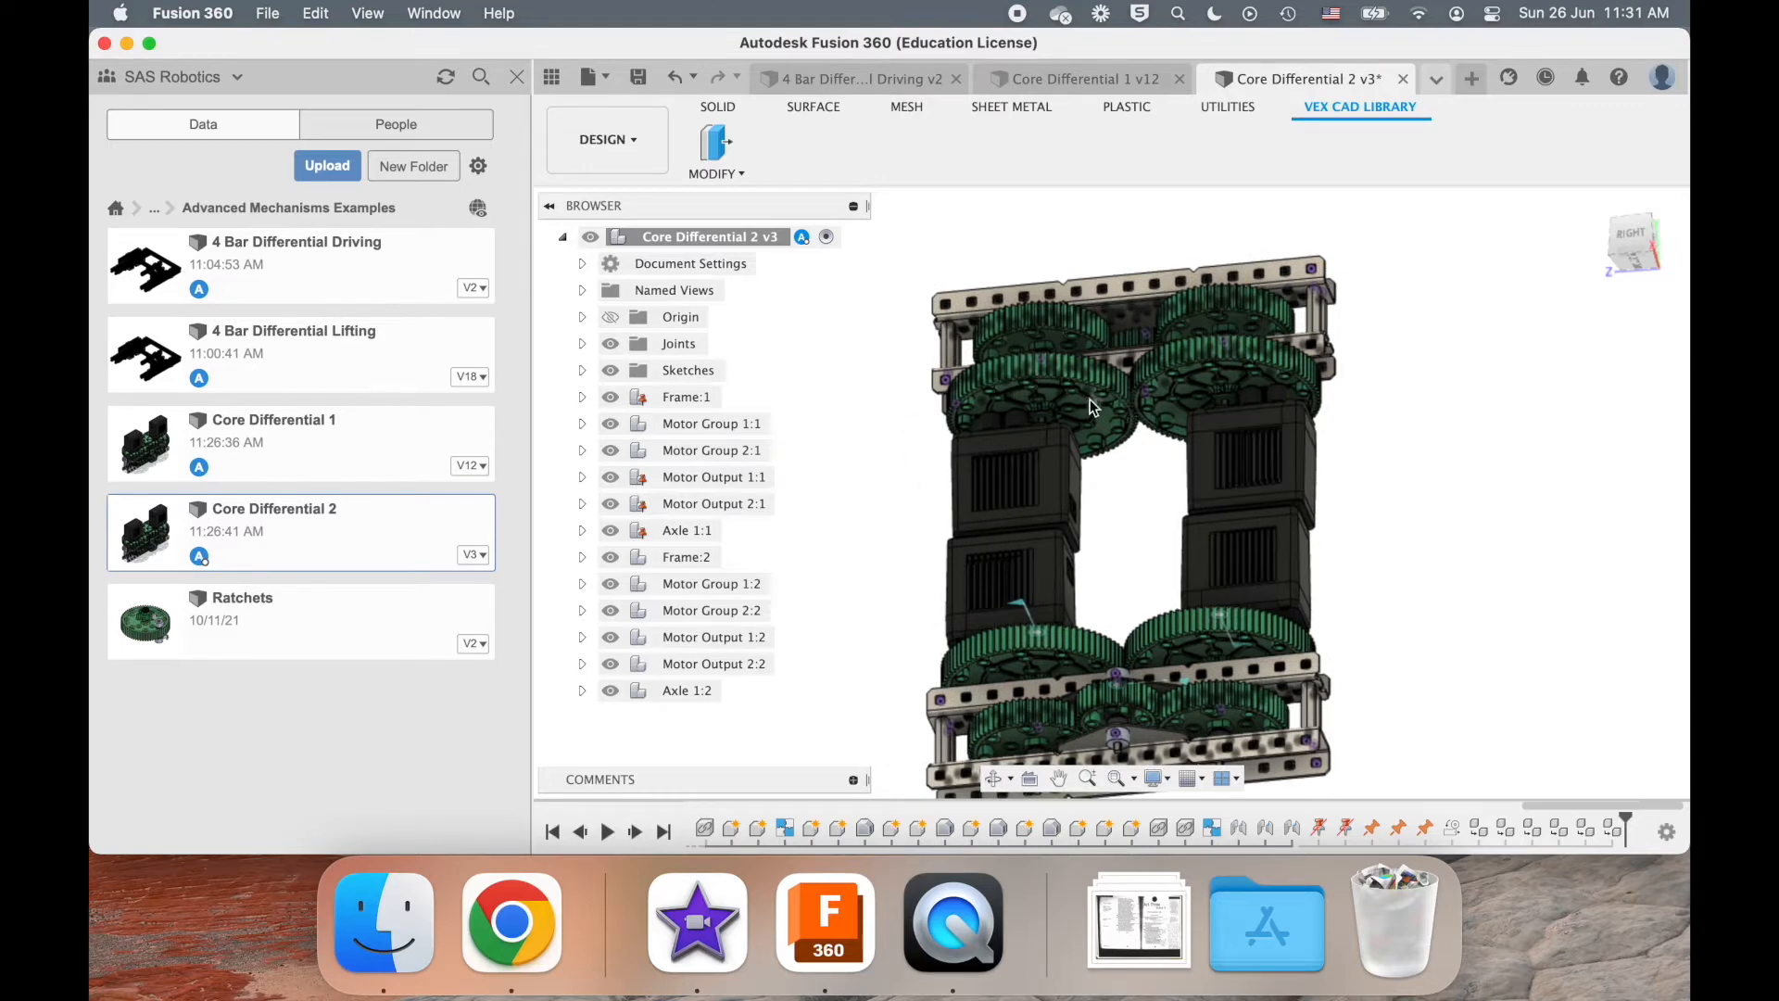
- Orbit the stacked double-differential assembly to inspect it from another side
drag(1089, 406, 1017, 340)
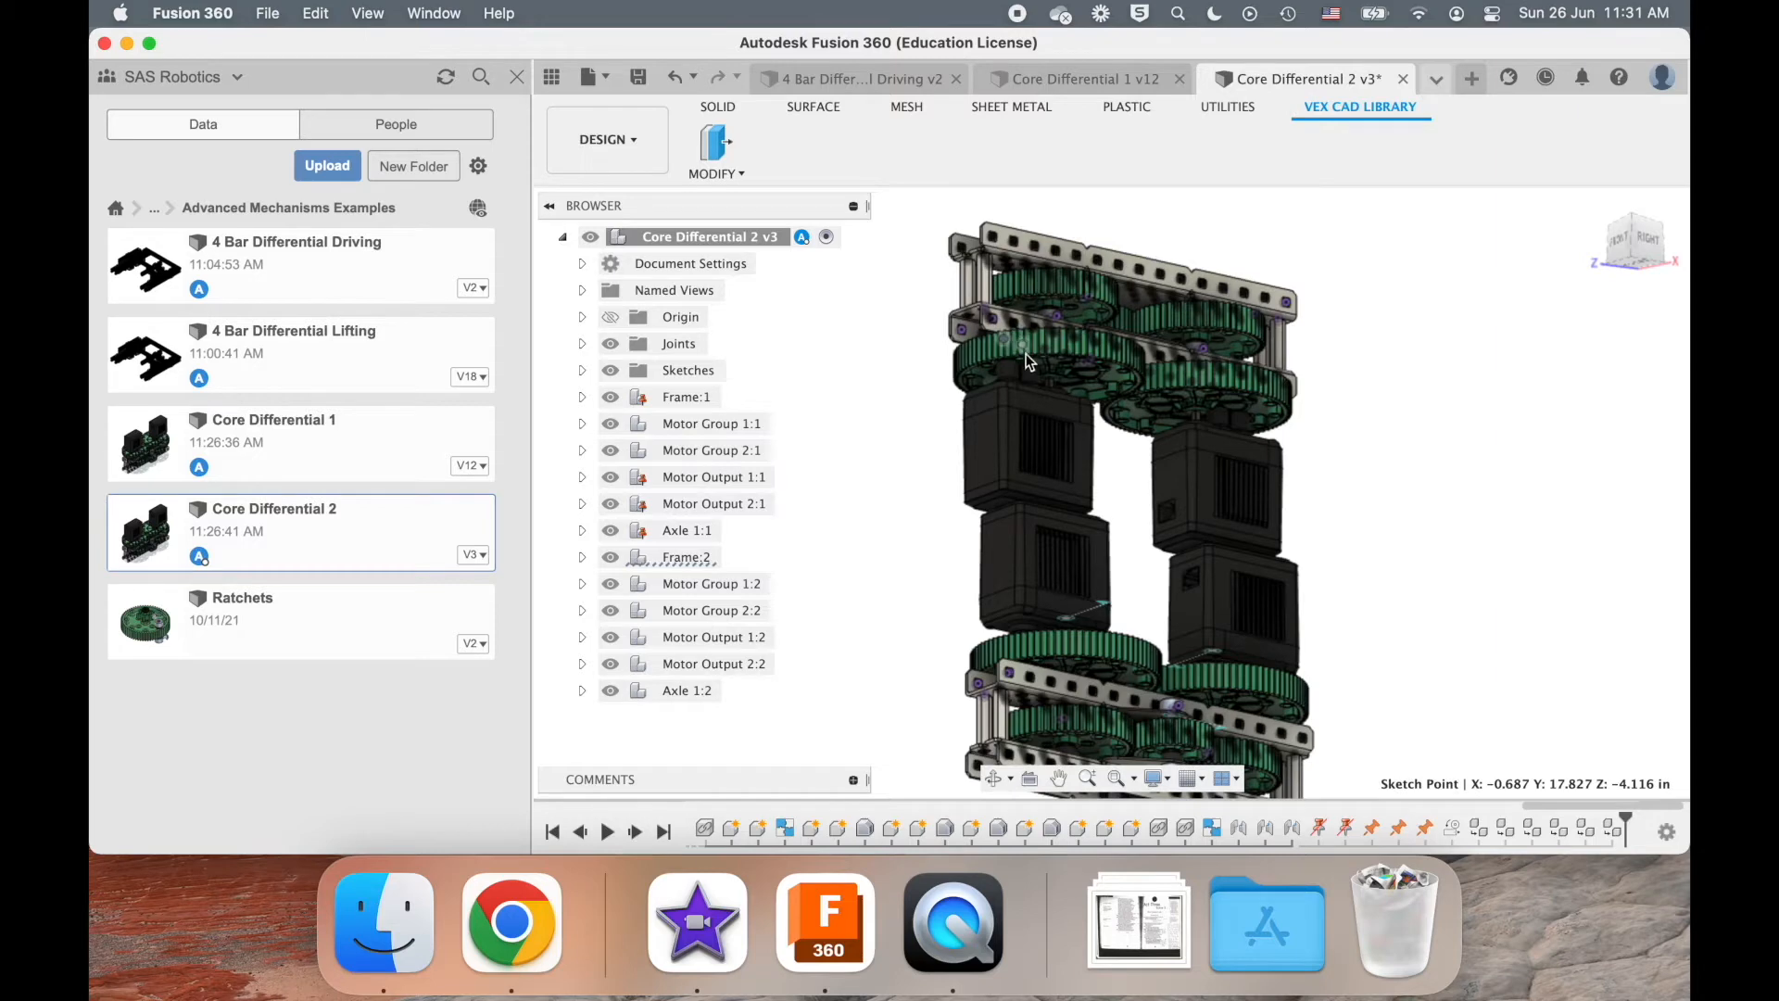
mouse_move(1088, 396)
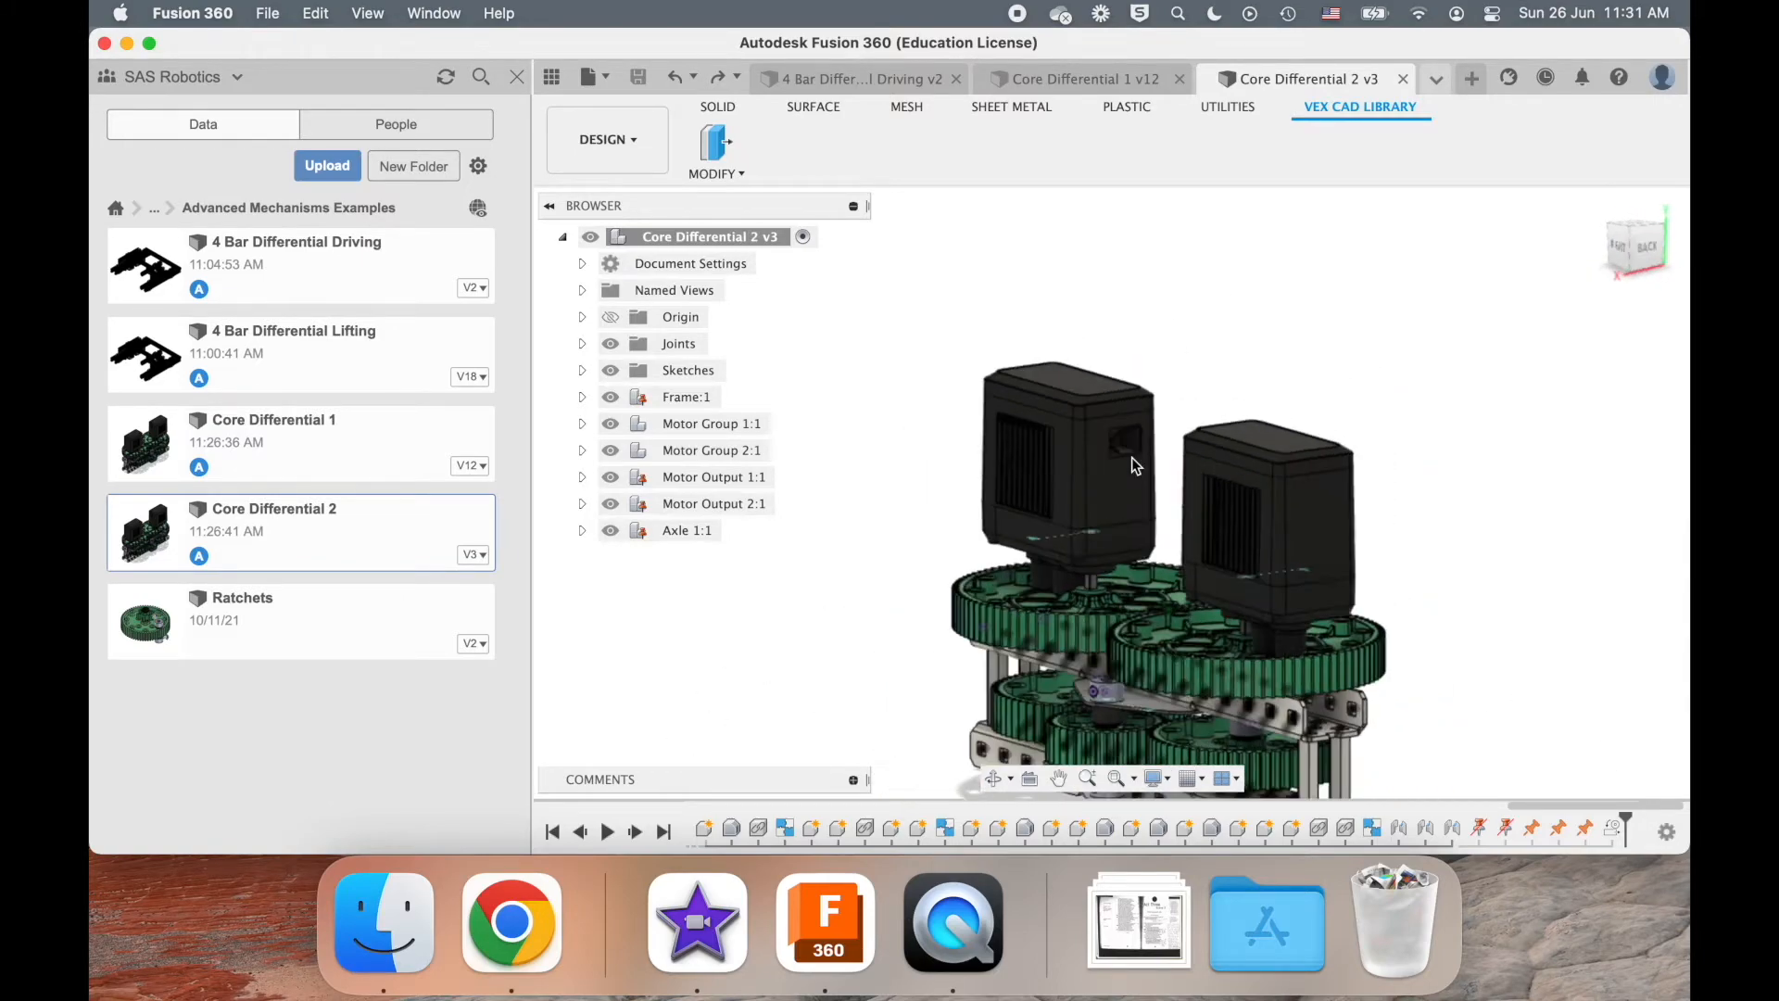
- Drive the left motor gear joint to check how the gears mesh
drag(1134, 465, 1015, 572)
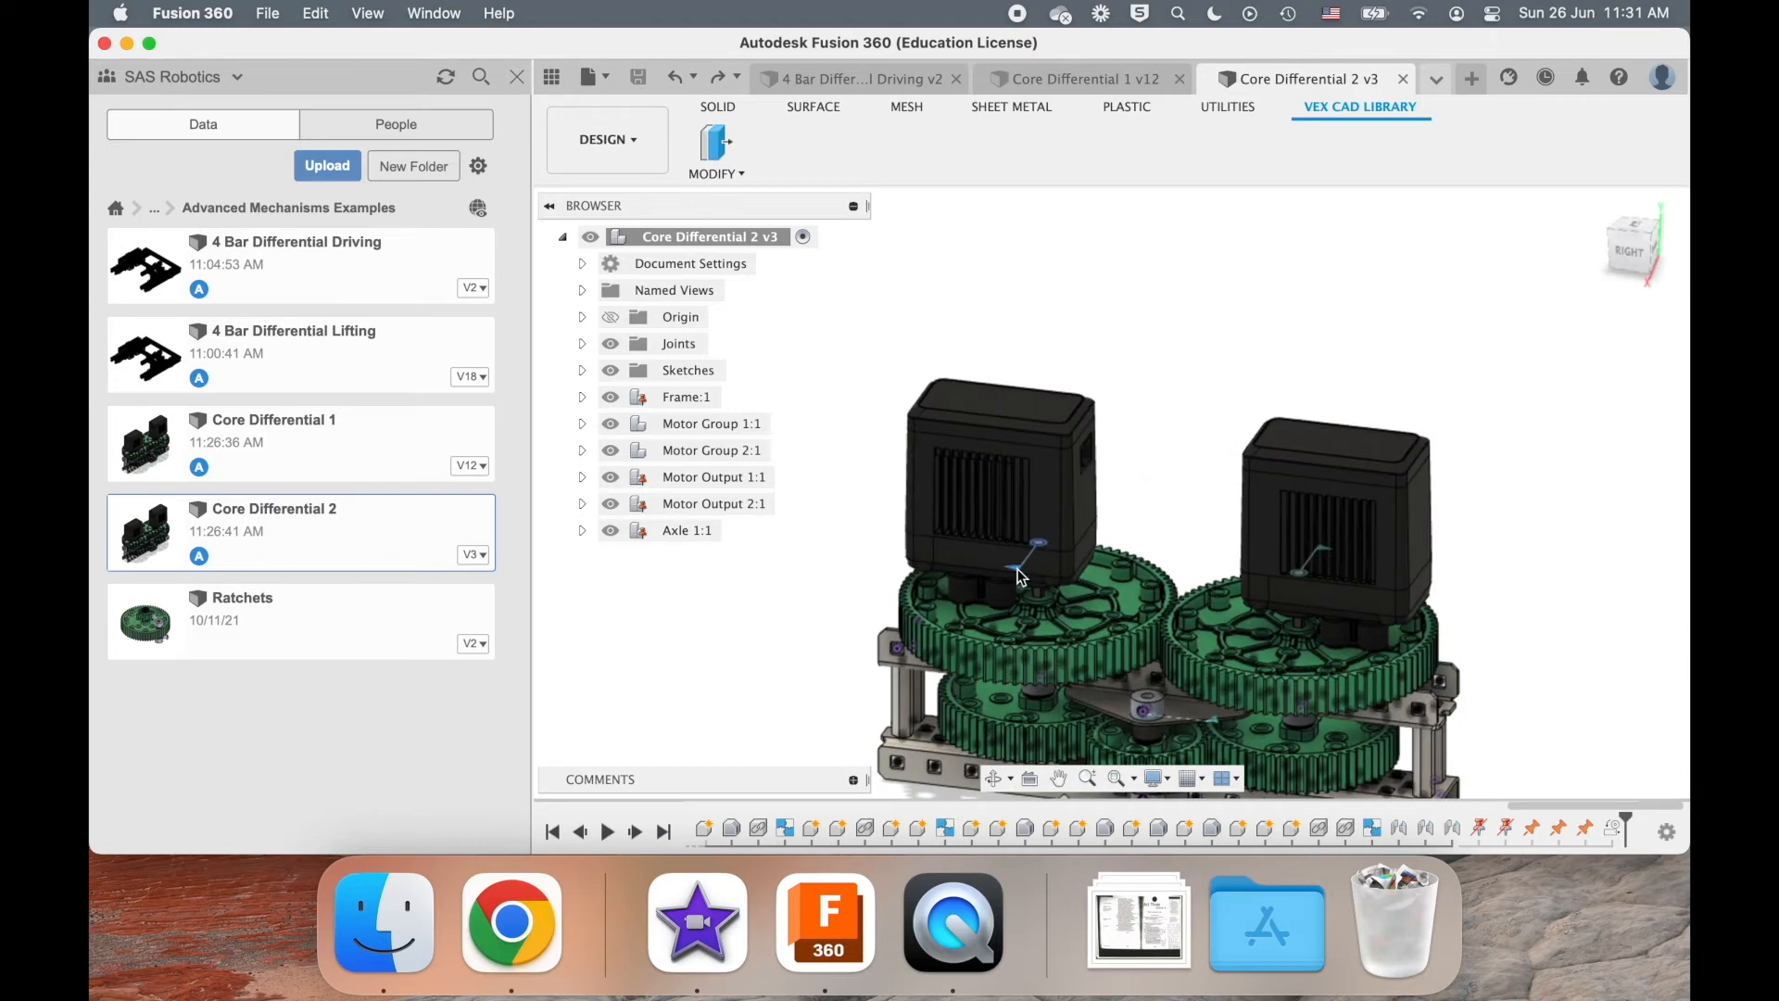
right_click(1017, 575)
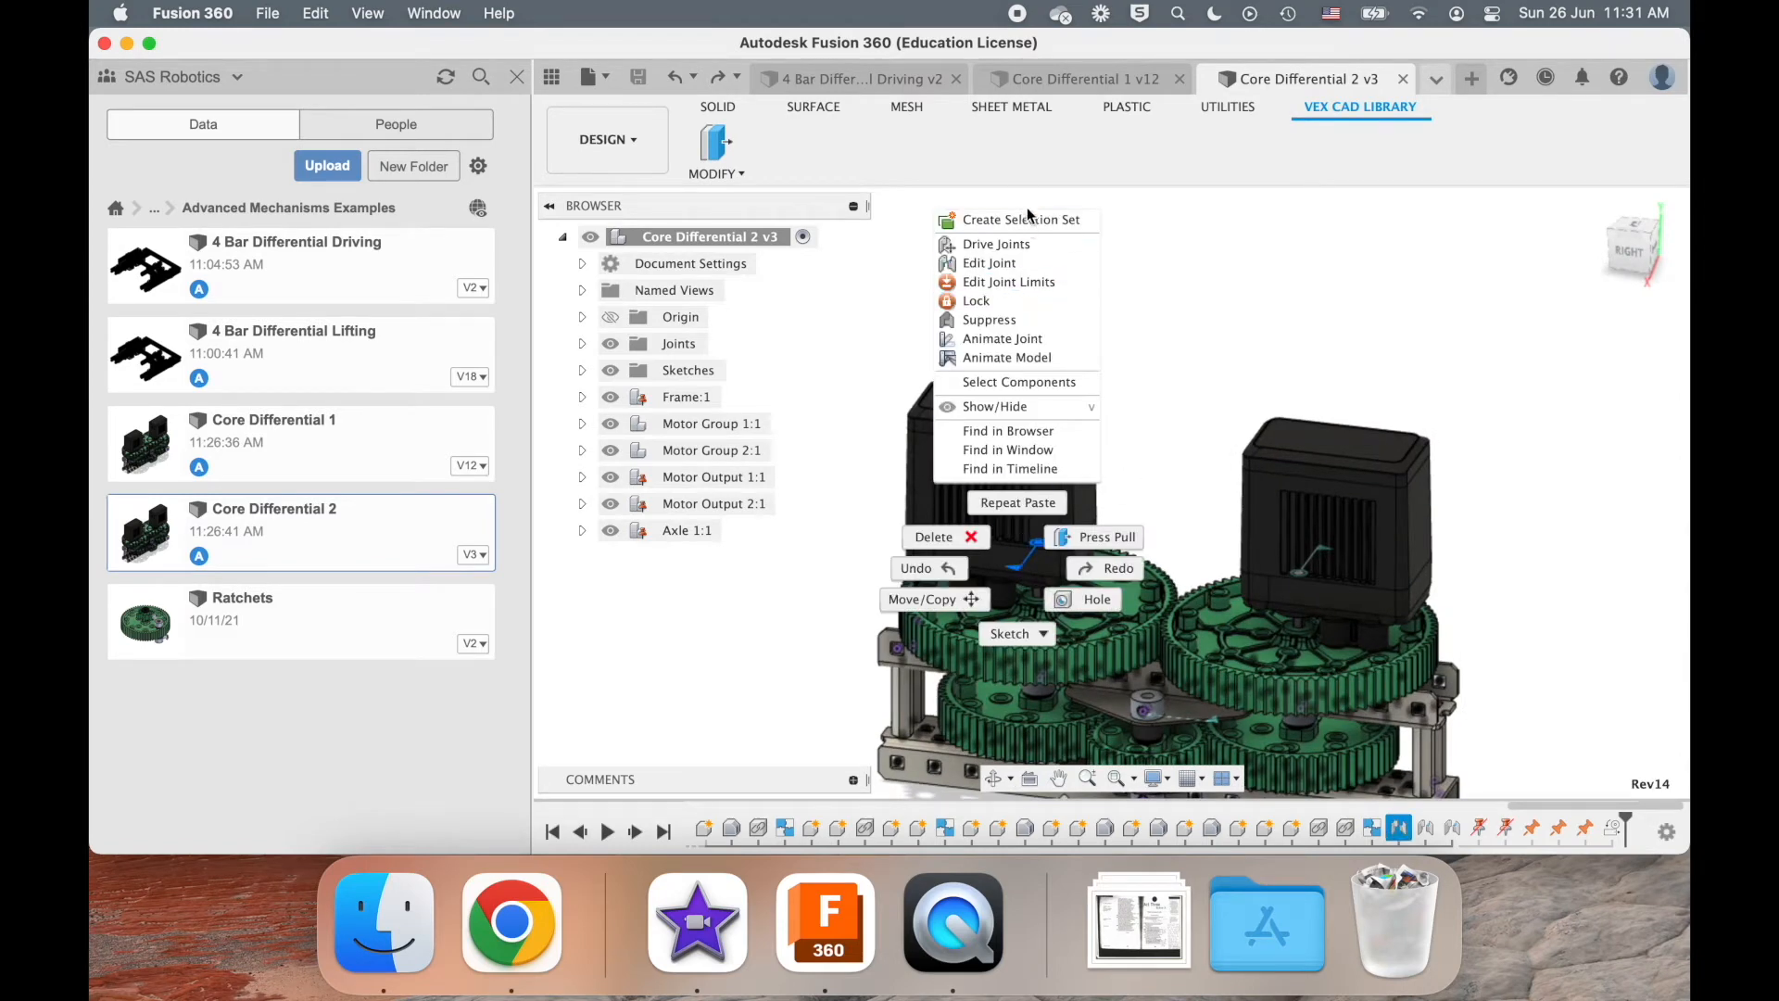
click(995, 244)
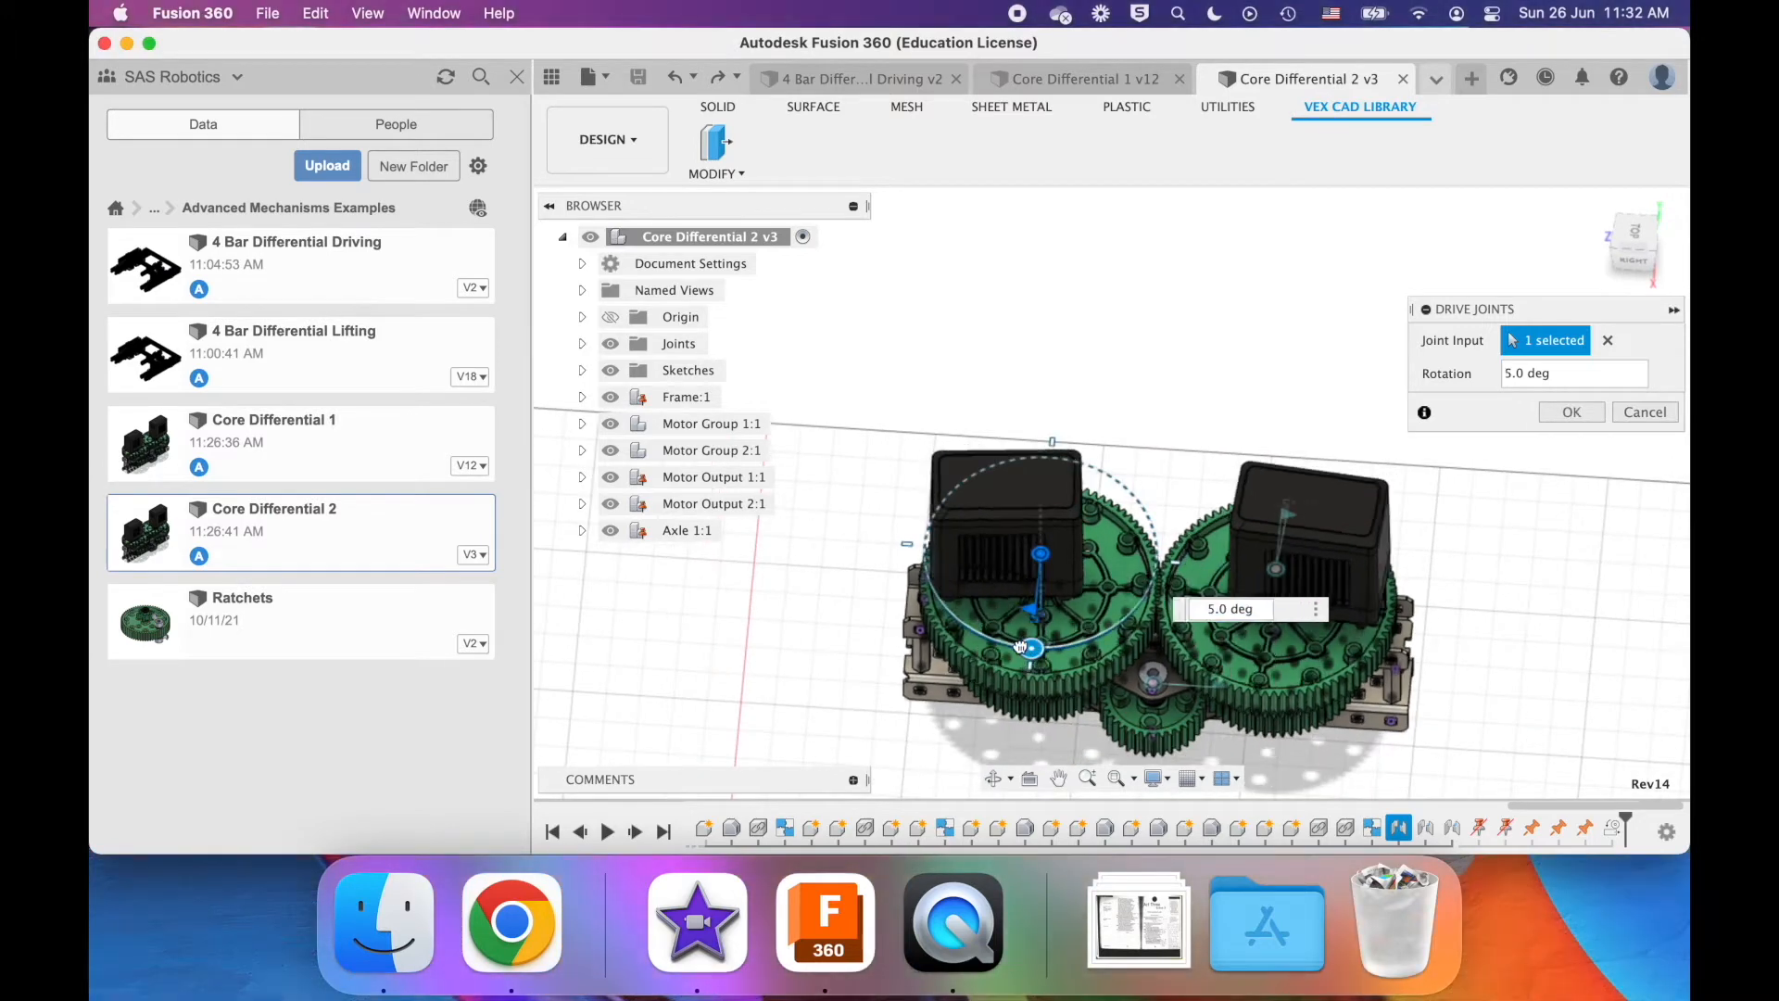
drag(1026, 647, 1072, 502)
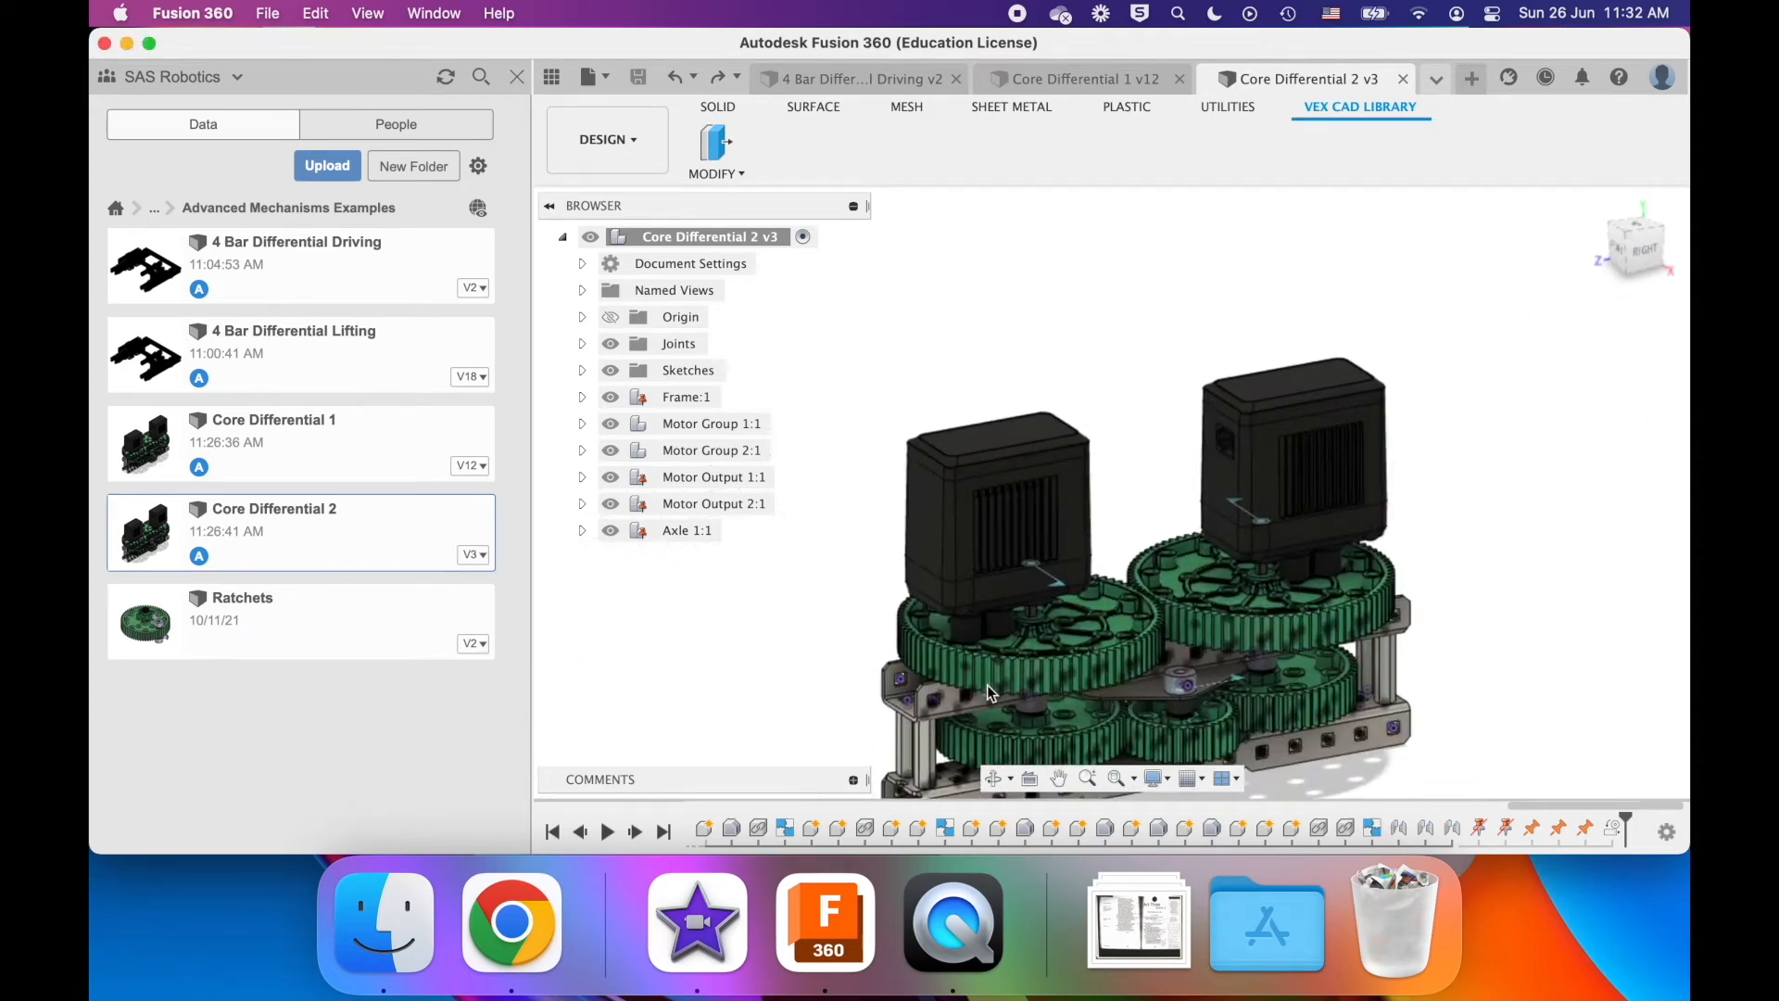
mouse_move(984, 683)
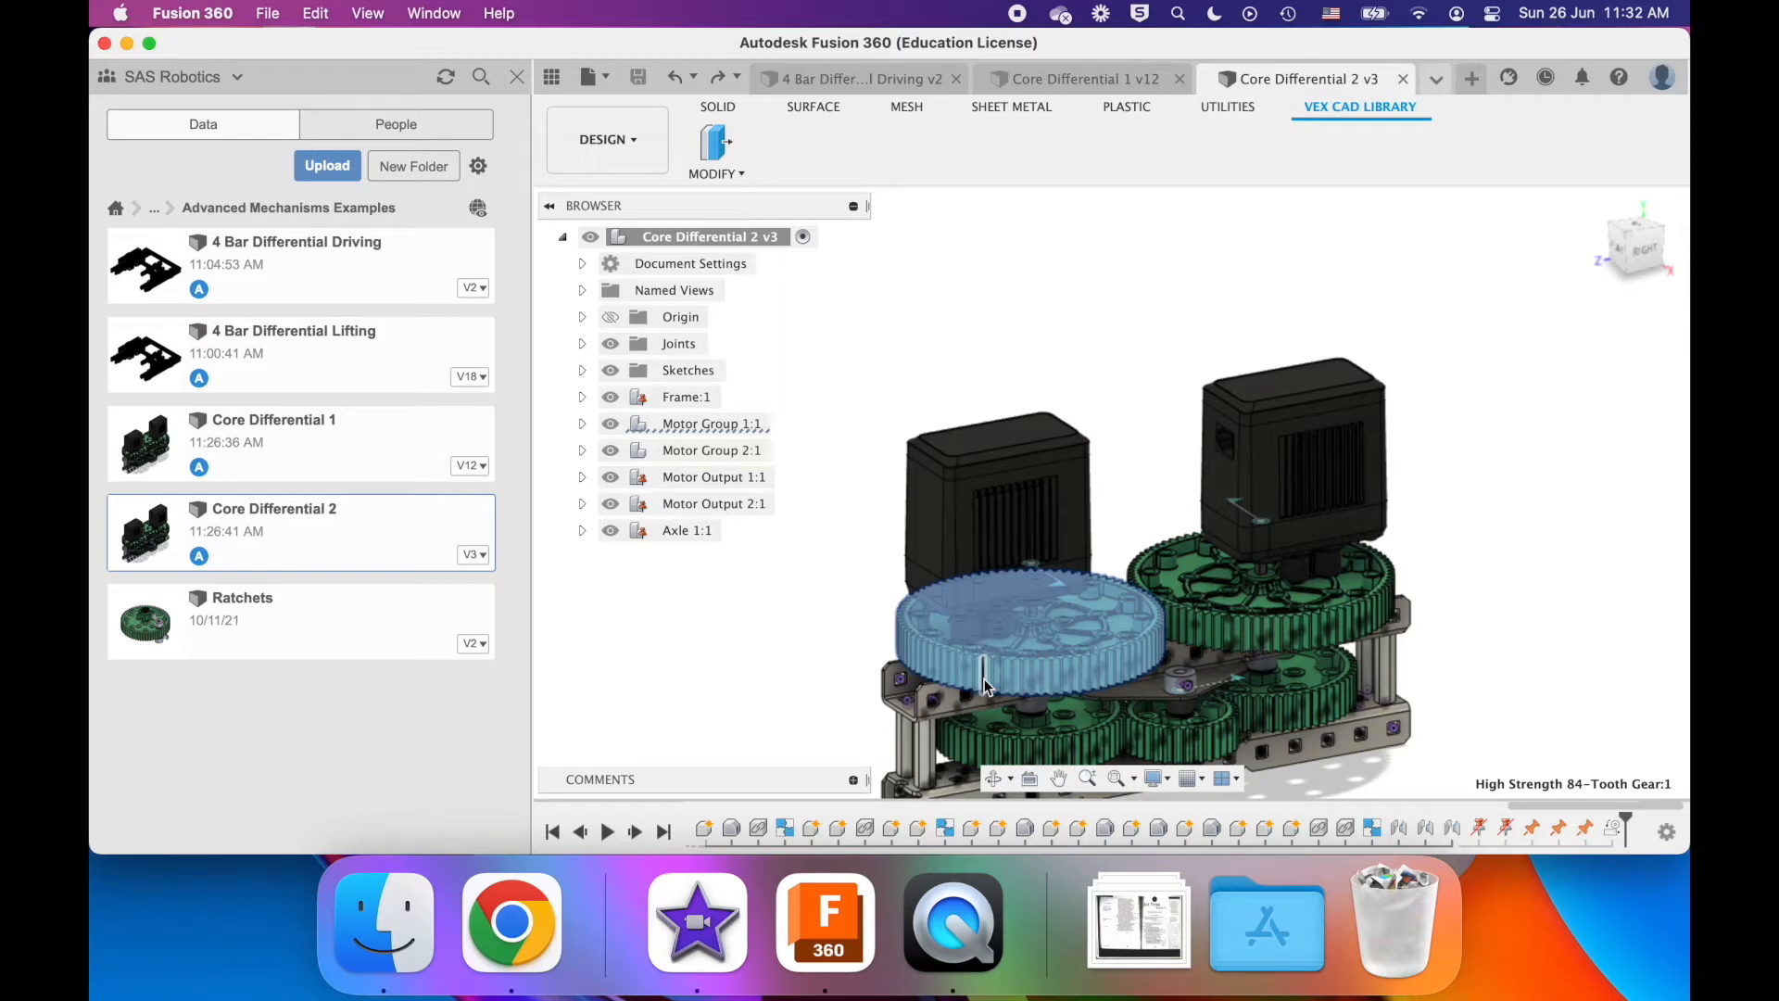
mouse_move(1114, 83)
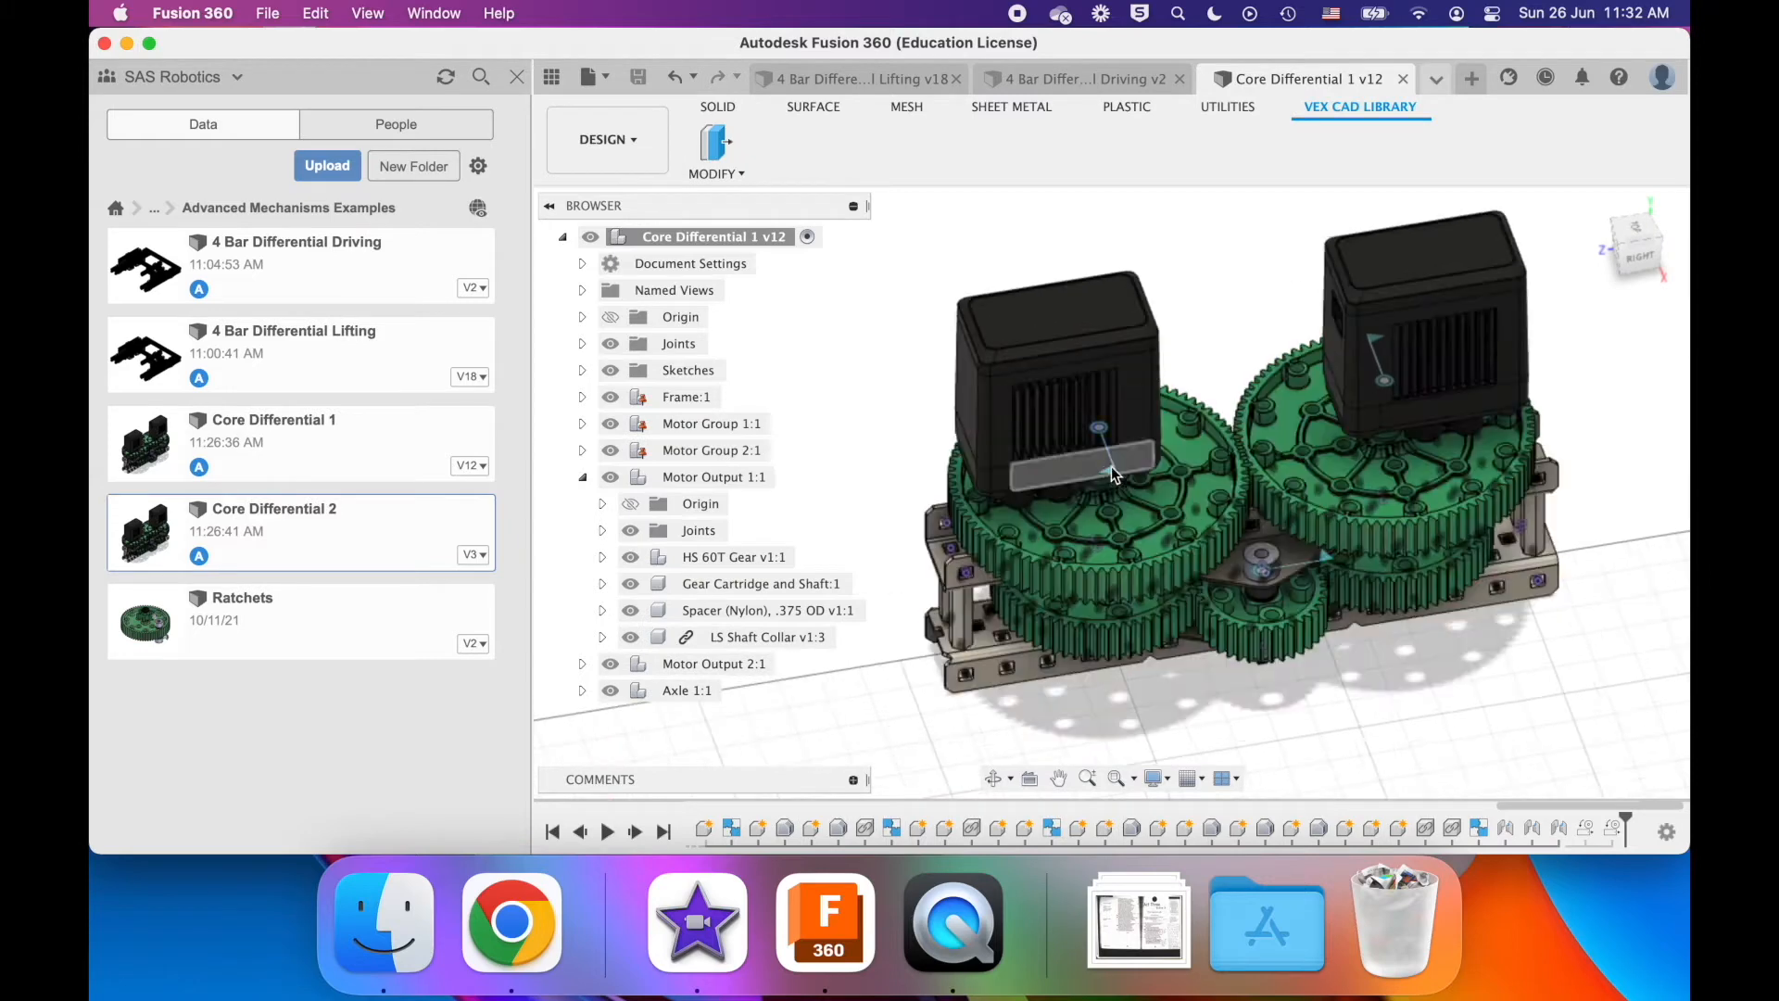
- Turn the motor output joint to 270 then 300 degrees, then return to Core Differential 2
click(1097, 452)
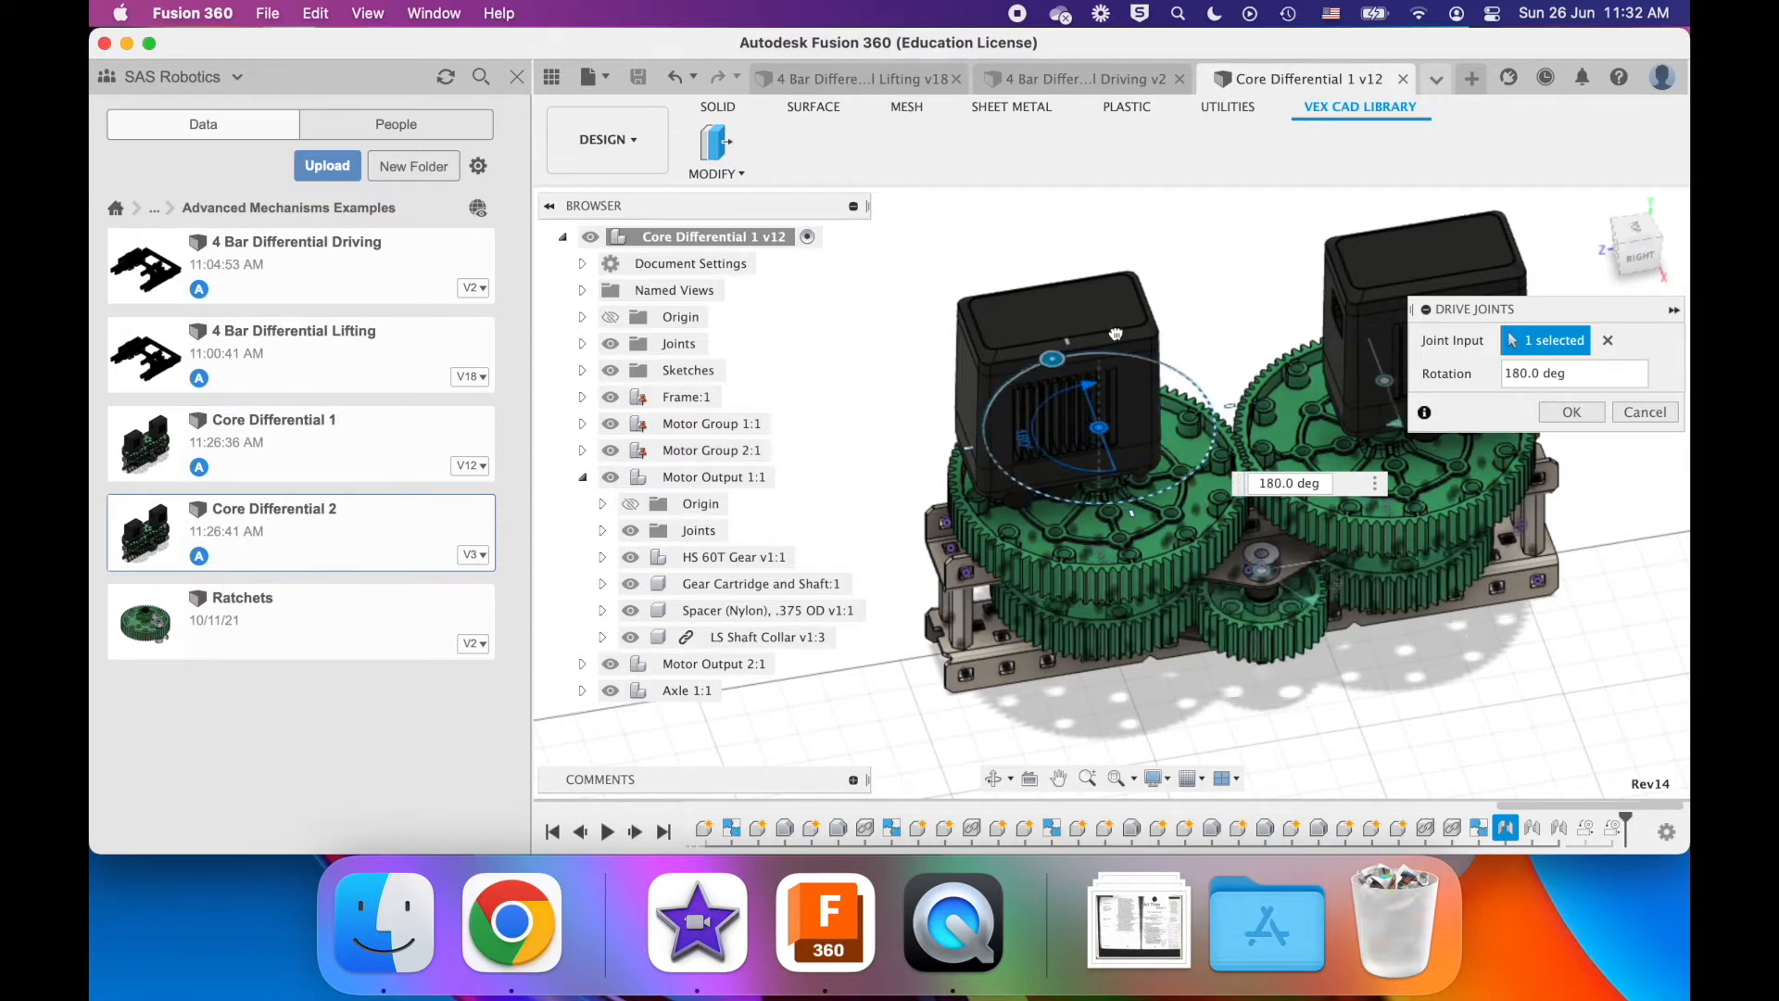
drag(1050, 359, 1193, 384)
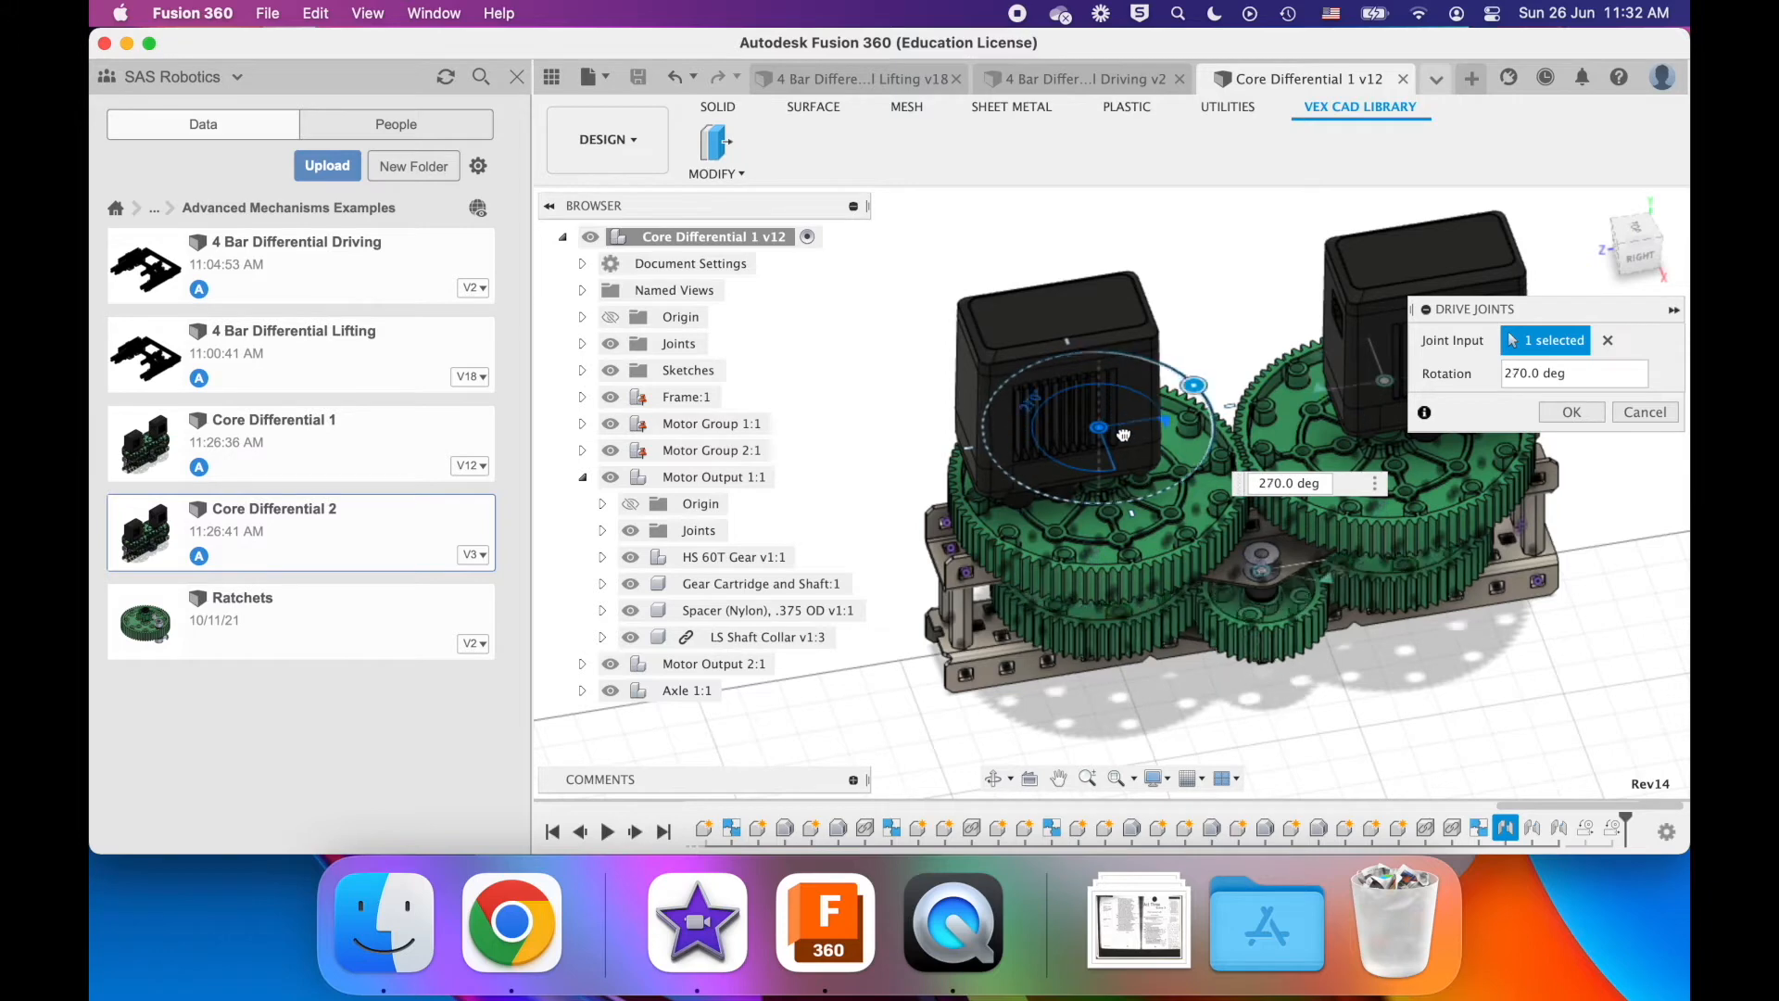
drag(1194, 384, 1208, 449)
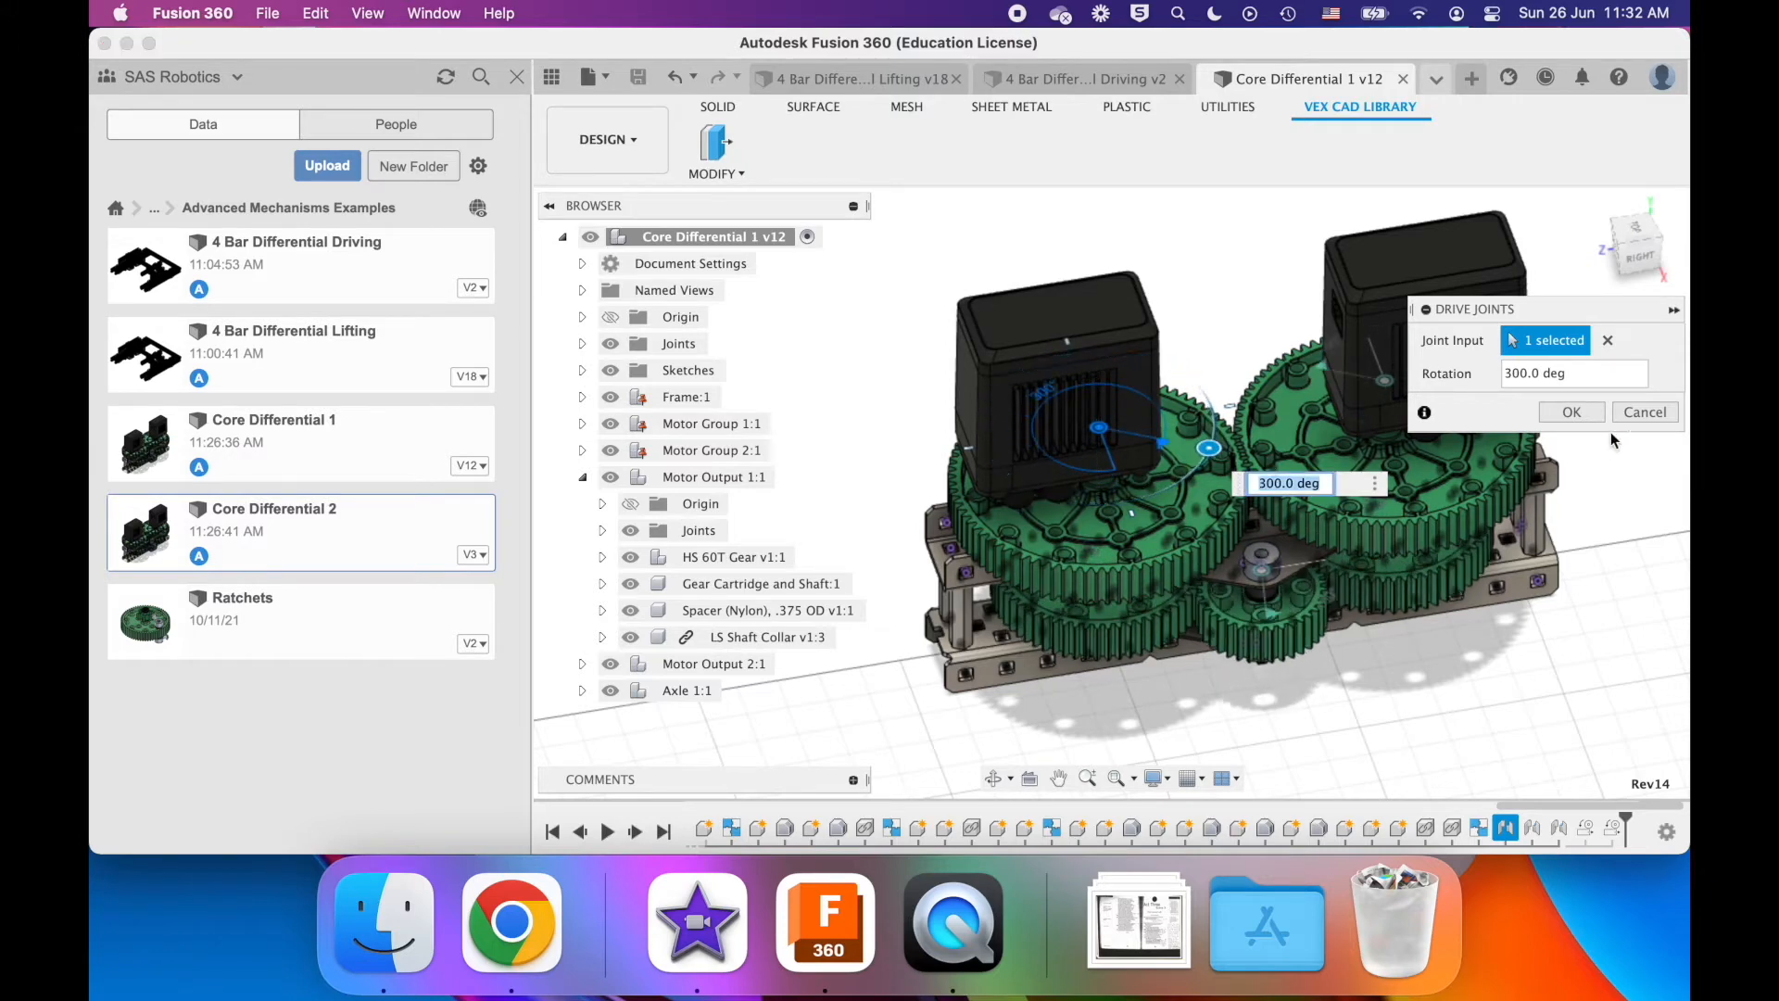
click(1434, 77)
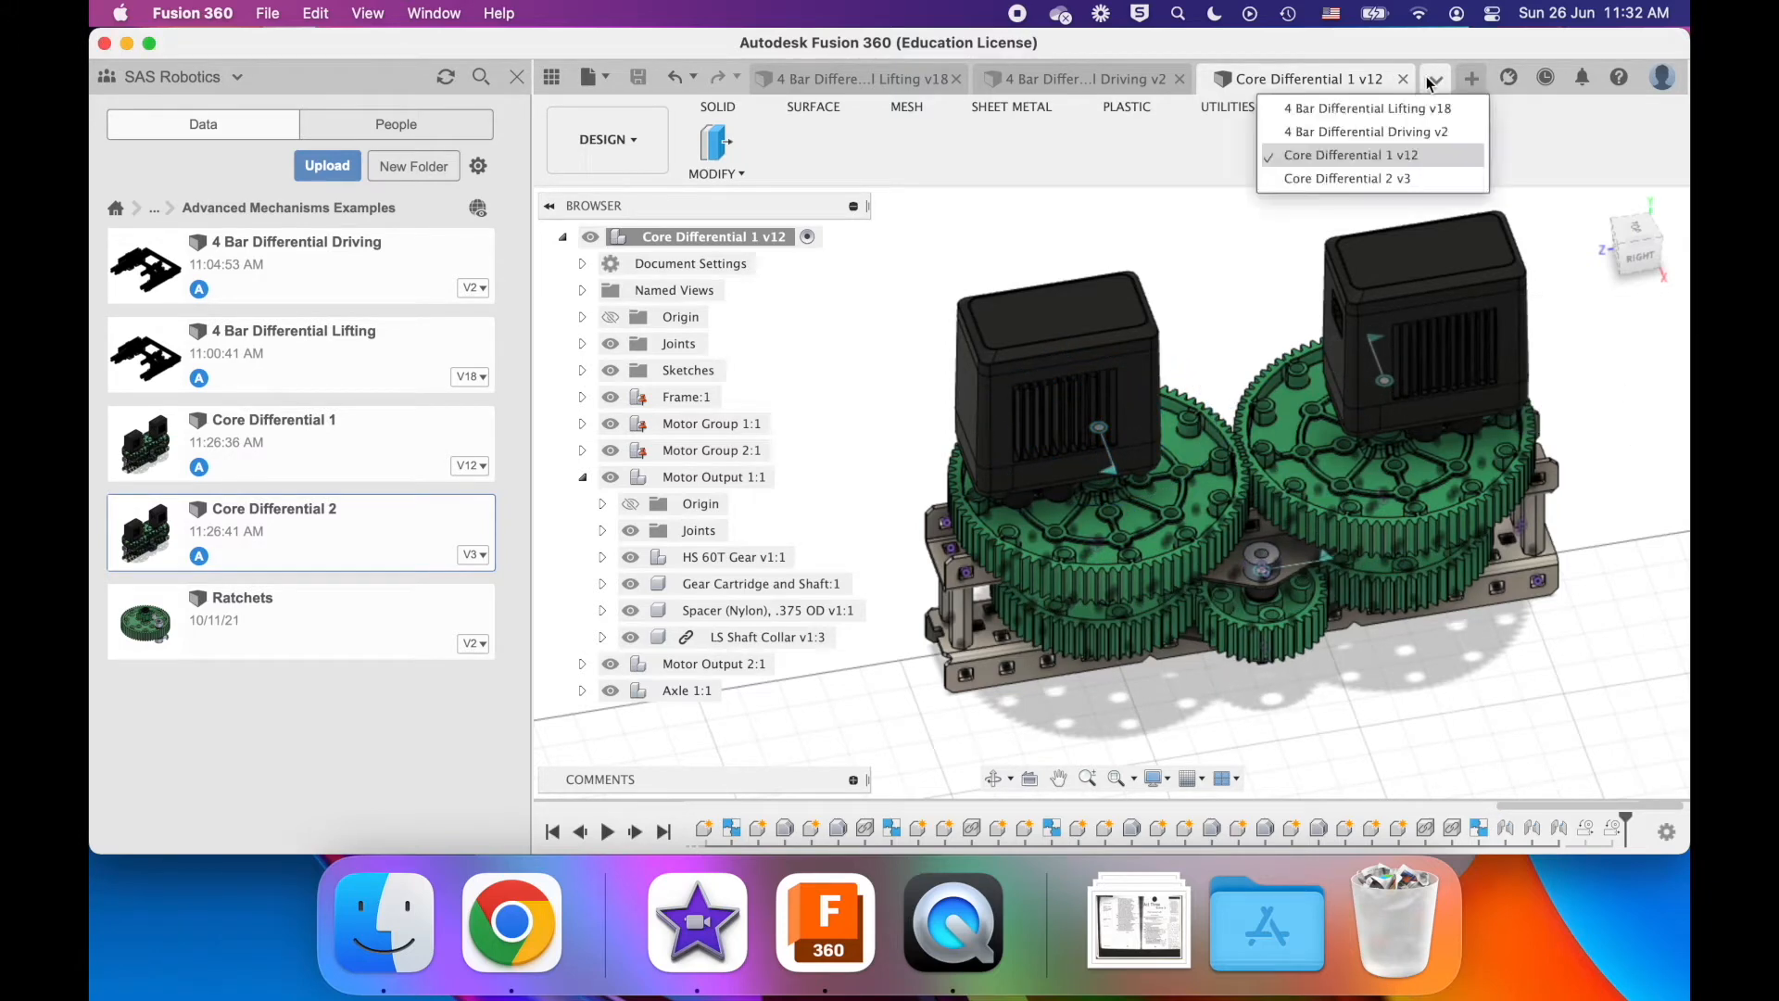
click(1346, 178)
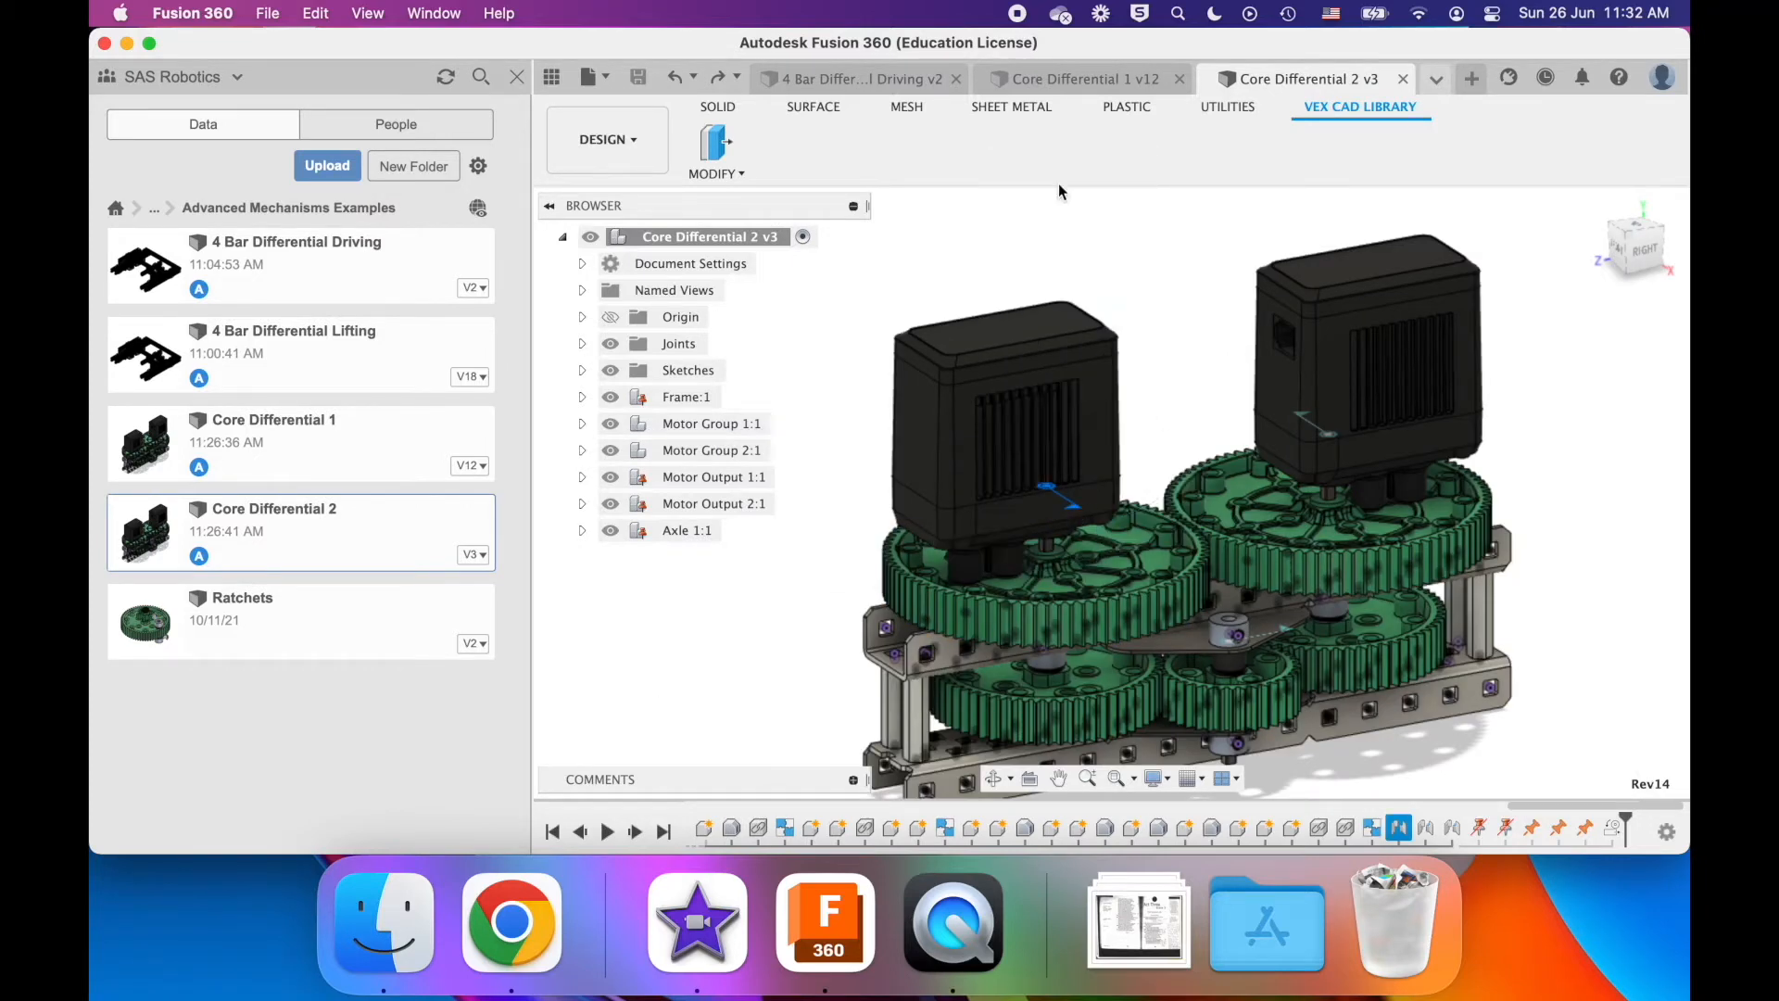
- Close Core Differential 2 so 4 Bar Differential Driving v2 becomes the active design
click(1050, 495)
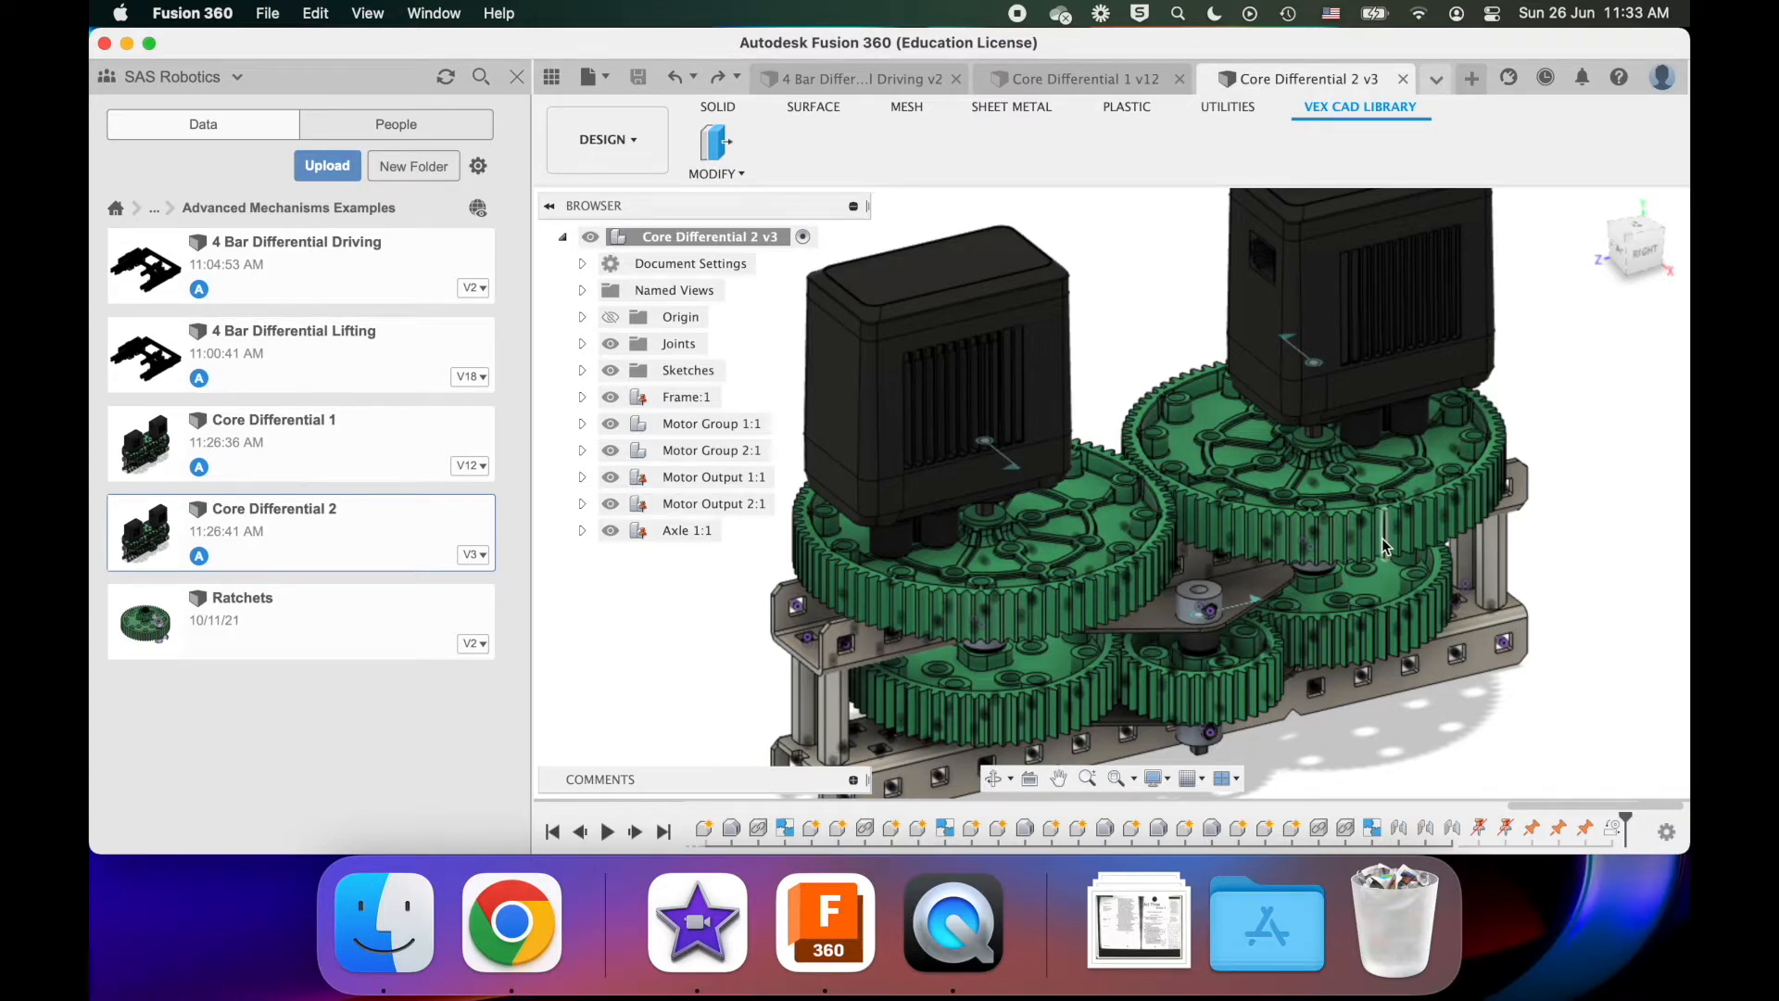
mouse_move(1032, 493)
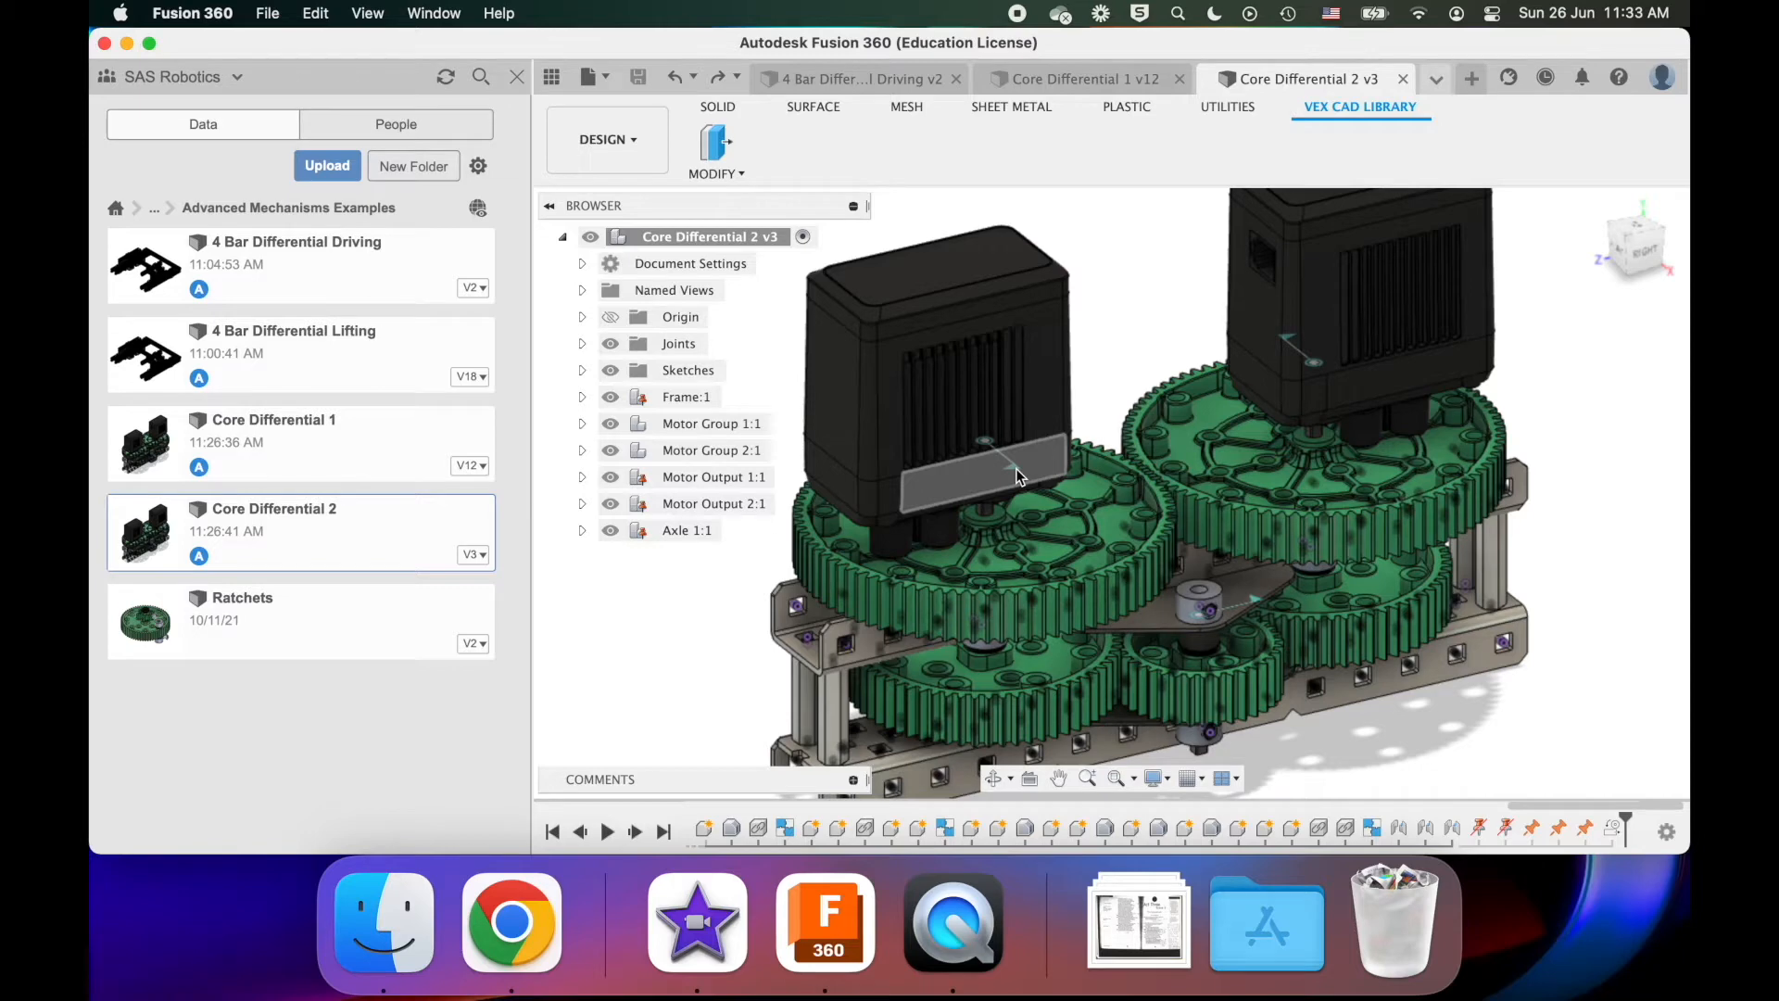
click(1012, 473)
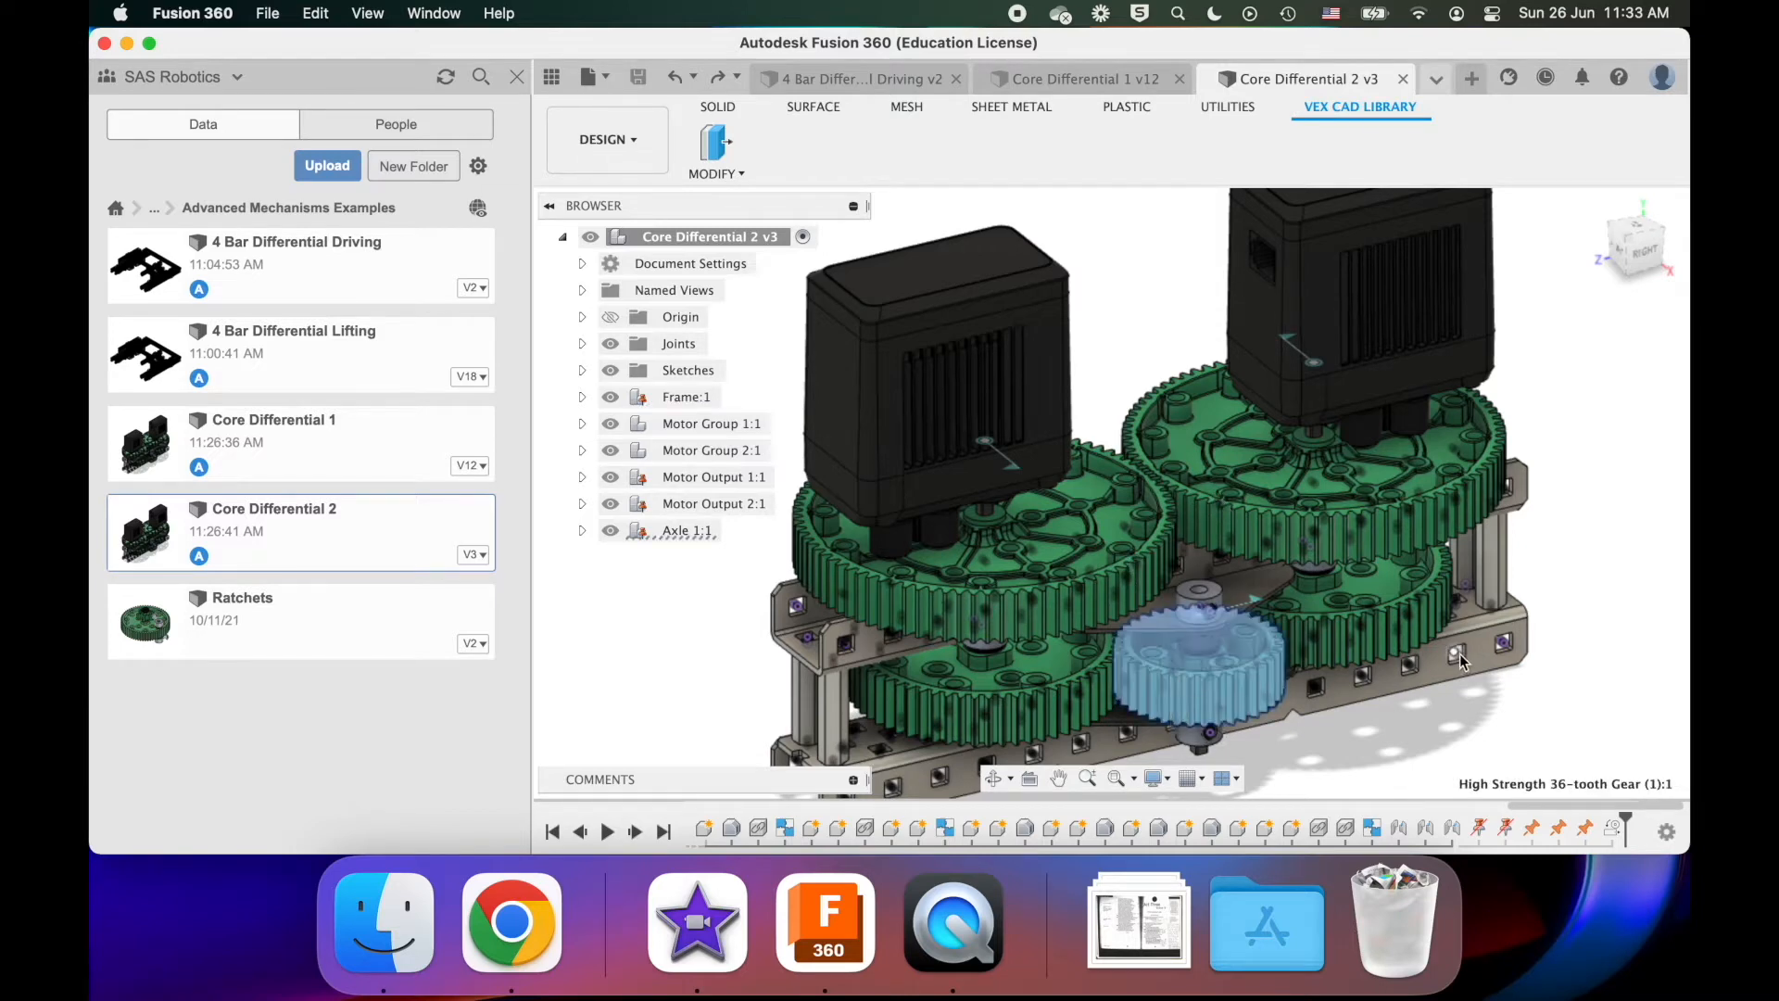
mouse_move(1392, 916)
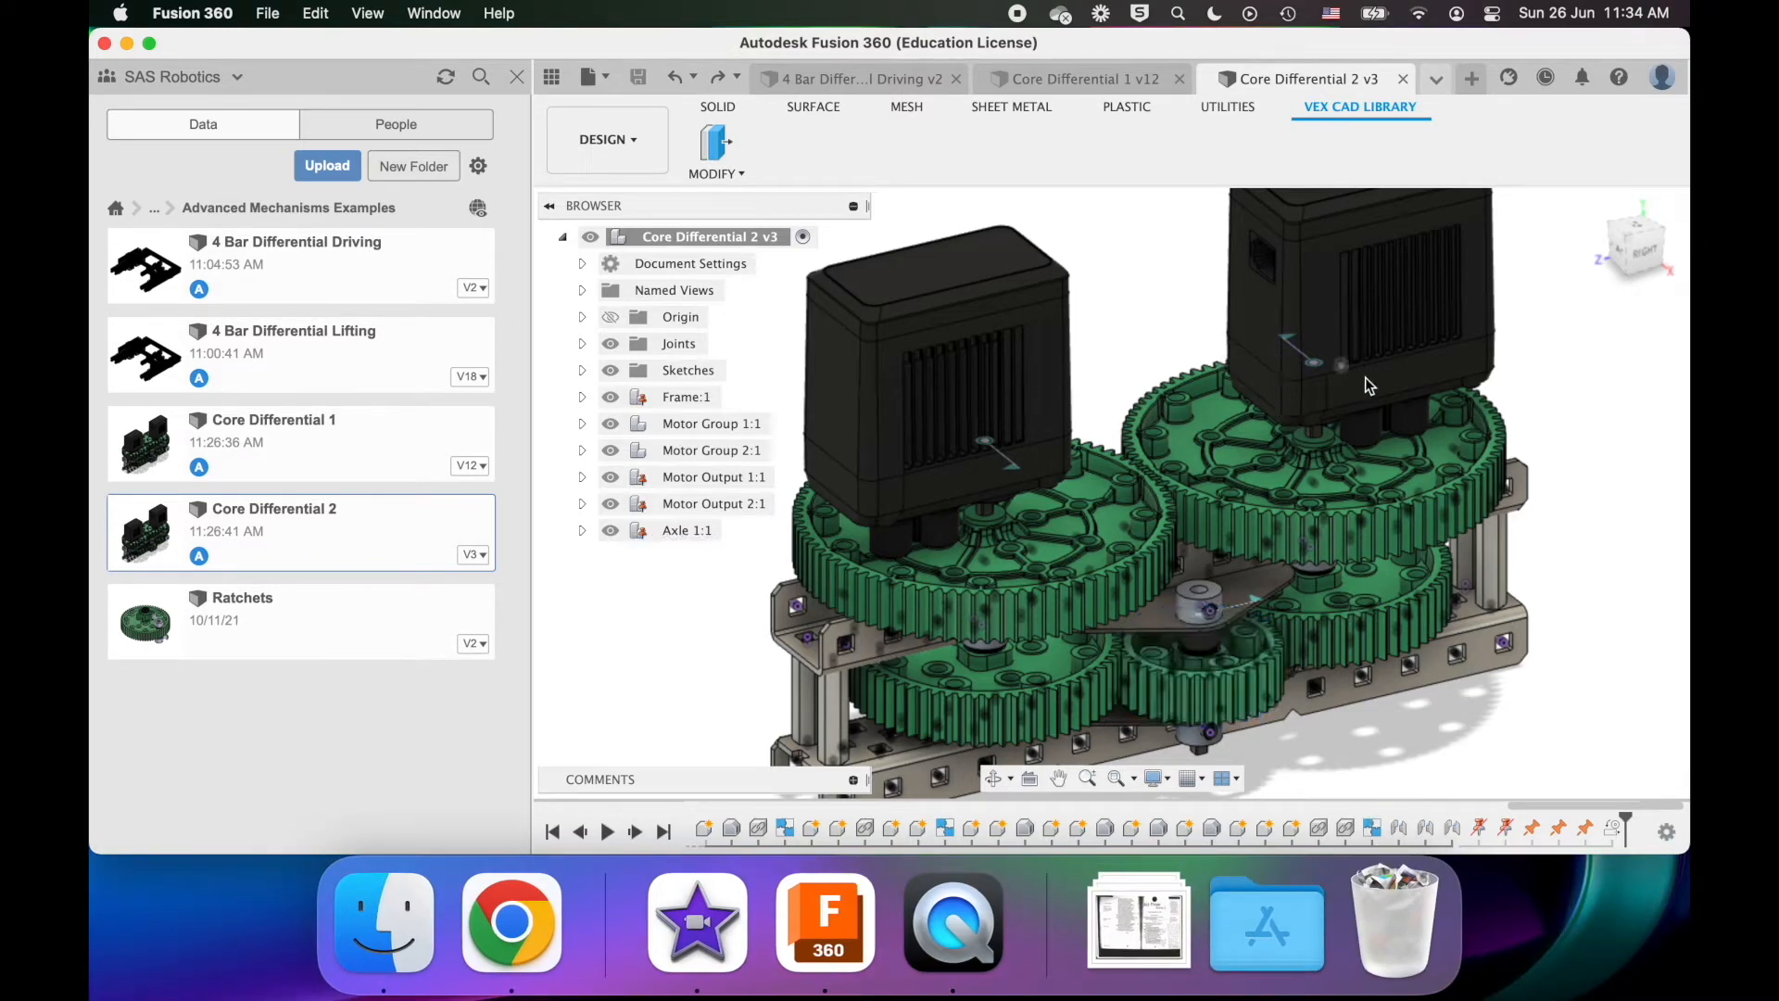
mouse_move(1313, 504)
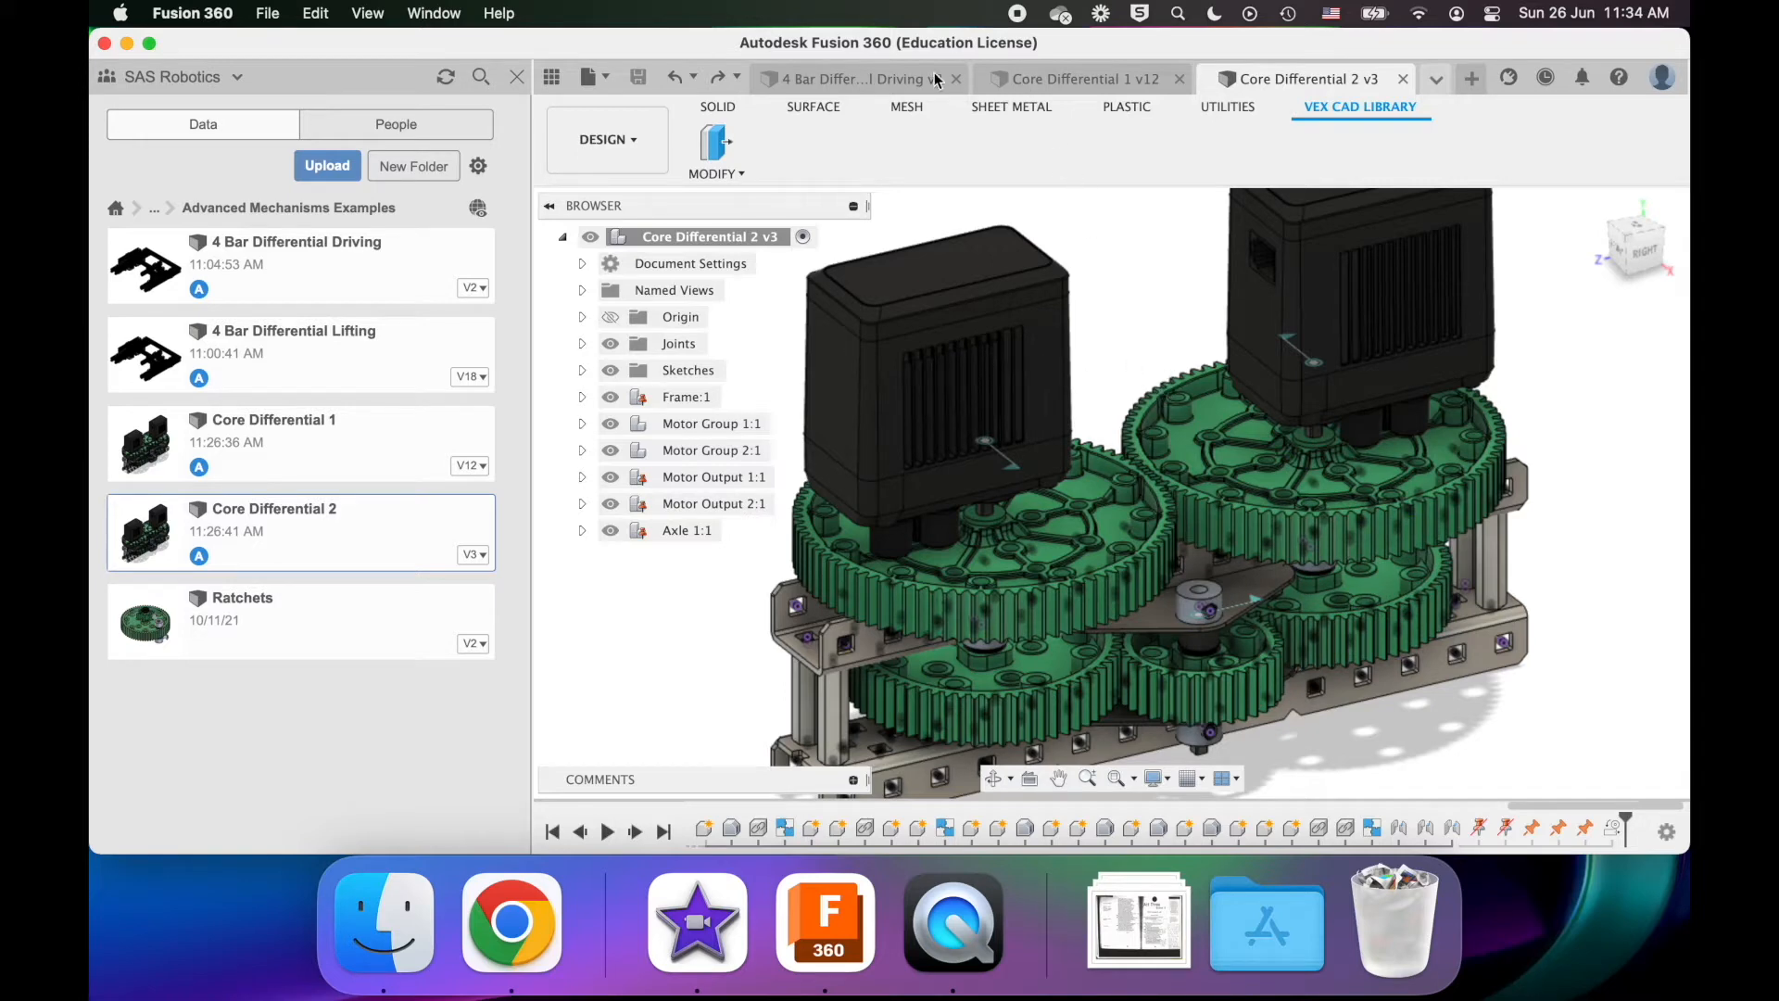
click(1096, 78)
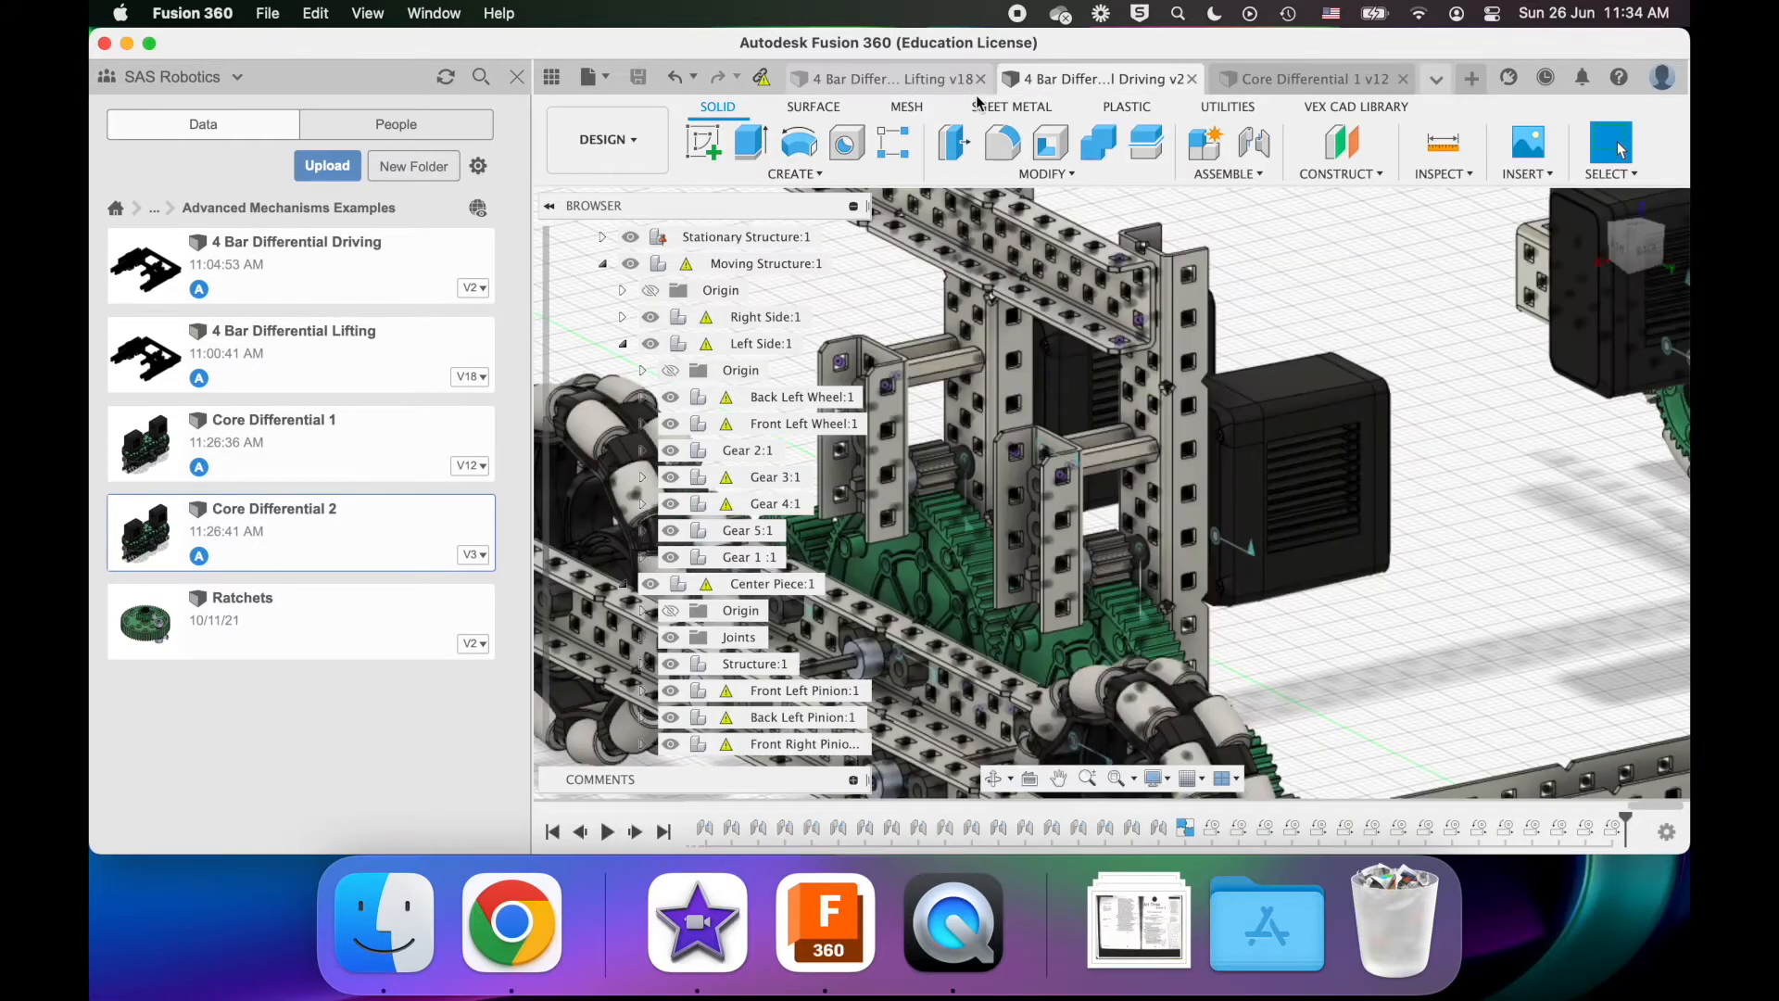
click(883, 79)
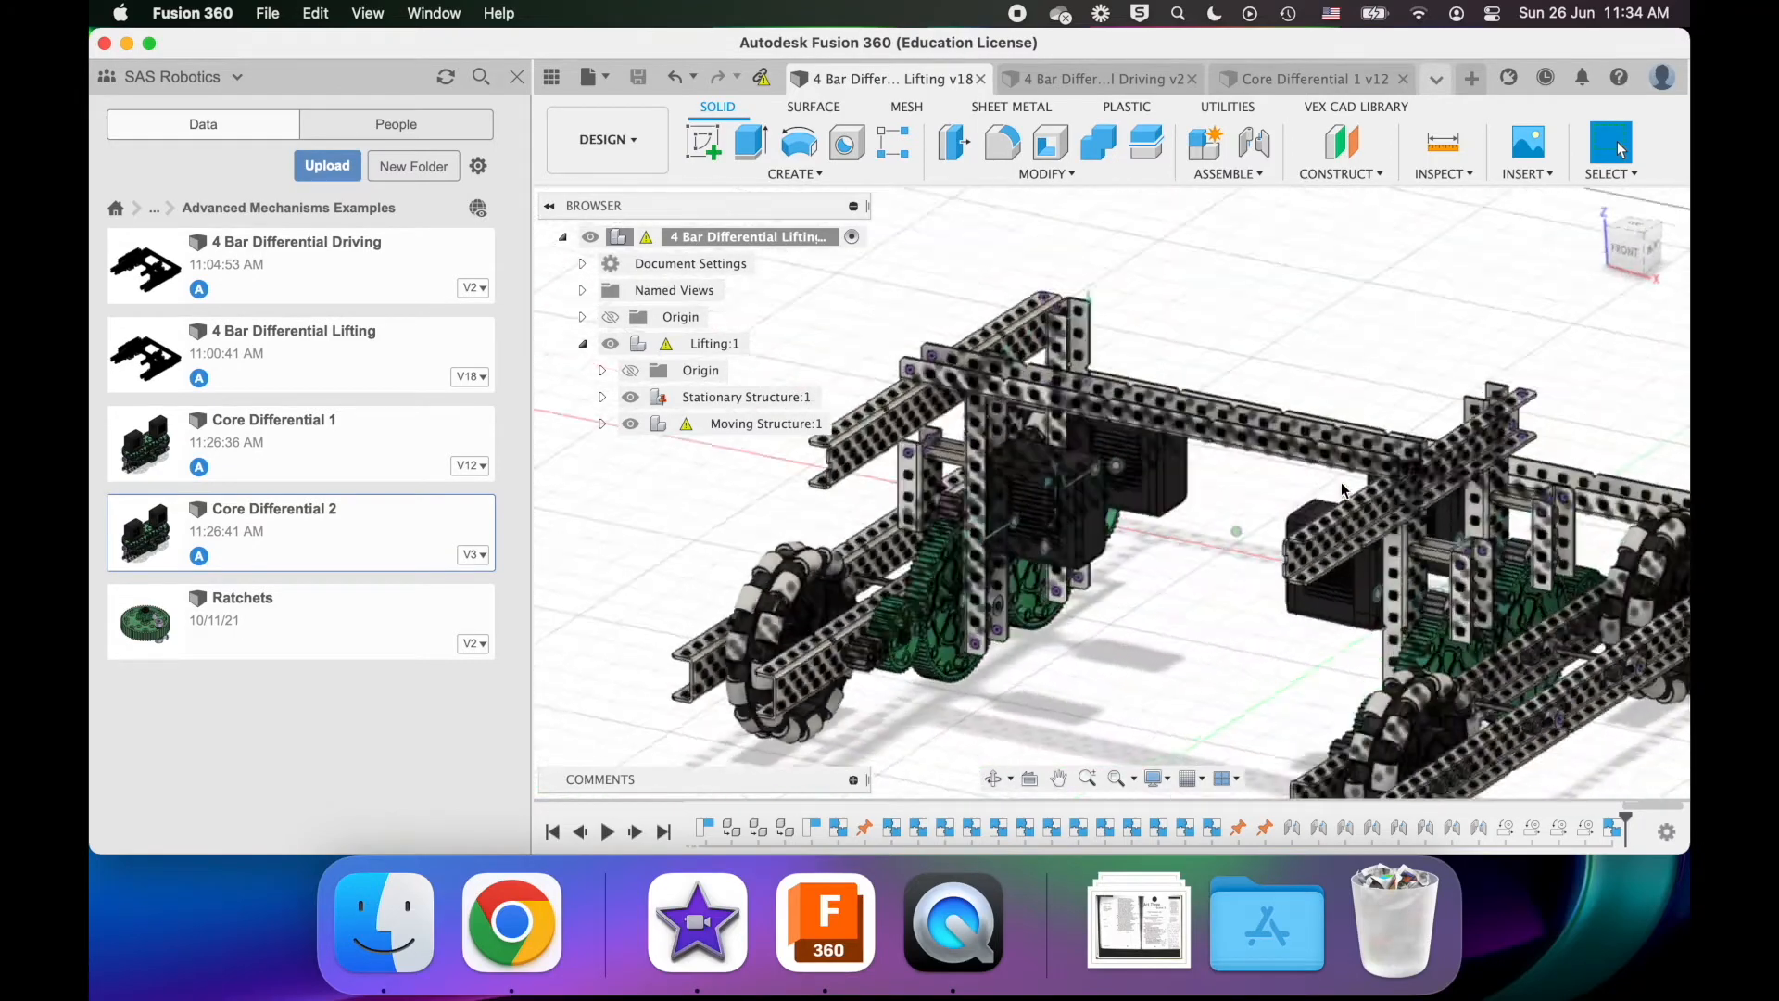
click(1100, 79)
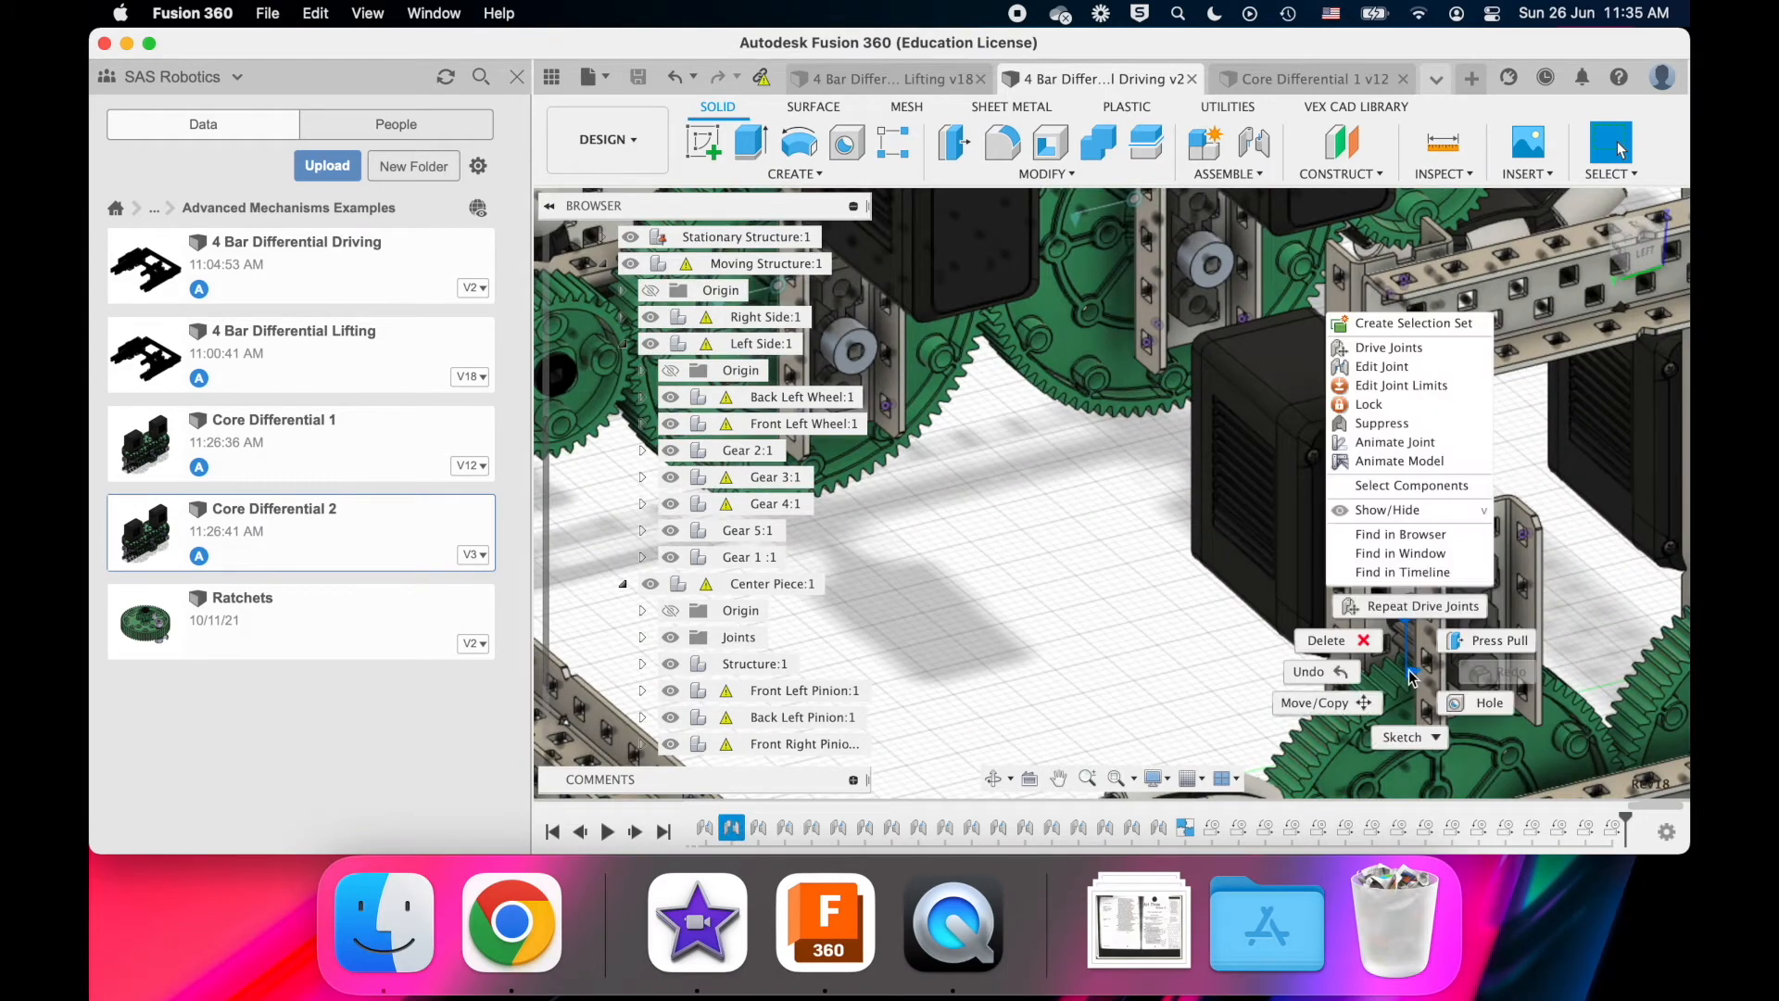
- Drive a Driving assembly joint to 130 degrees, confirm it, then switch to the Lifting design
click(1388, 348)
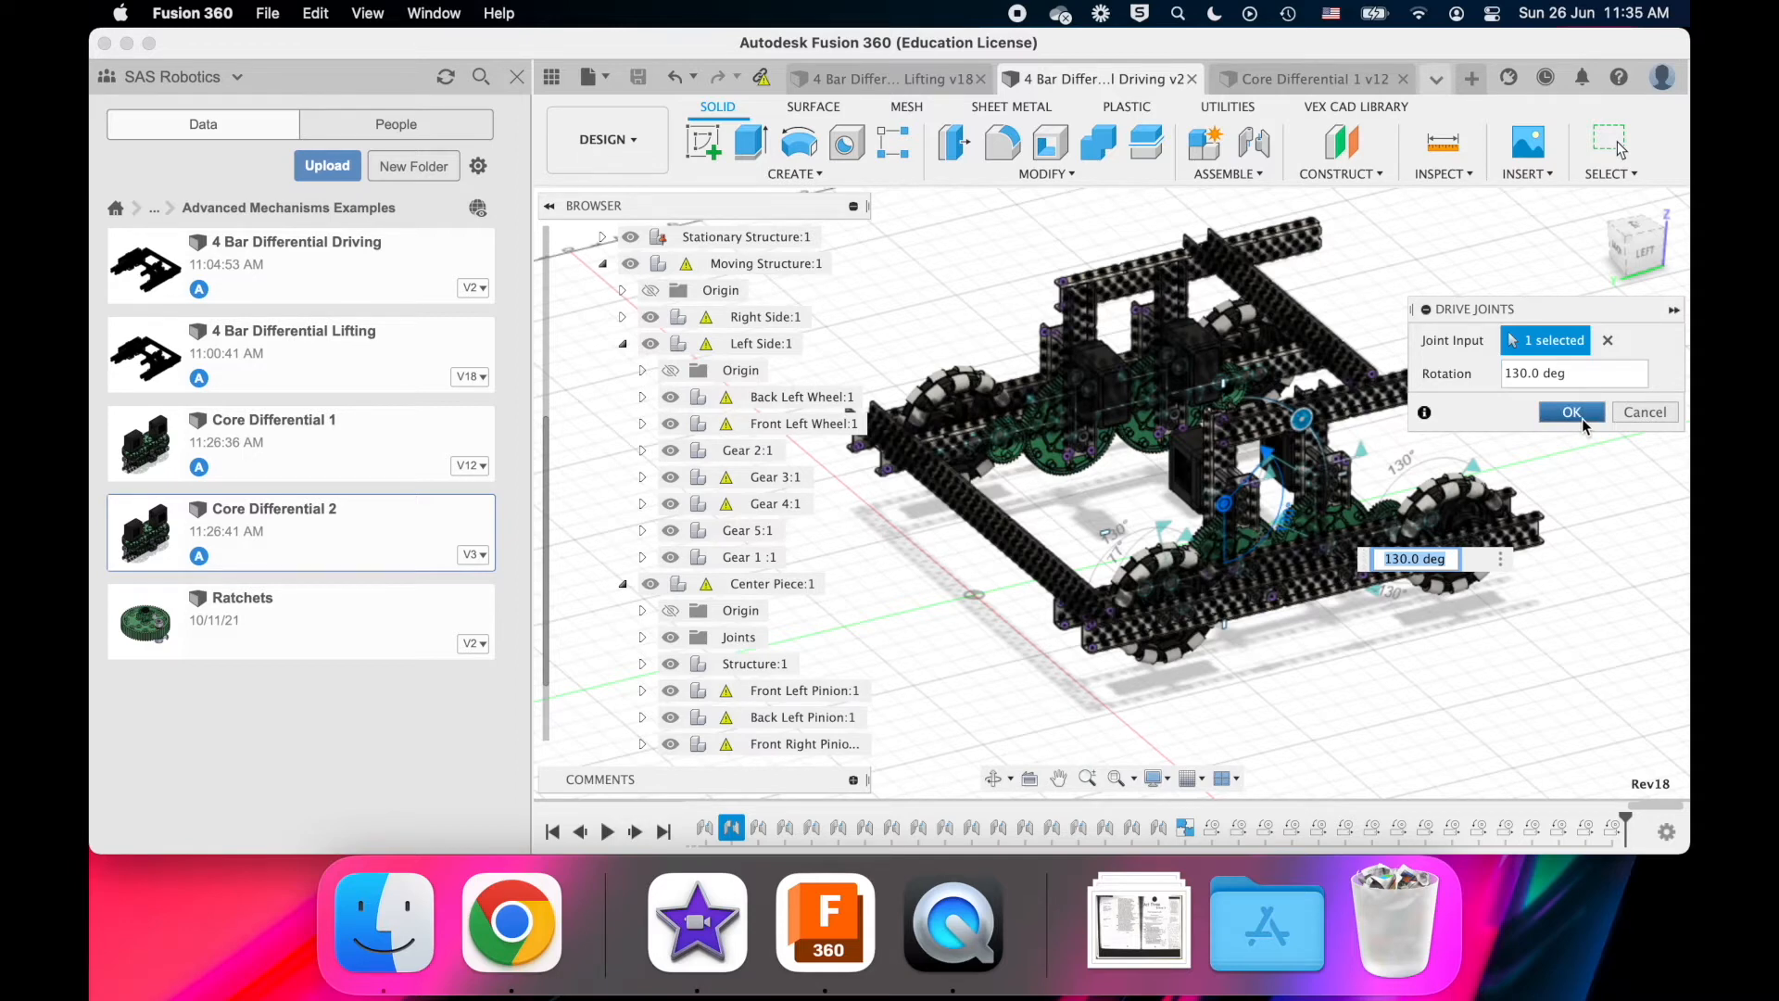
click(1571, 413)
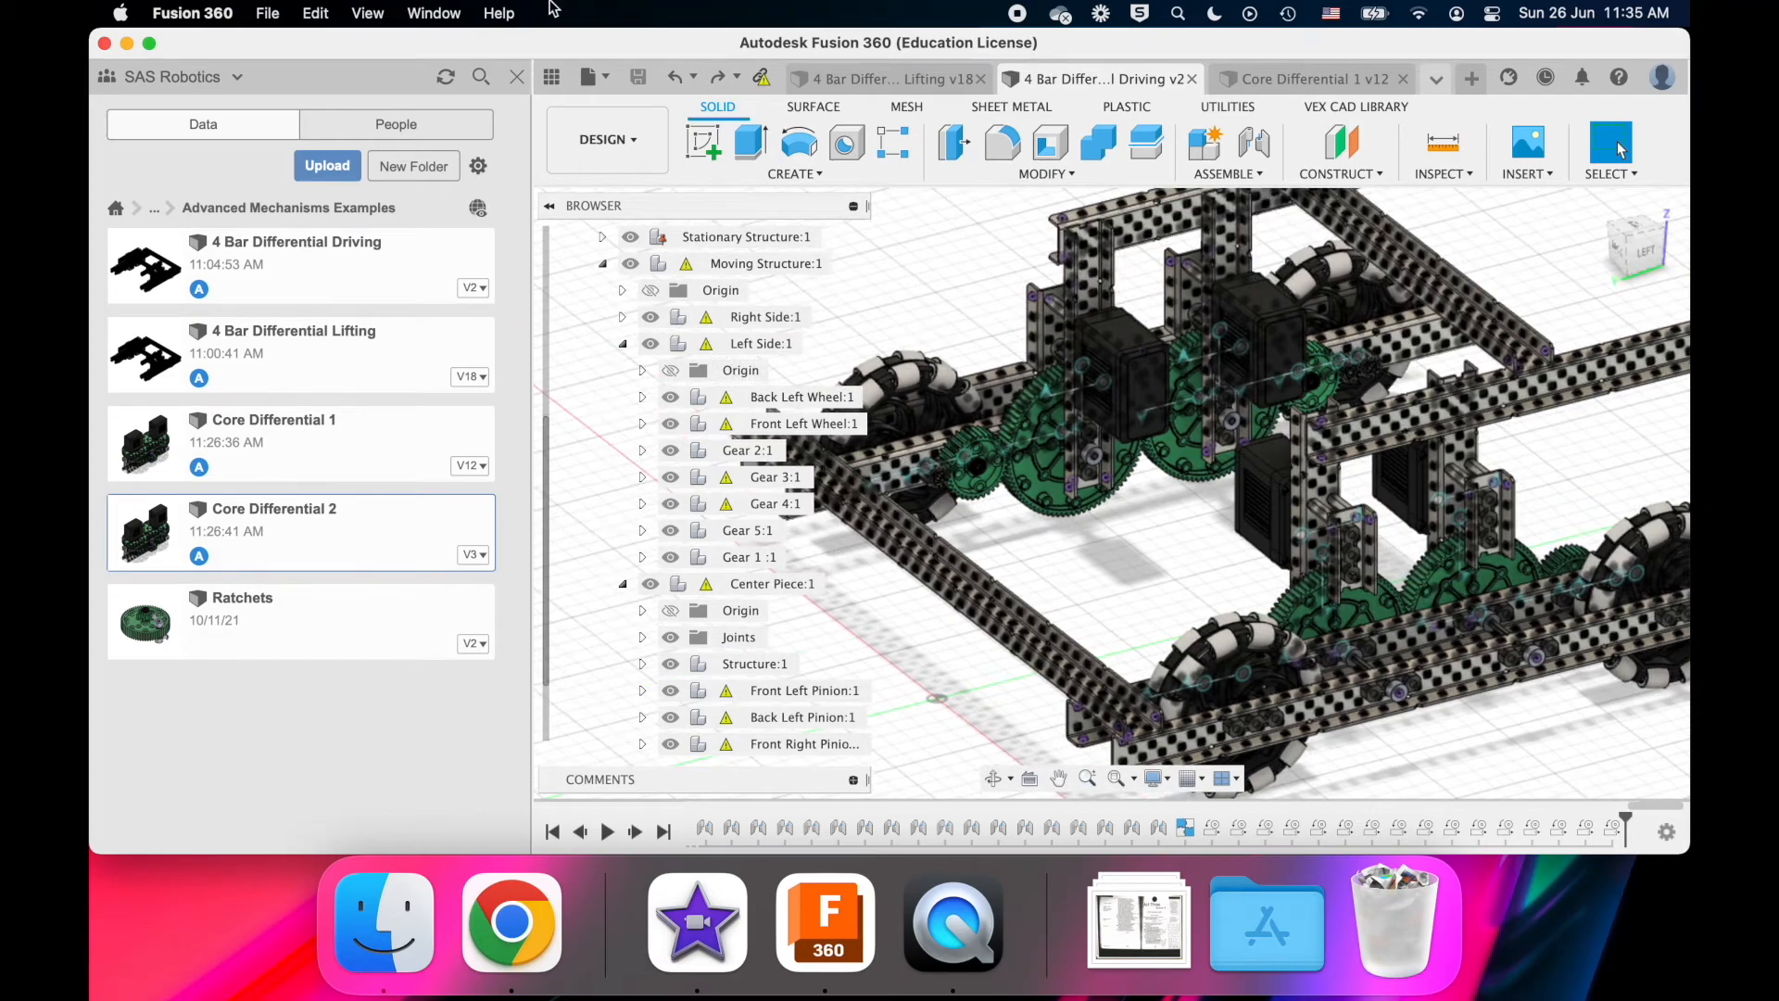
click(880, 78)
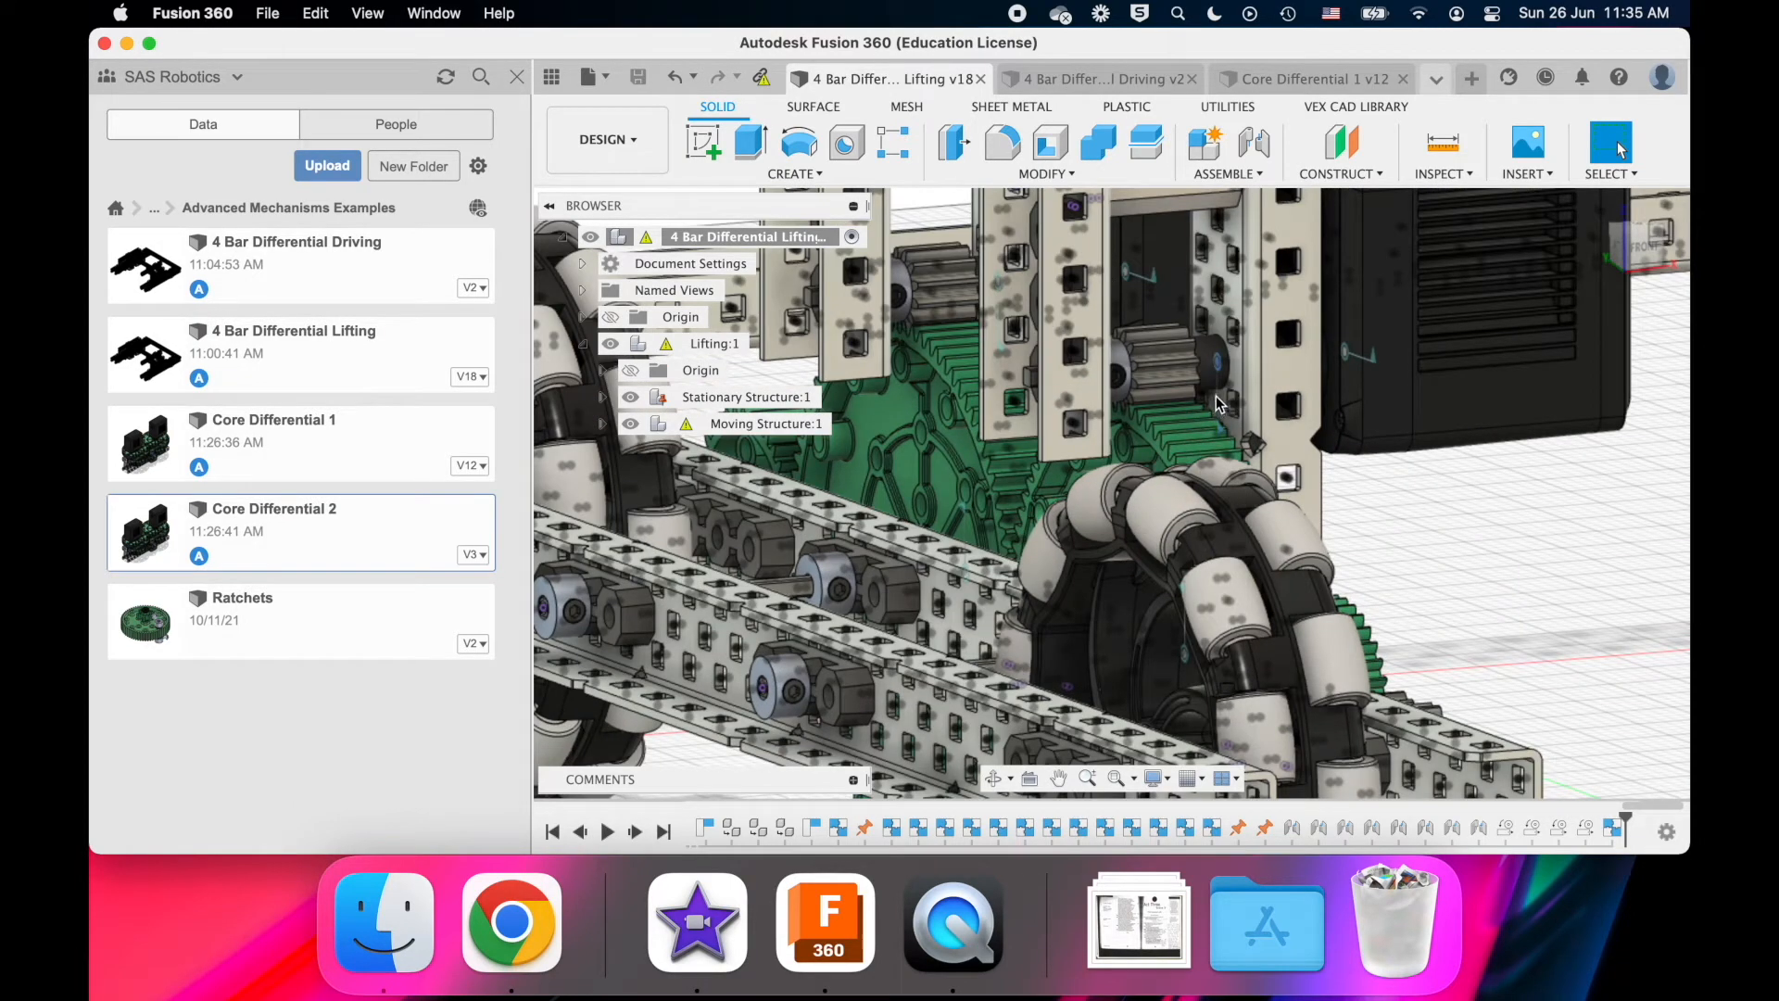
- Drive the lift joint, swinging the four-bar arm up to about 260 degrees
right_click(1218, 403)
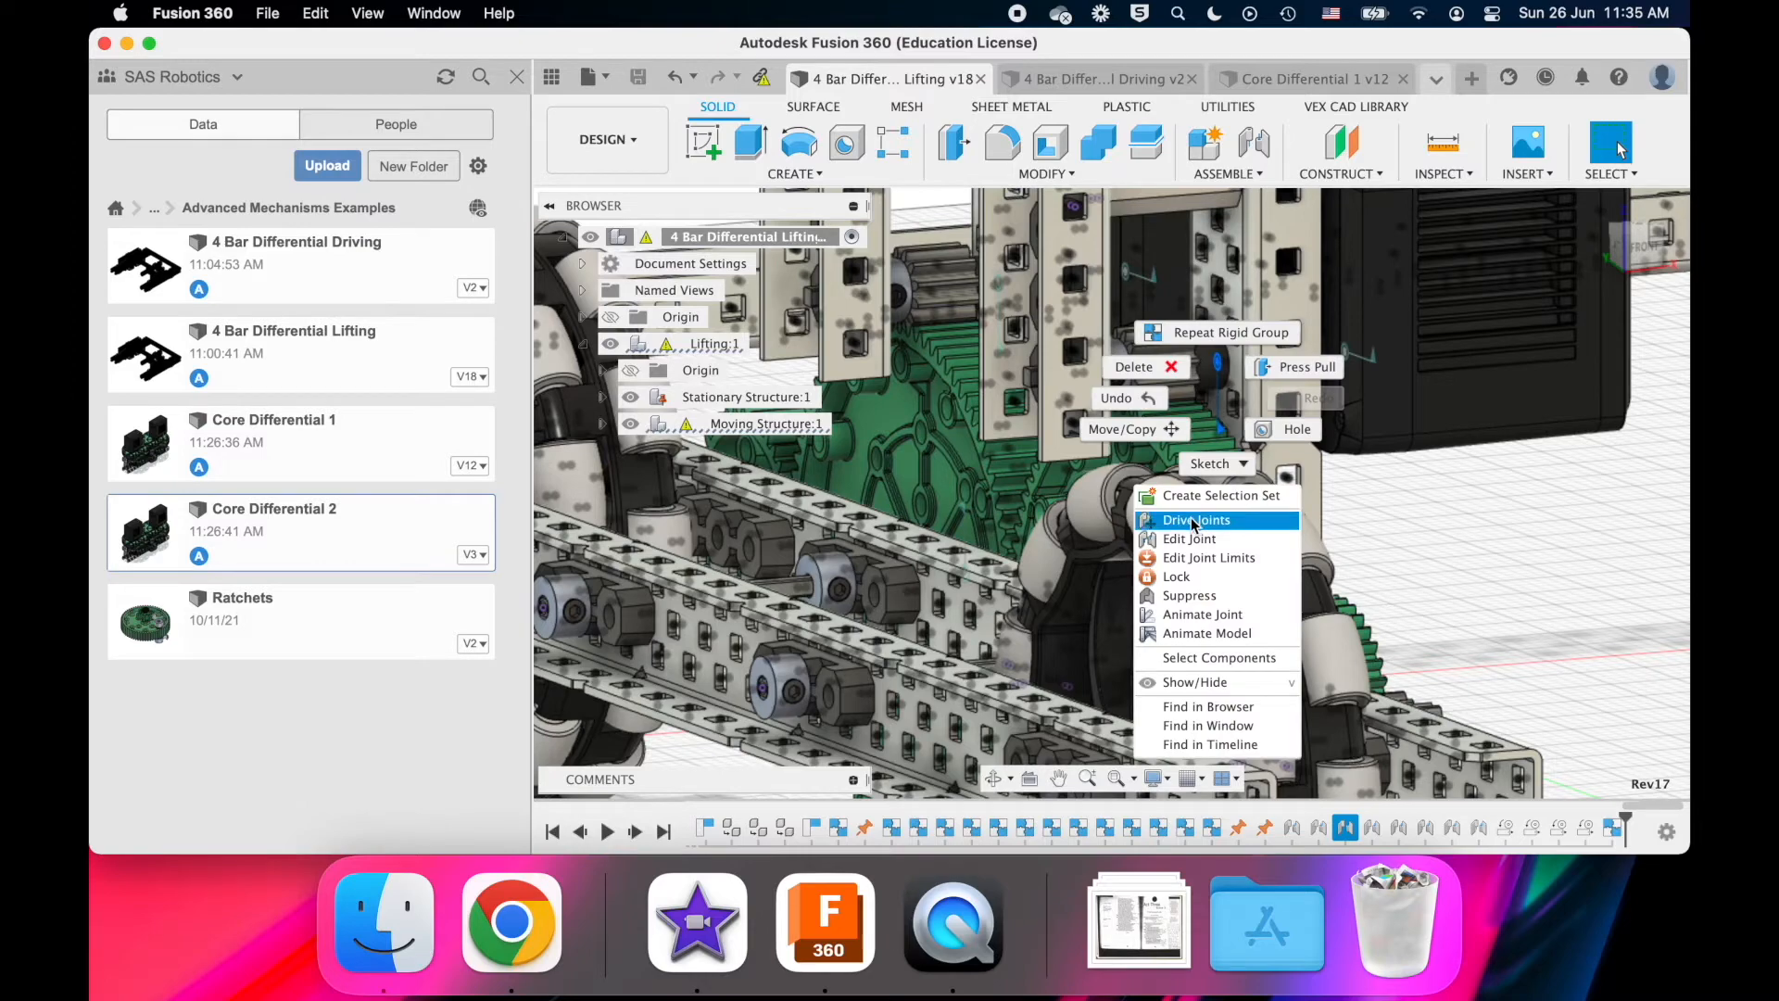
click(1194, 520)
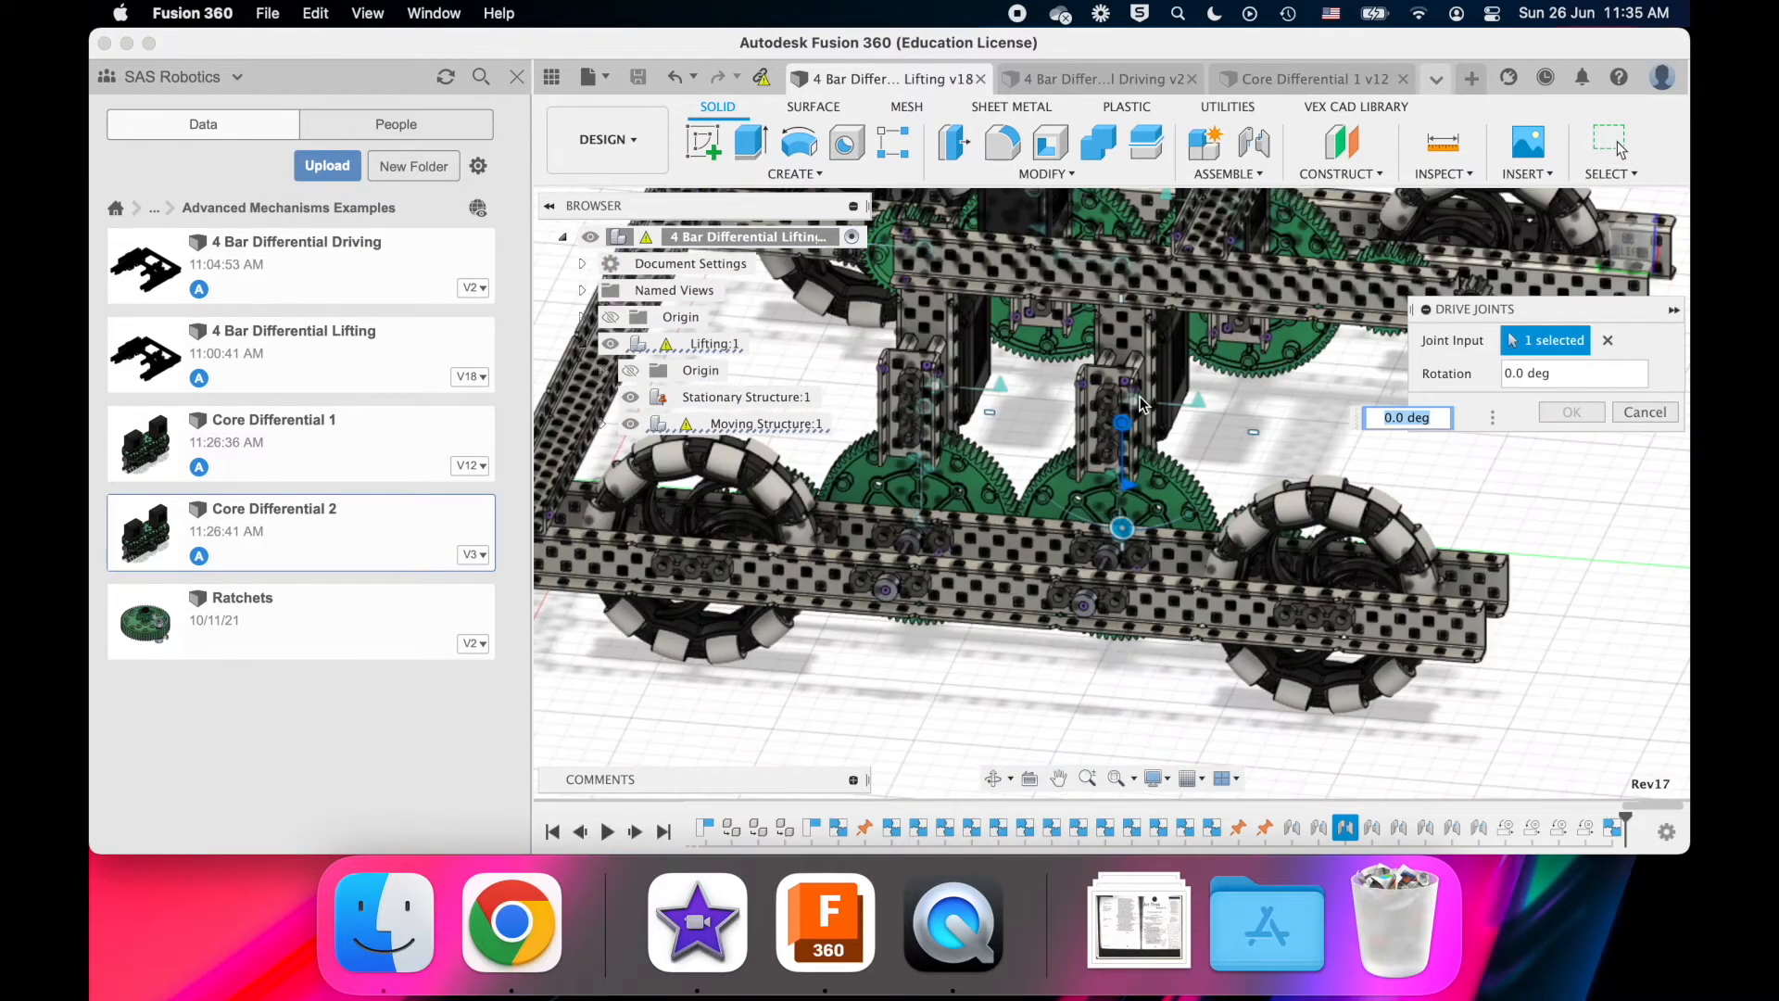
drag(1140, 403, 1019, 557)
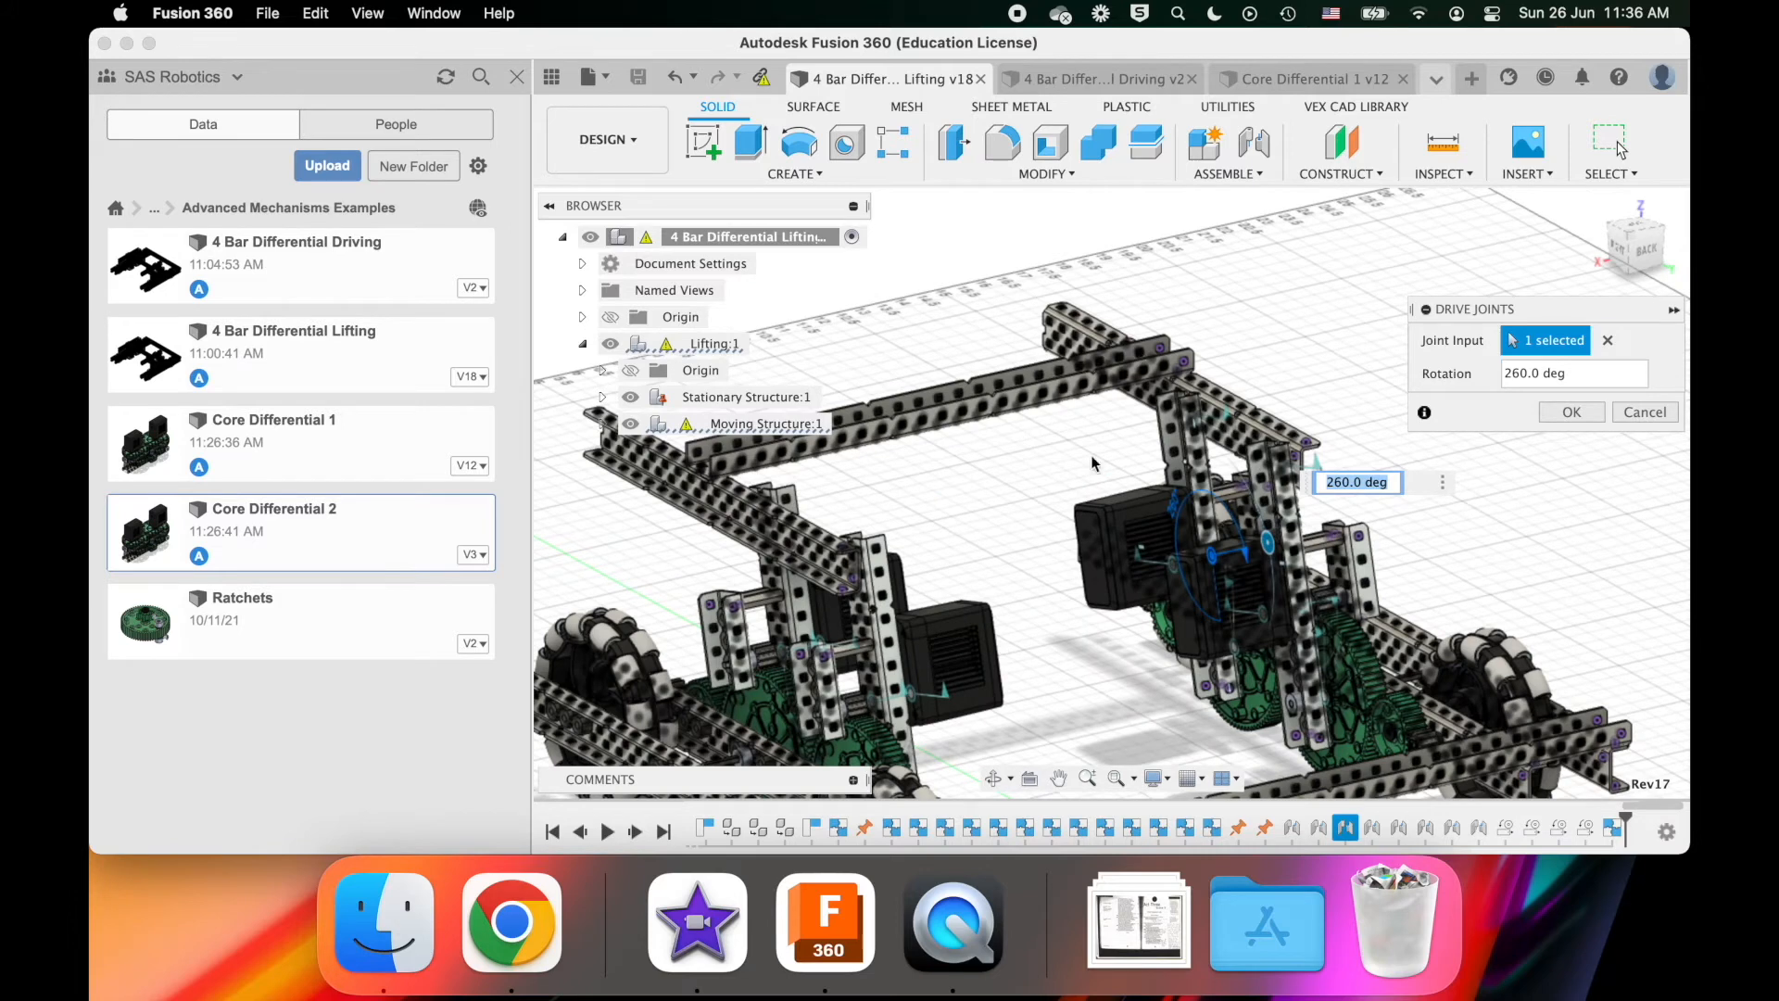
mouse_move(1061, 487)
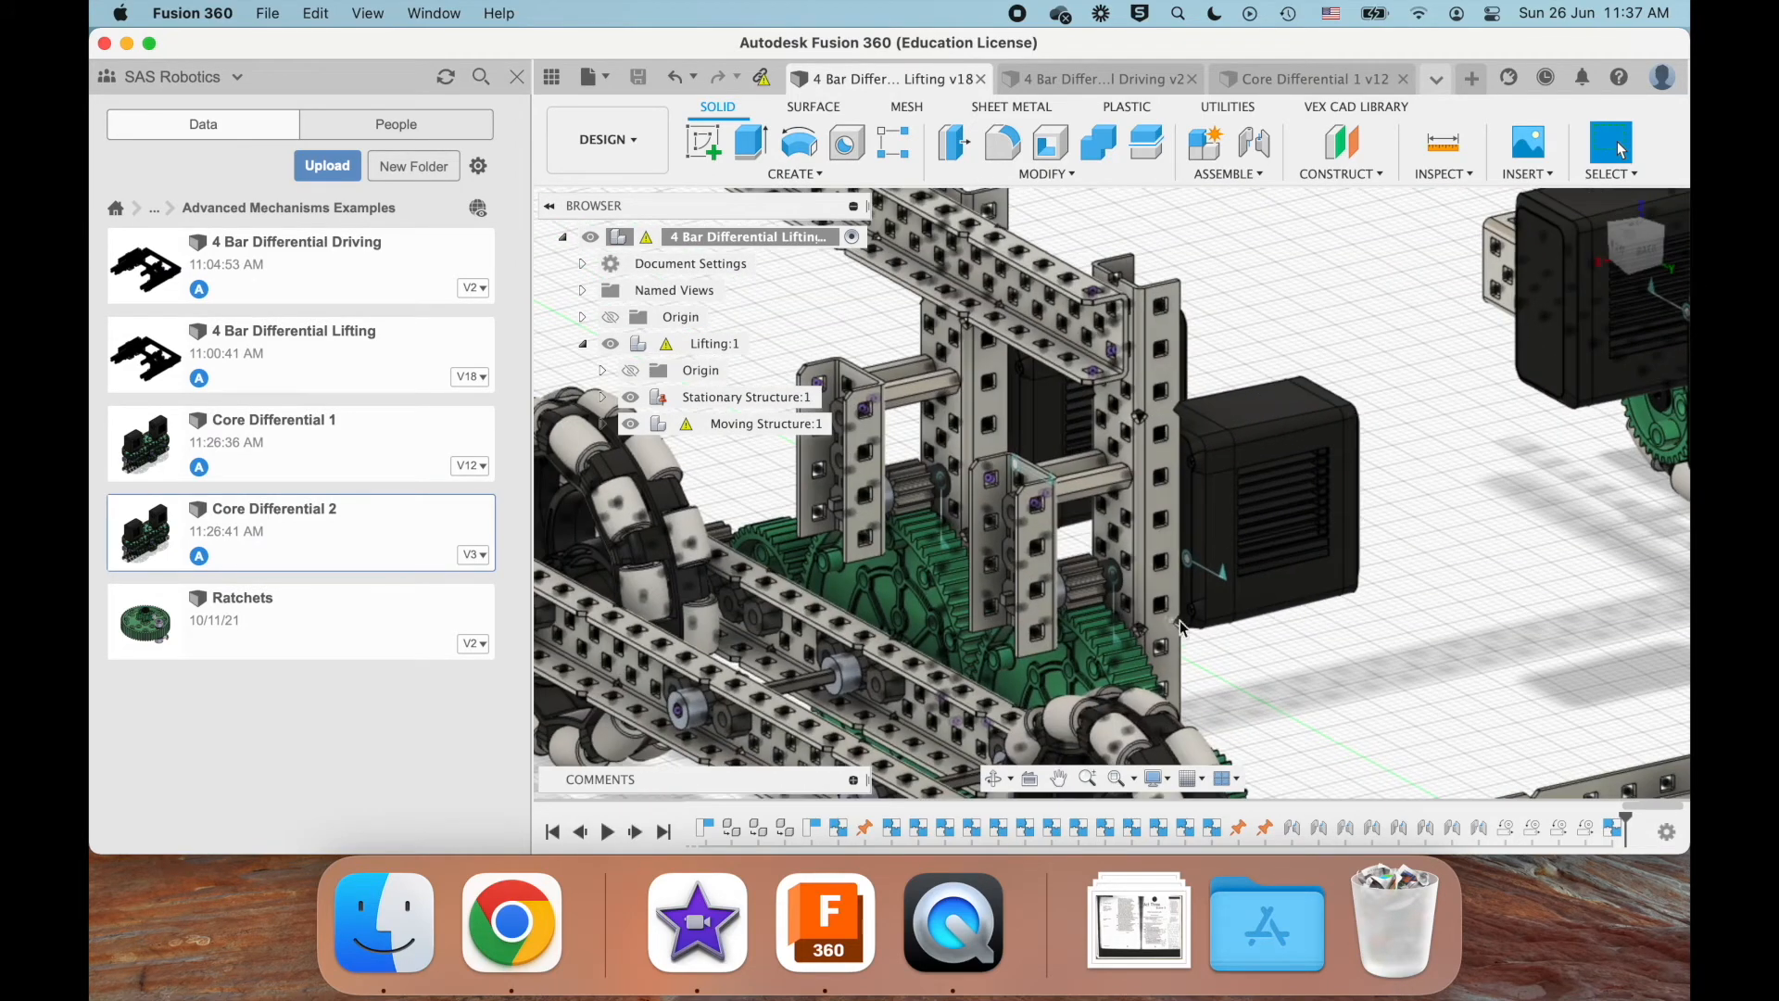
mouse_move(1148, 614)
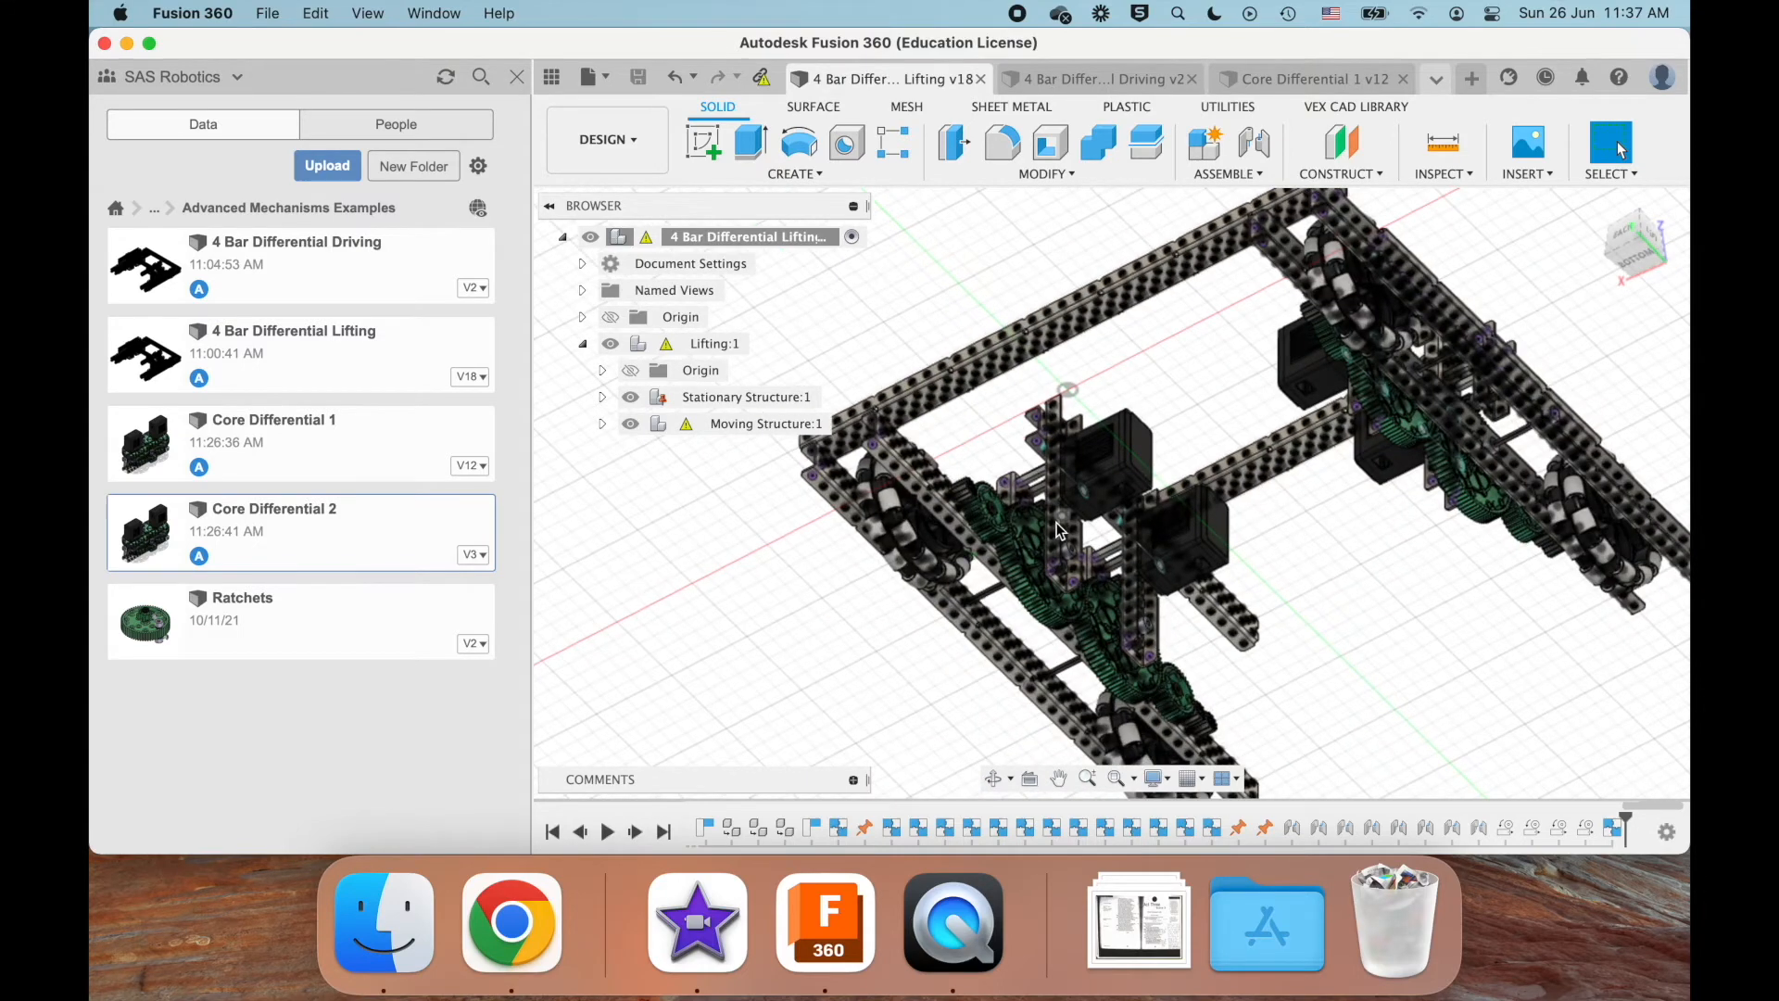
drag(1055, 529, 1112, 307)
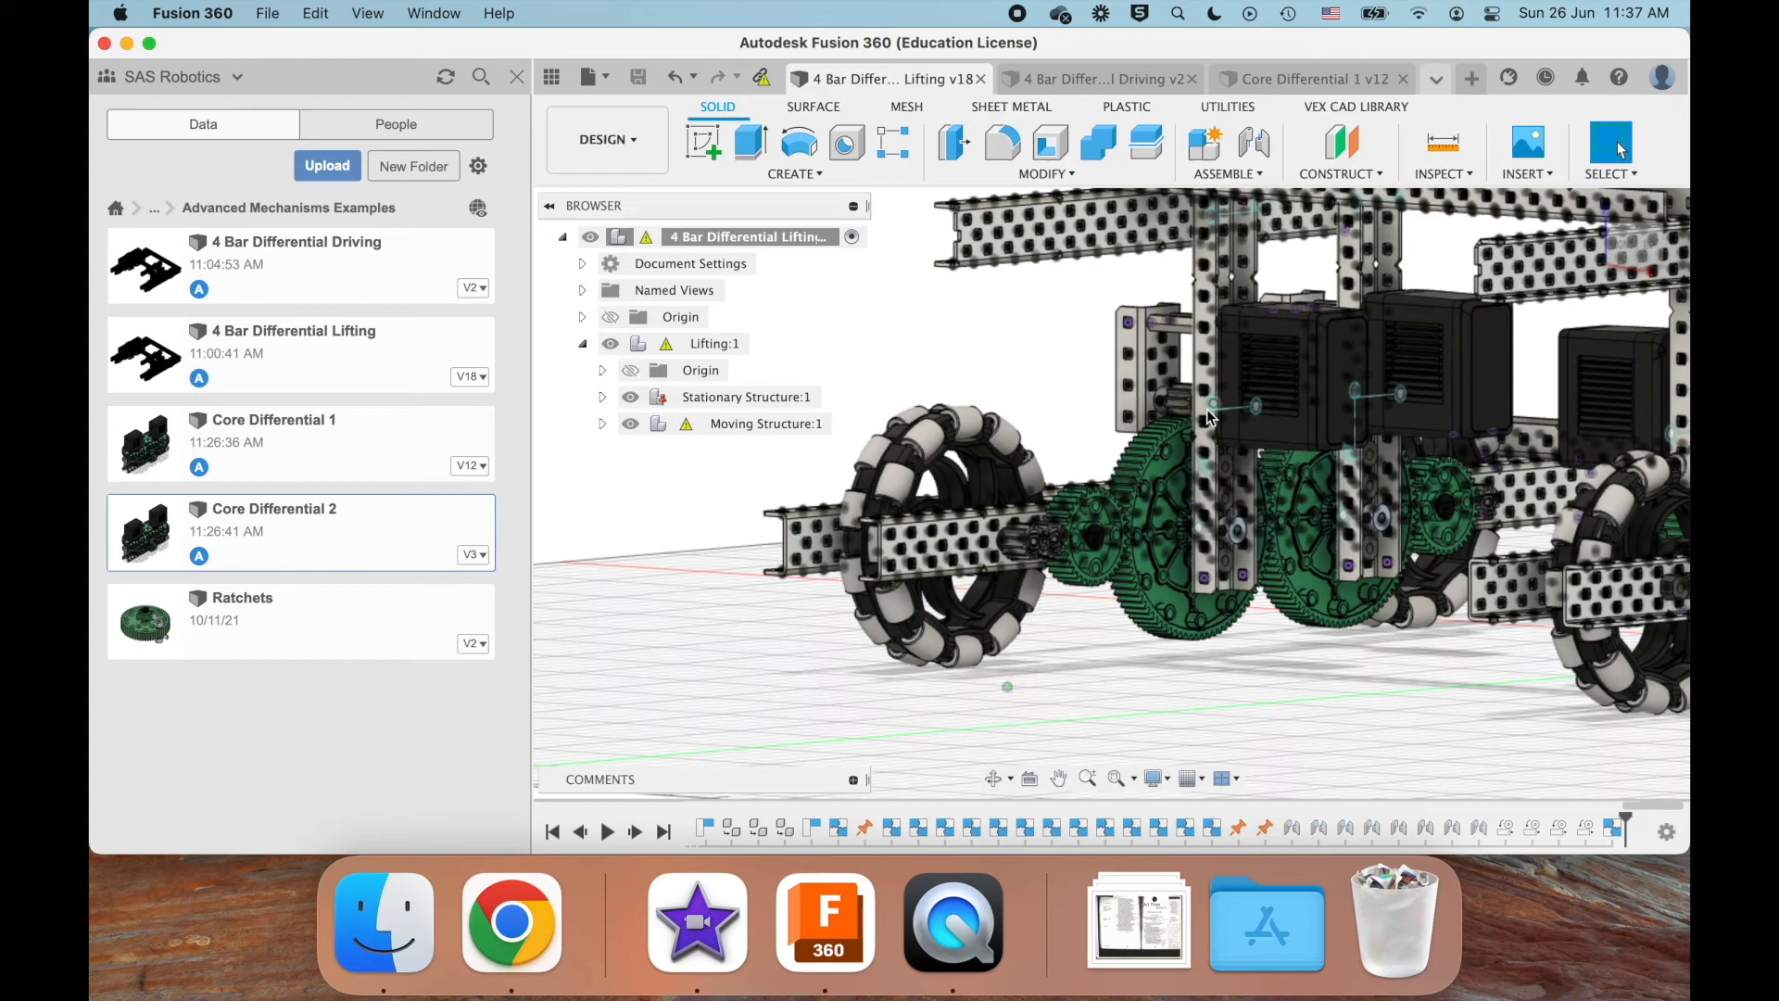
drag(1208, 417, 1066, 474)
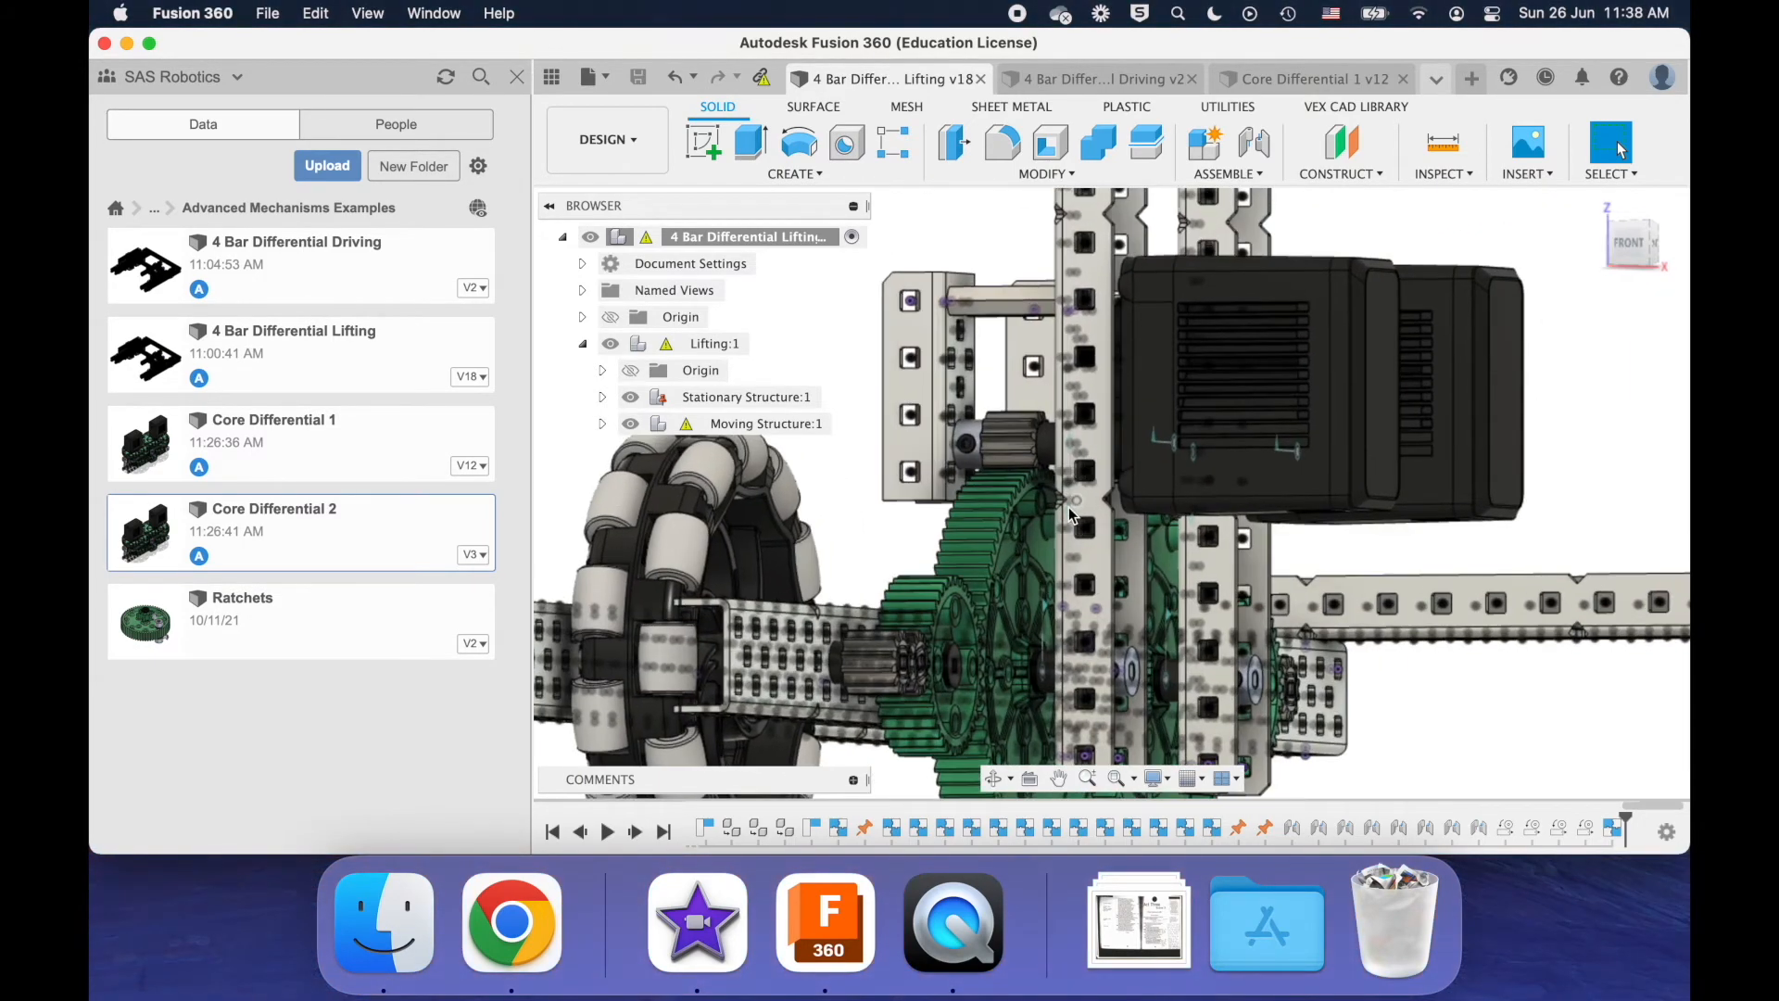
- Drive the lift joint, rotating it from 45 to -55 degrees
right_click(1069, 513)
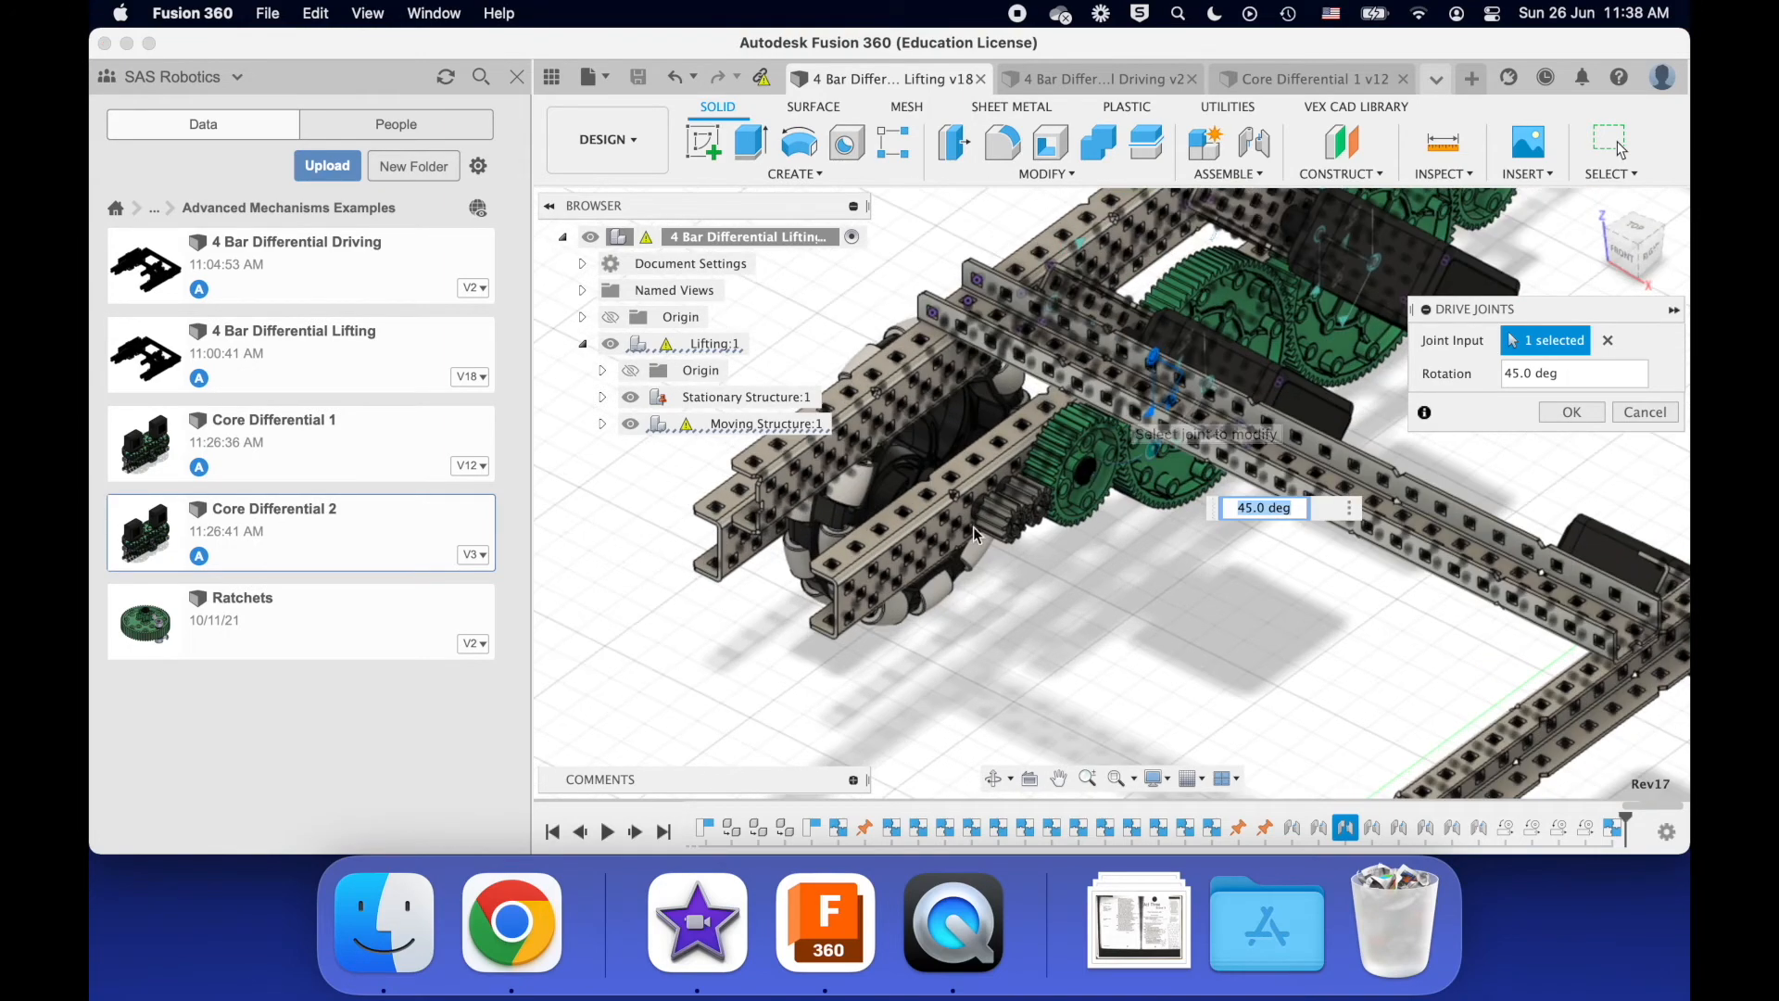
drag(970, 534, 1100, 573)
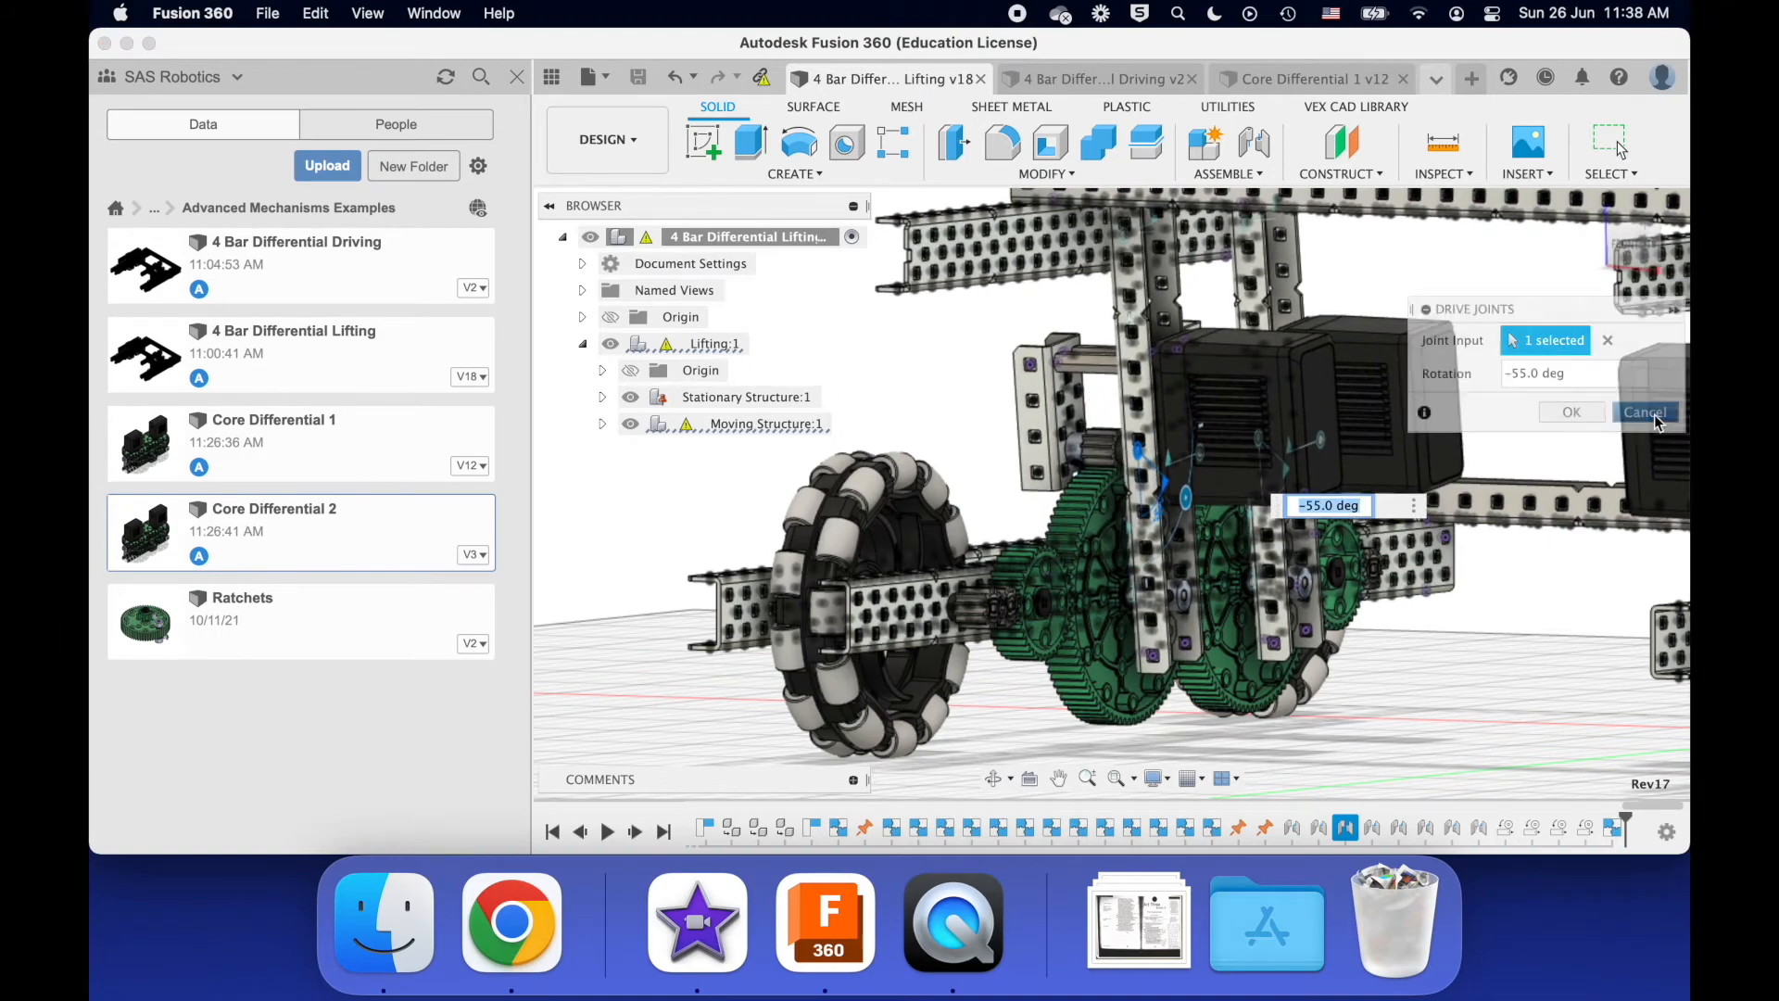
click(1644, 412)
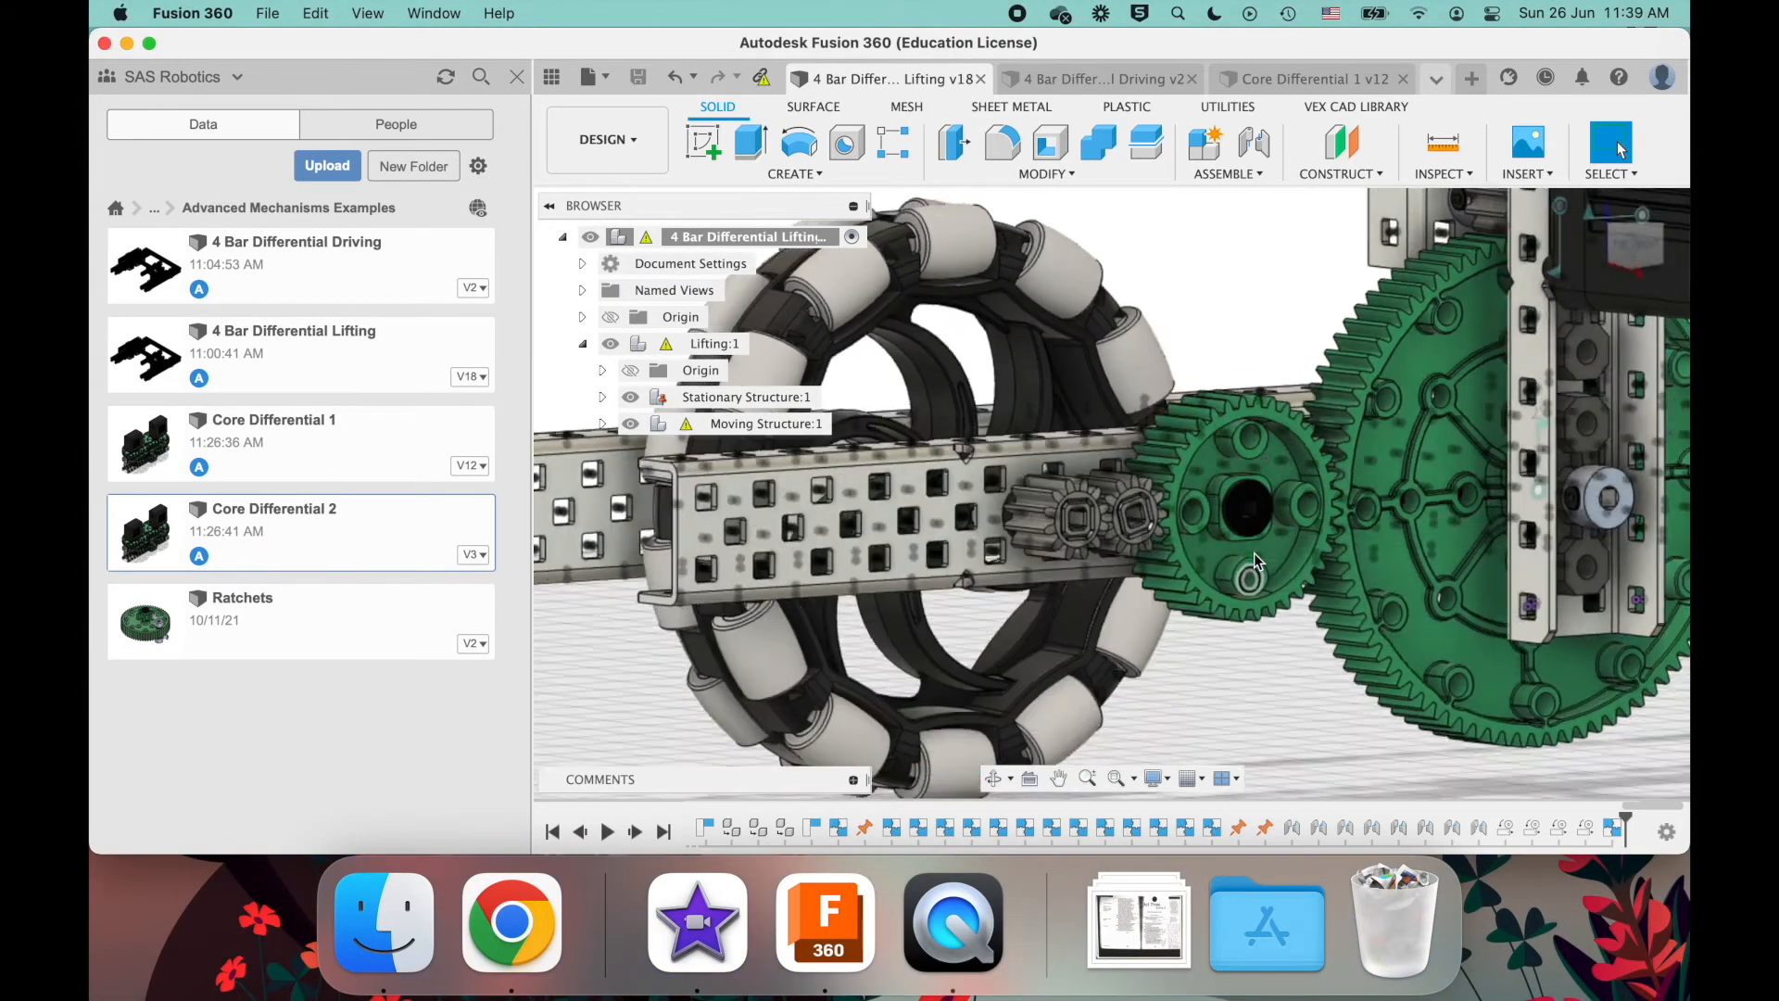
click(1235, 540)
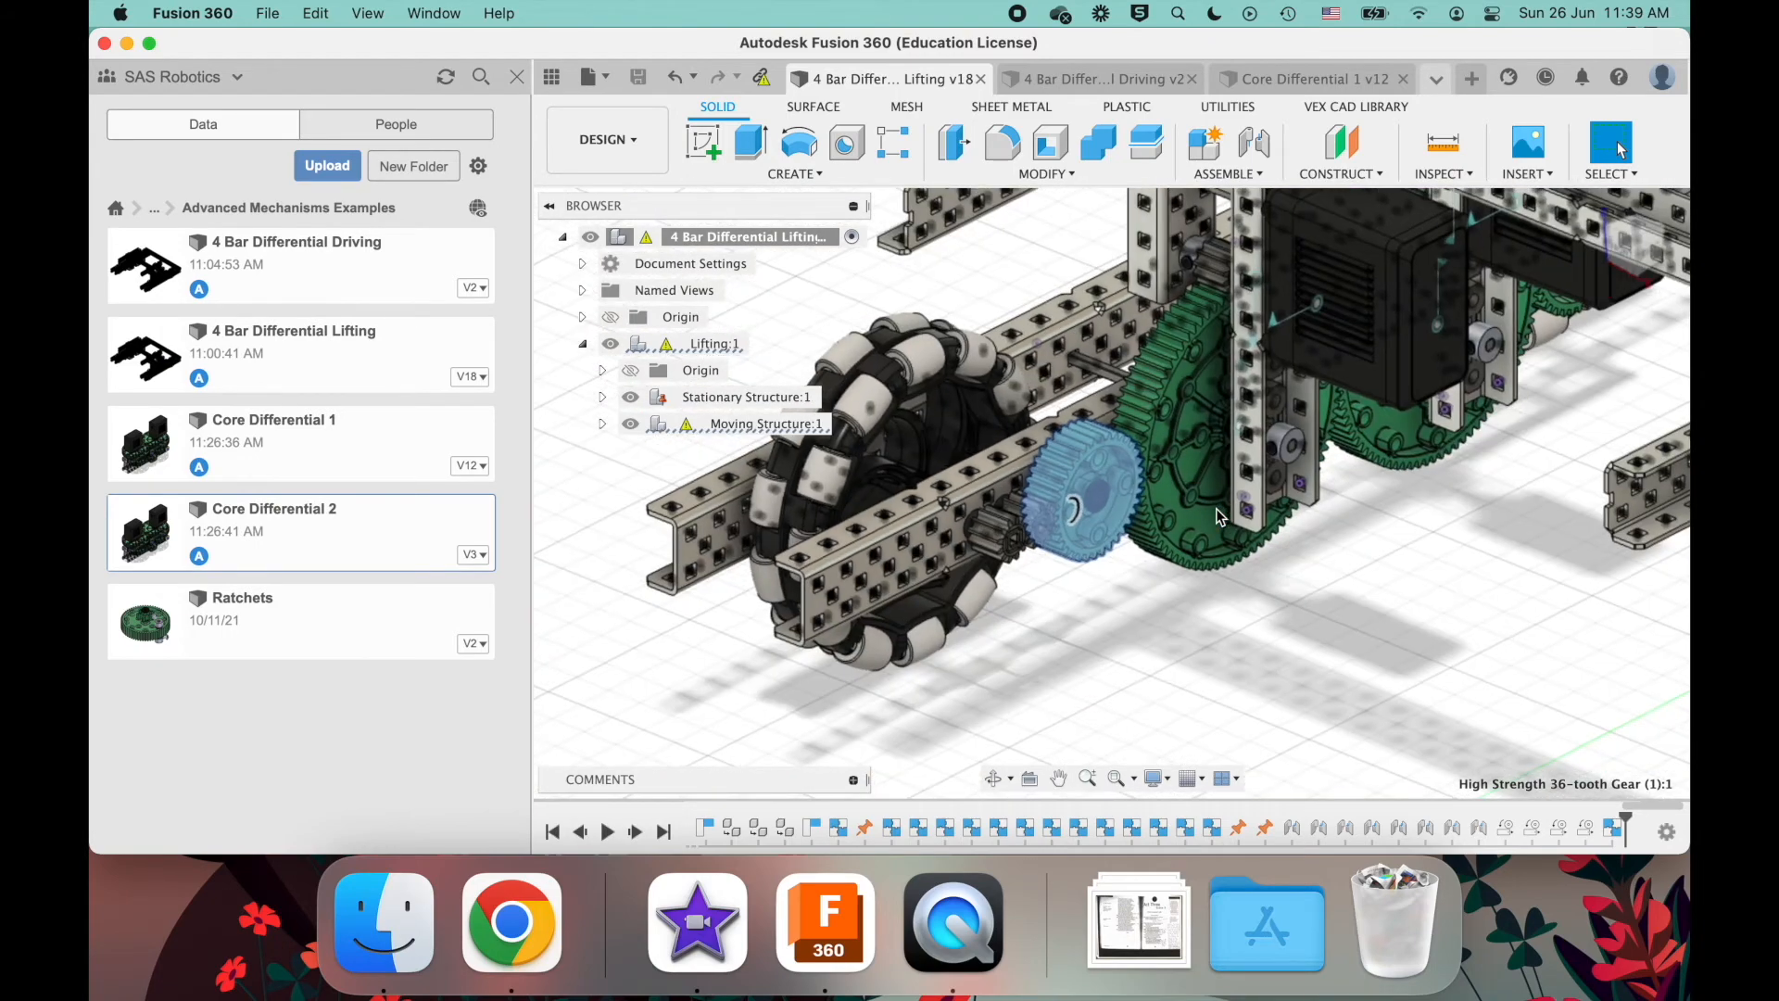
click(1192, 678)
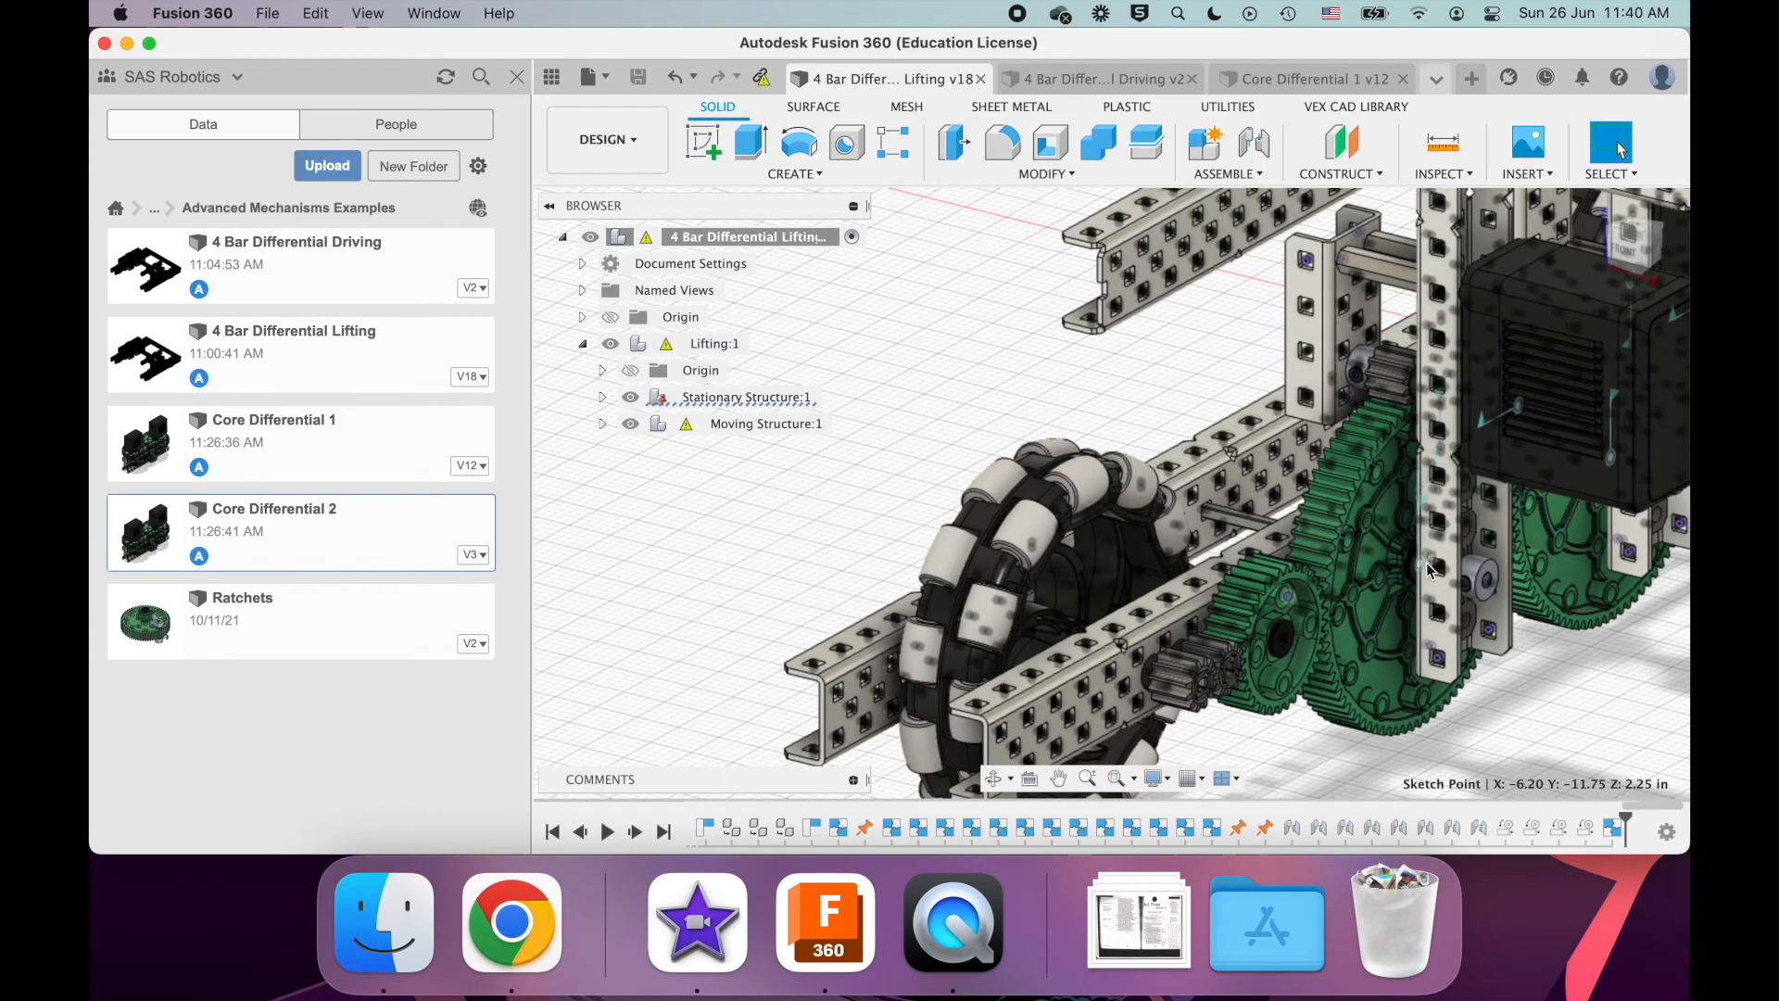
drag(1429, 567, 1404, 460)
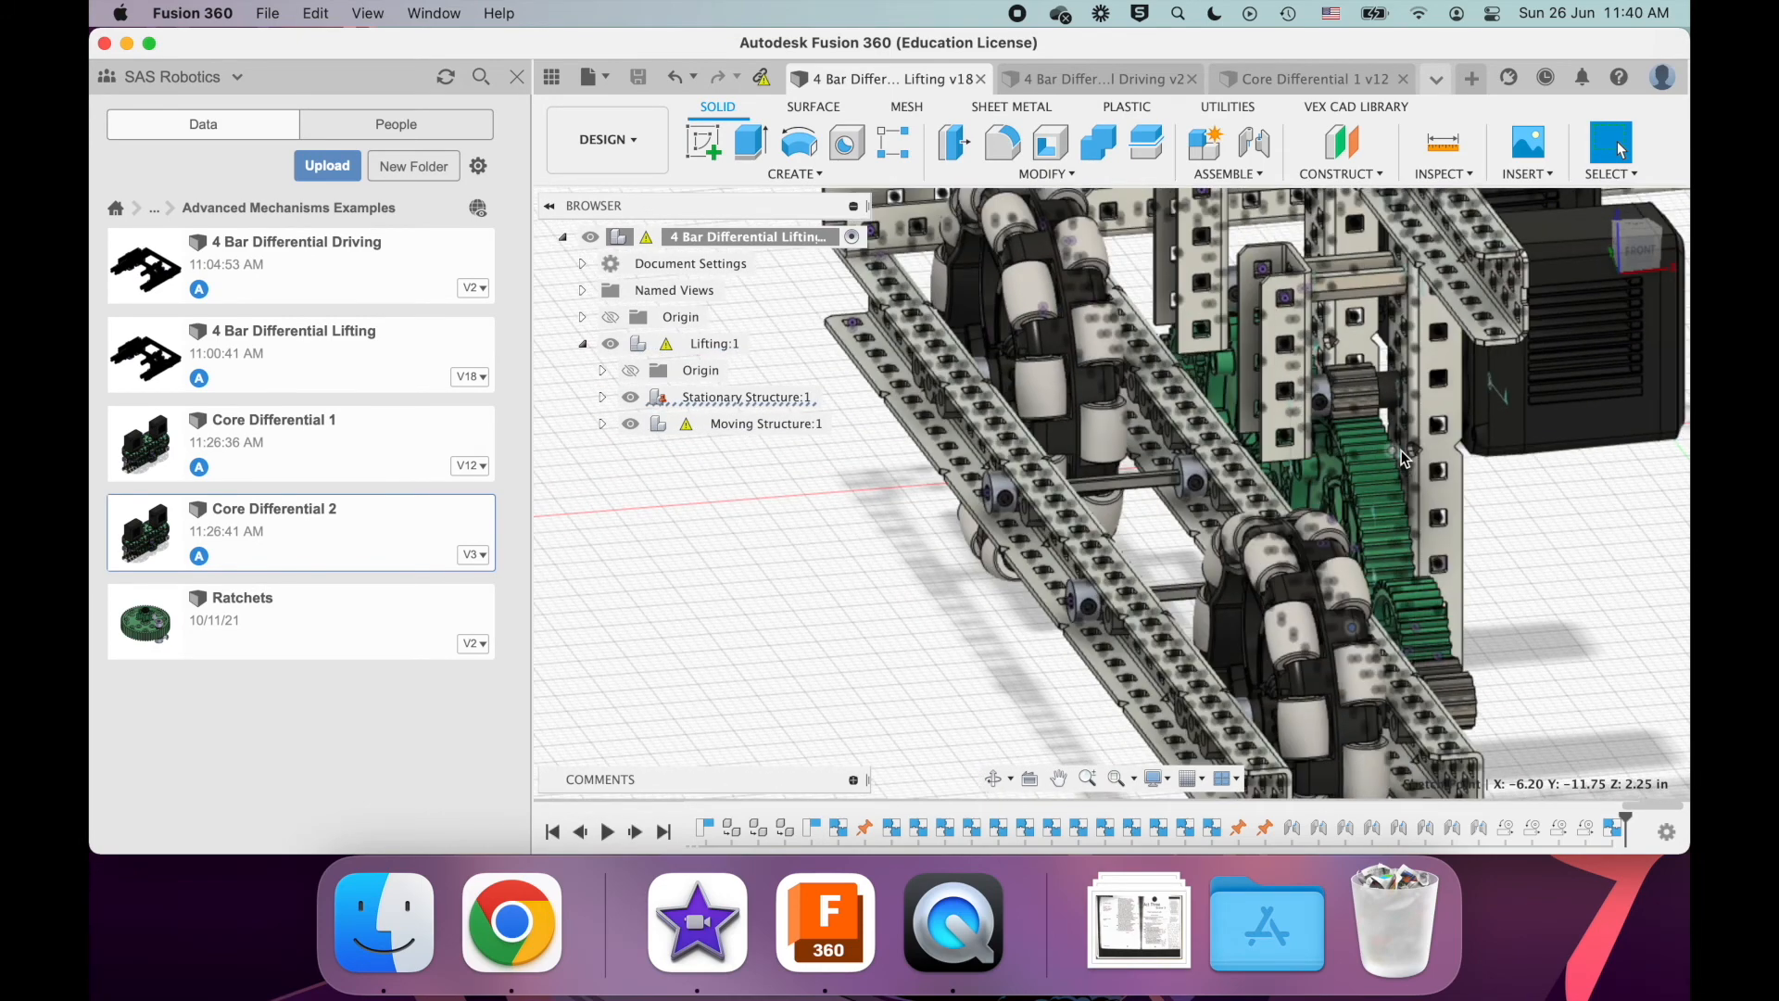
drag(1403, 459, 1525, 398)
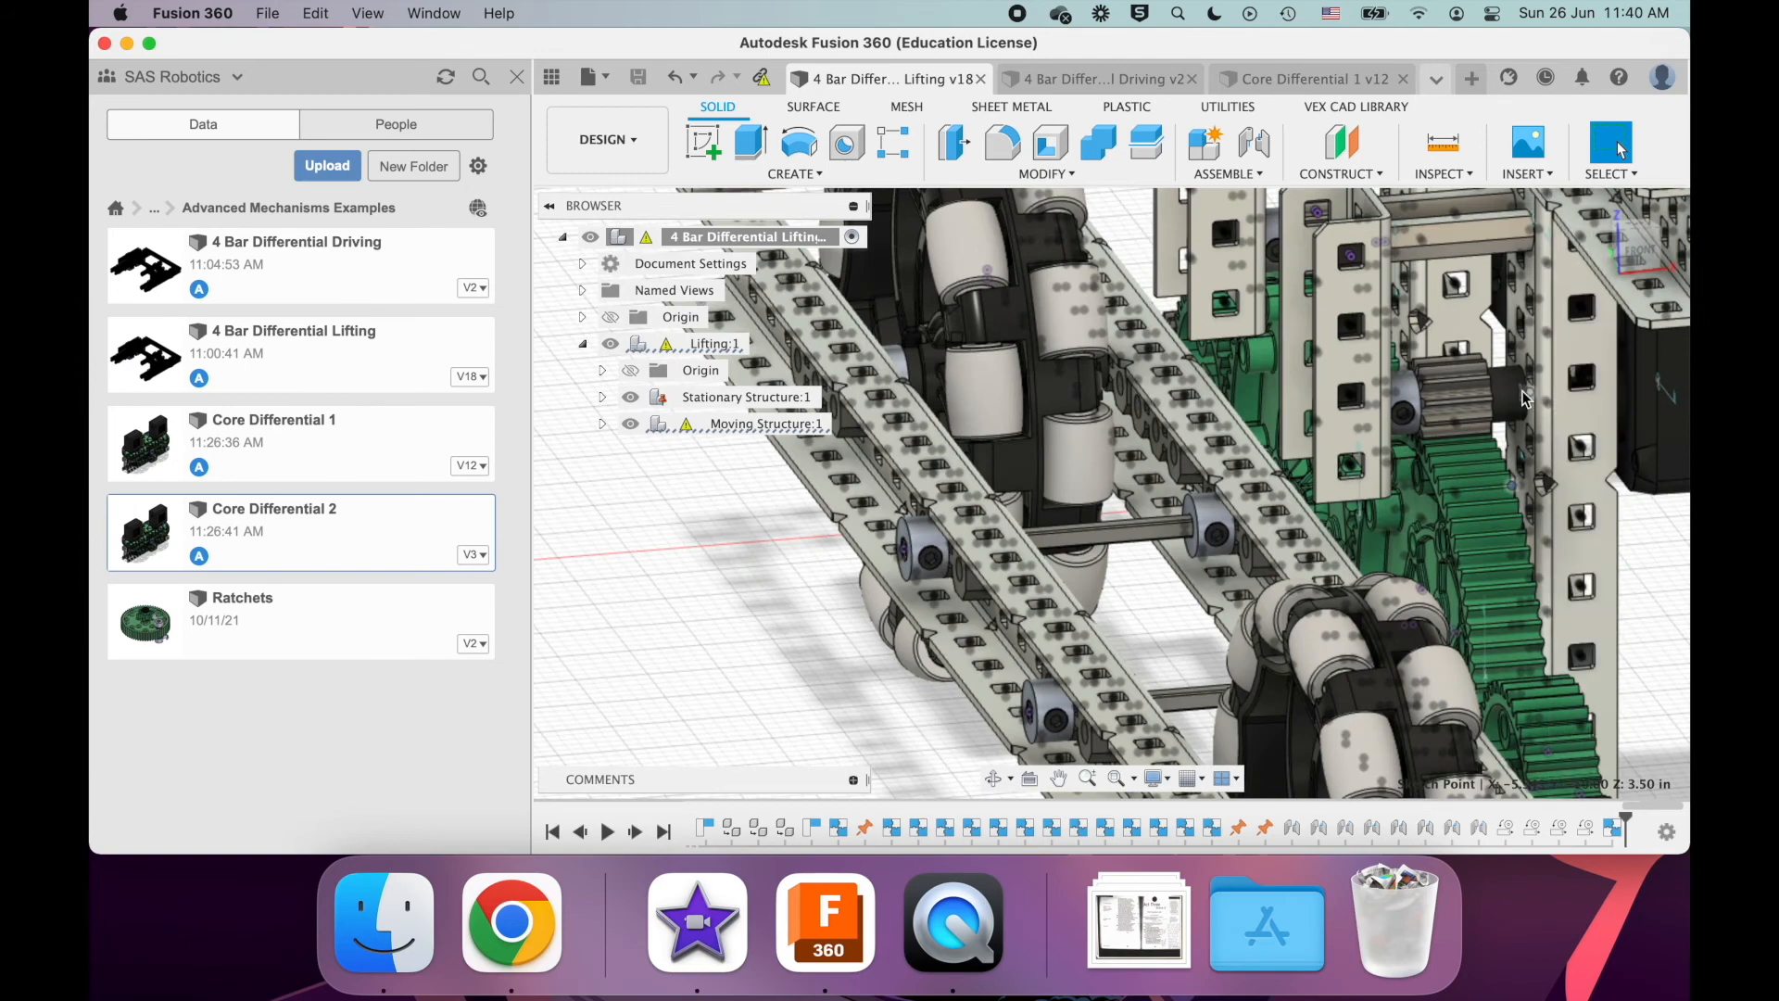